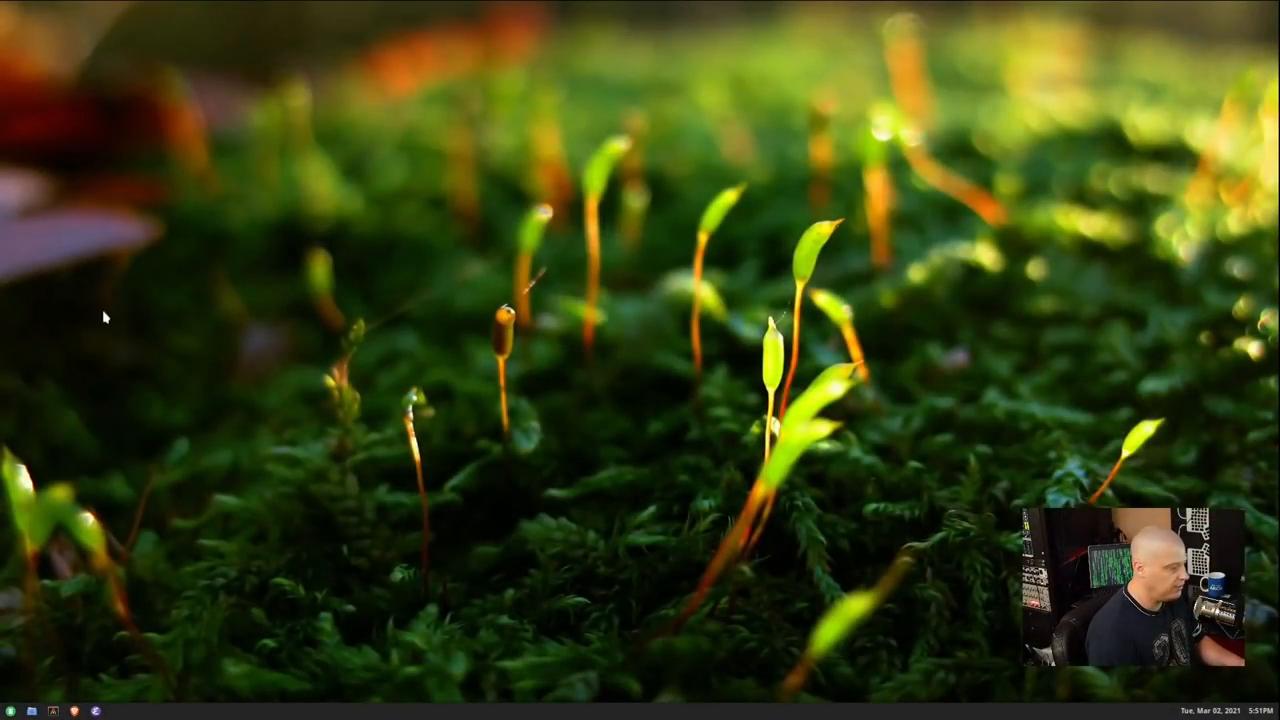
mouse_move(428, 568)
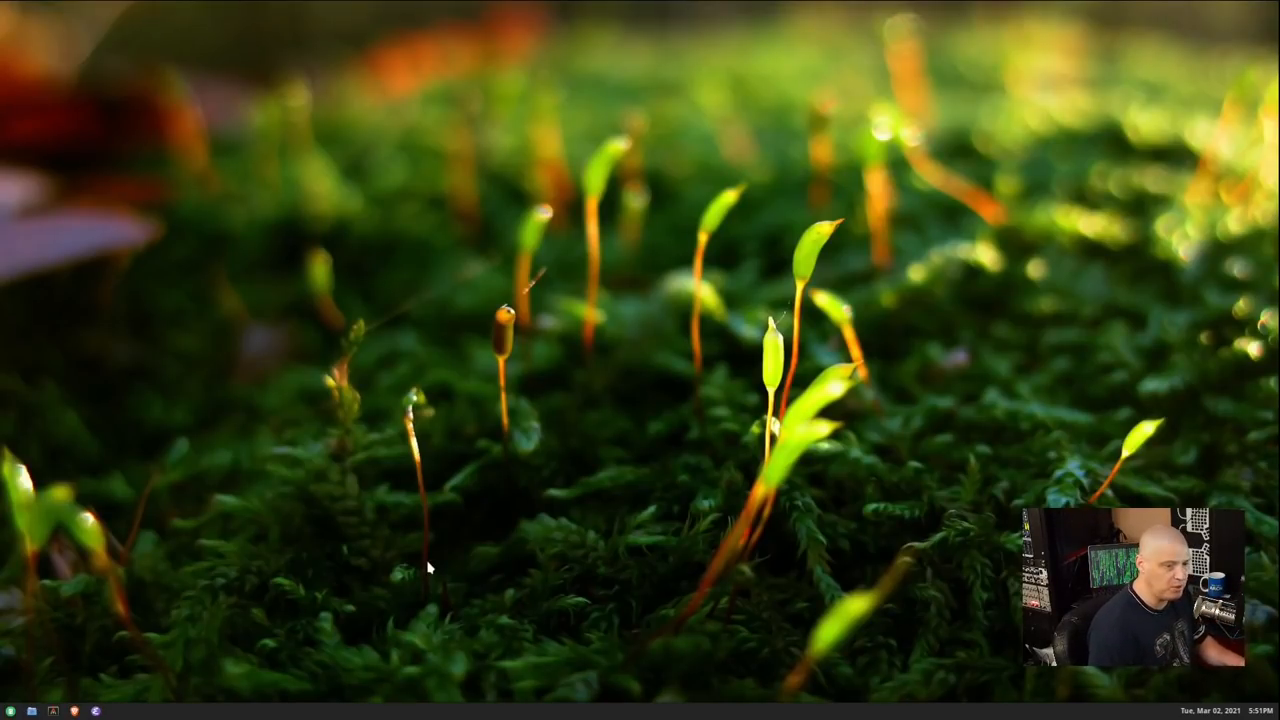
mouse_move(312, 368)
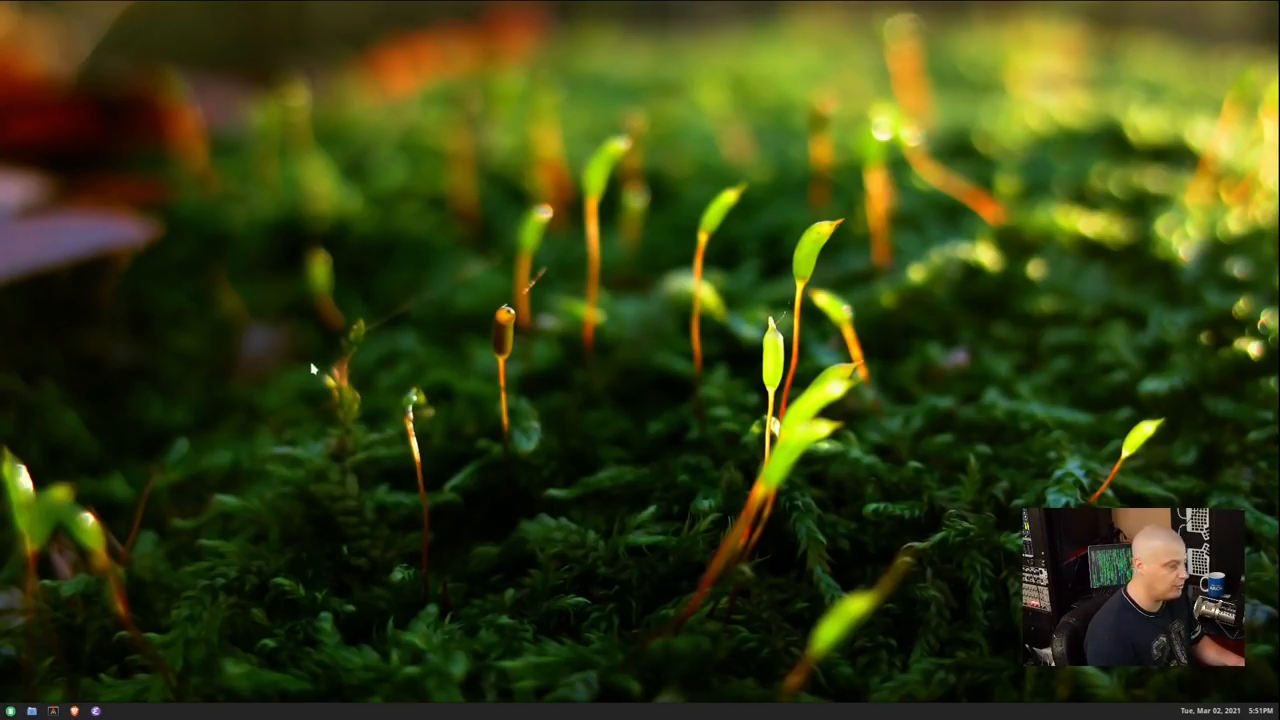
mouse_move(1064, 710)
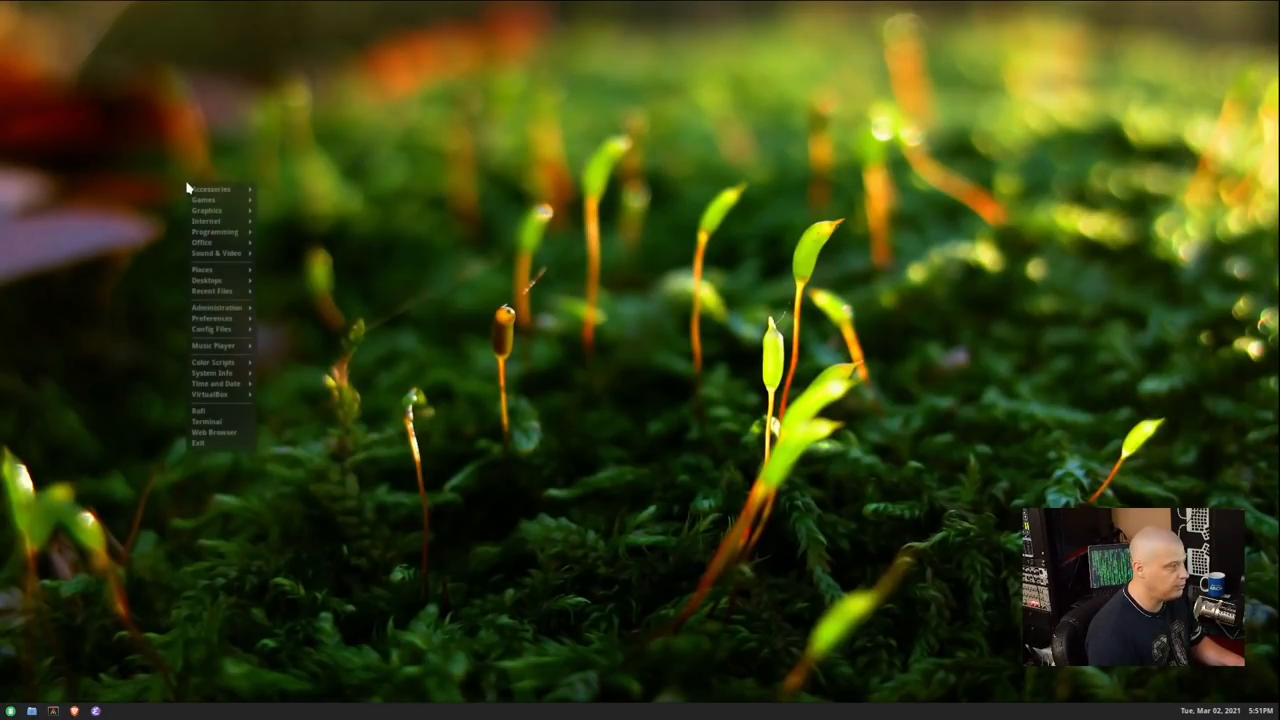
mouse_move(220, 362)
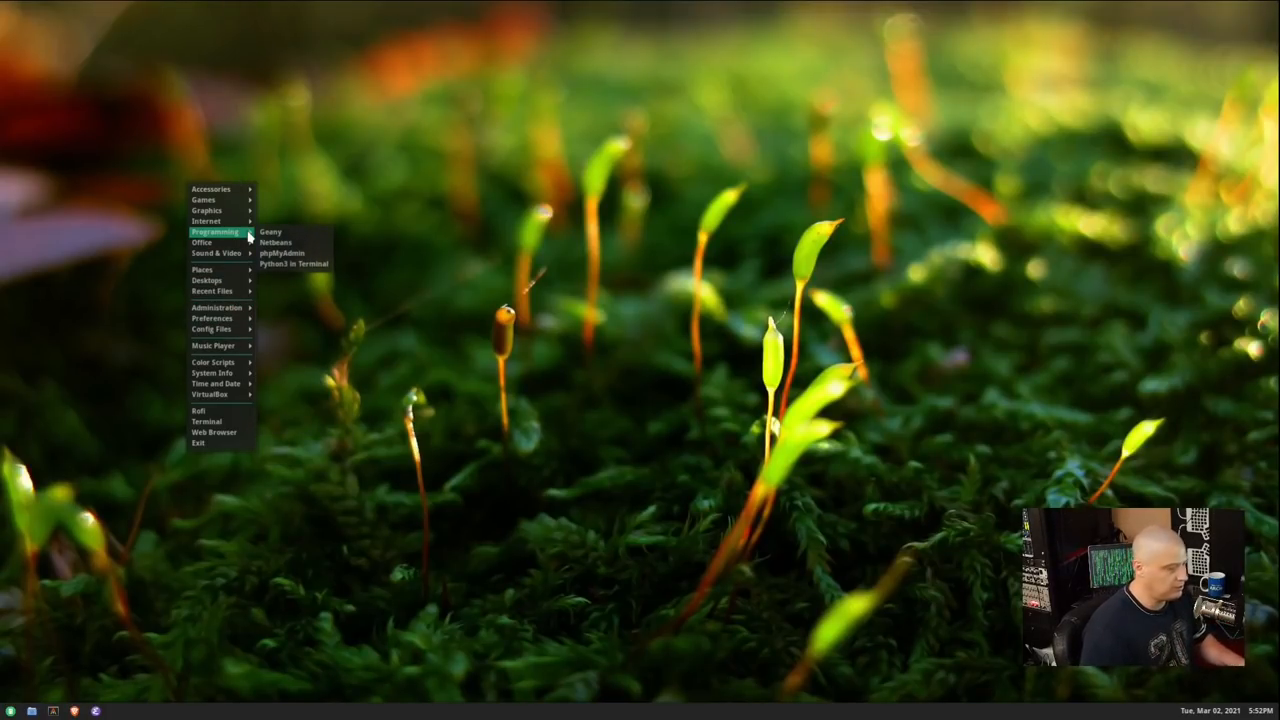
mouse_move(204, 200)
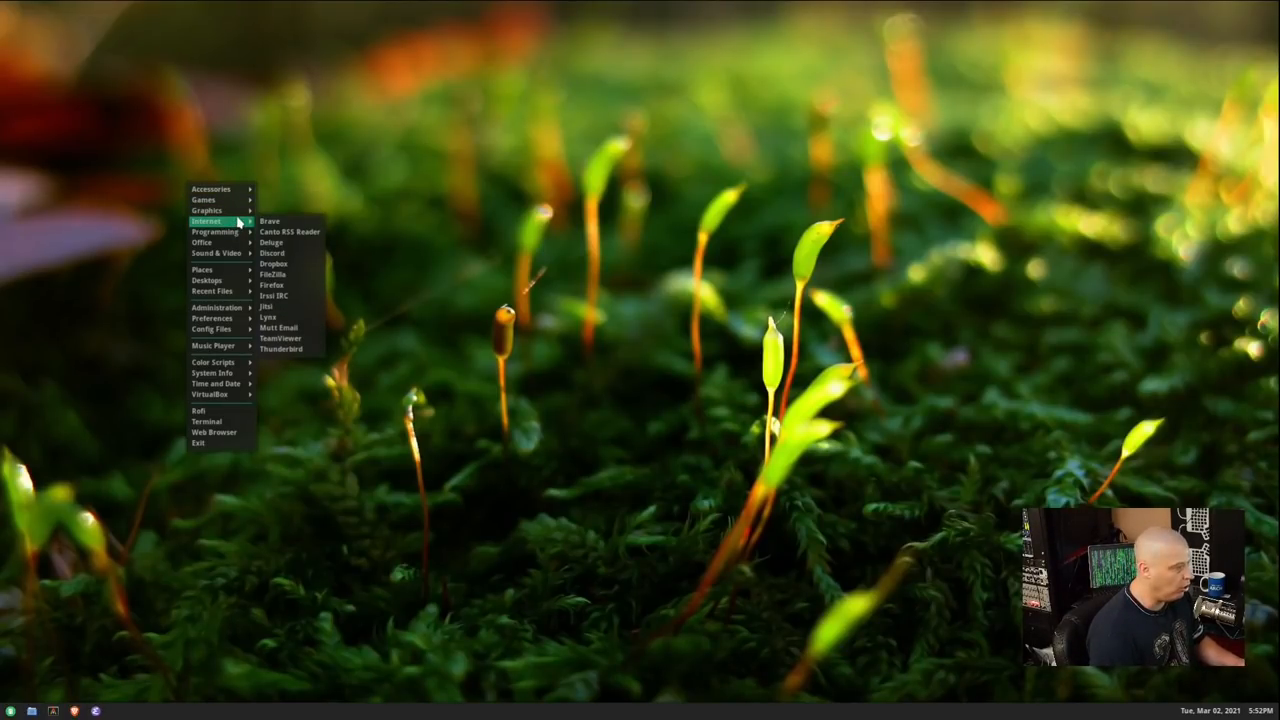
mouse_move(204, 200)
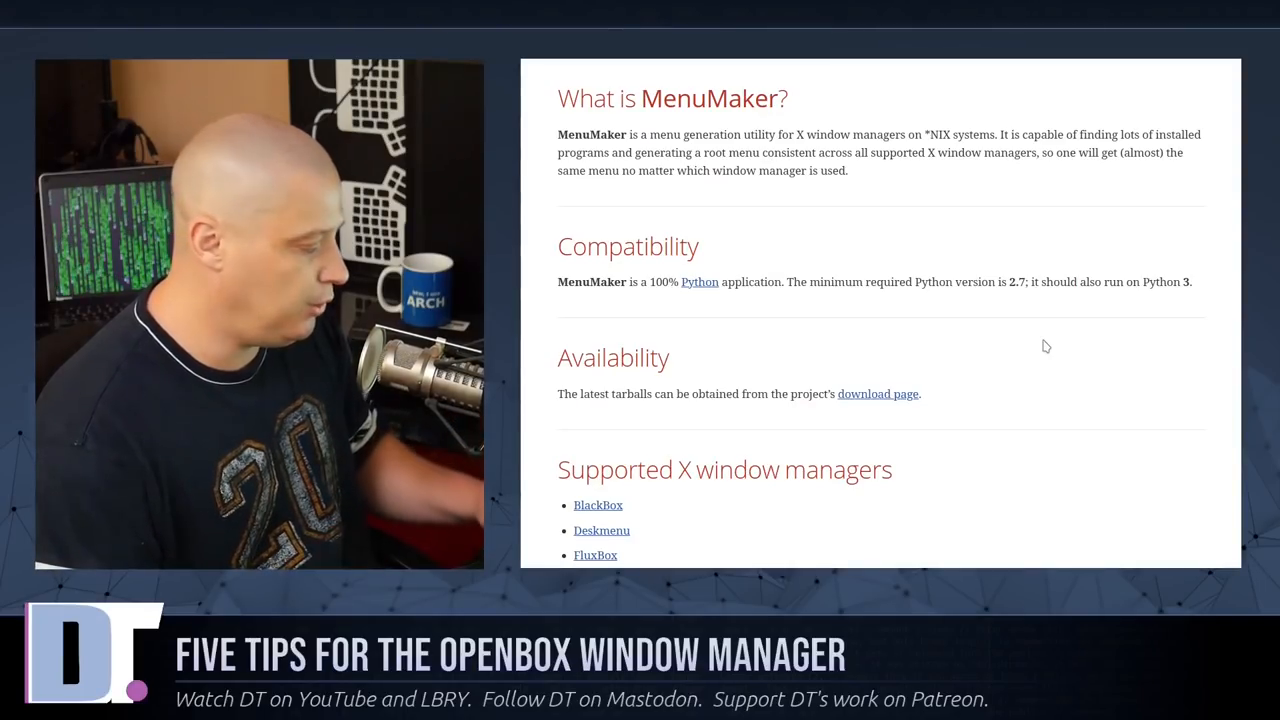
- Scroll the MenuMaker page to review the Supported X window managers list with Openbox 3
scroll("down", 3)
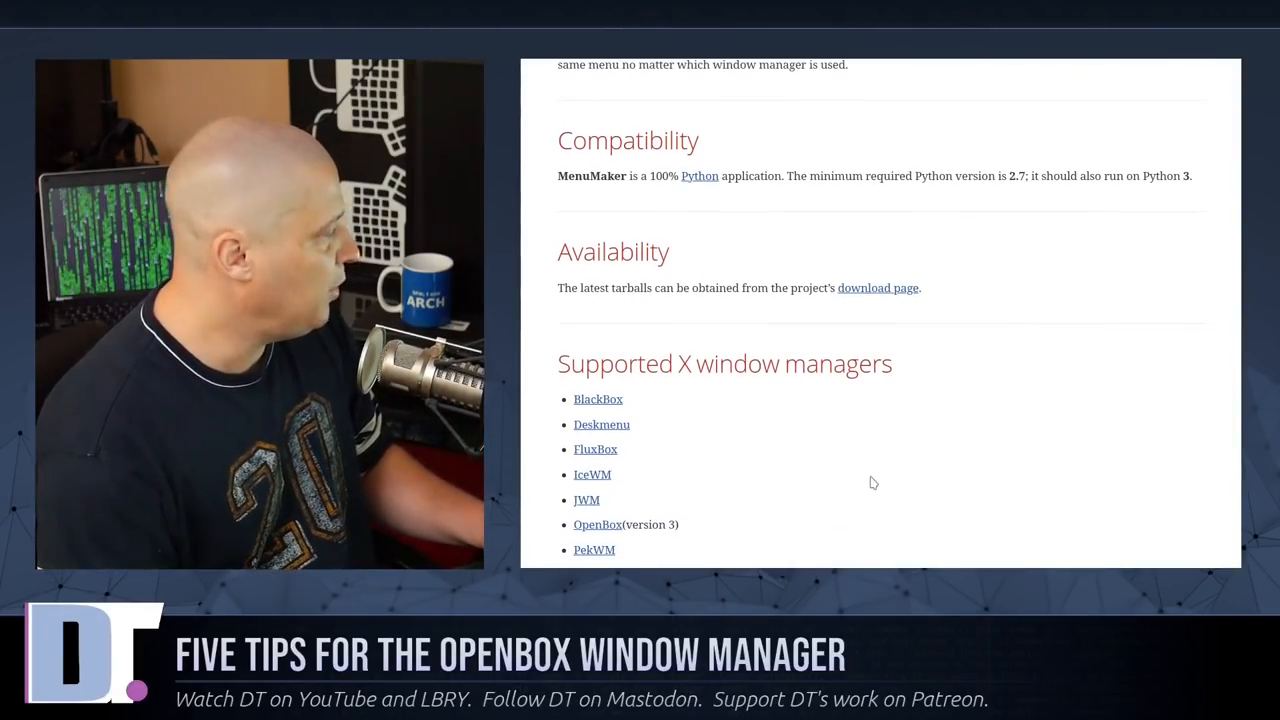
scroll("down", 3)
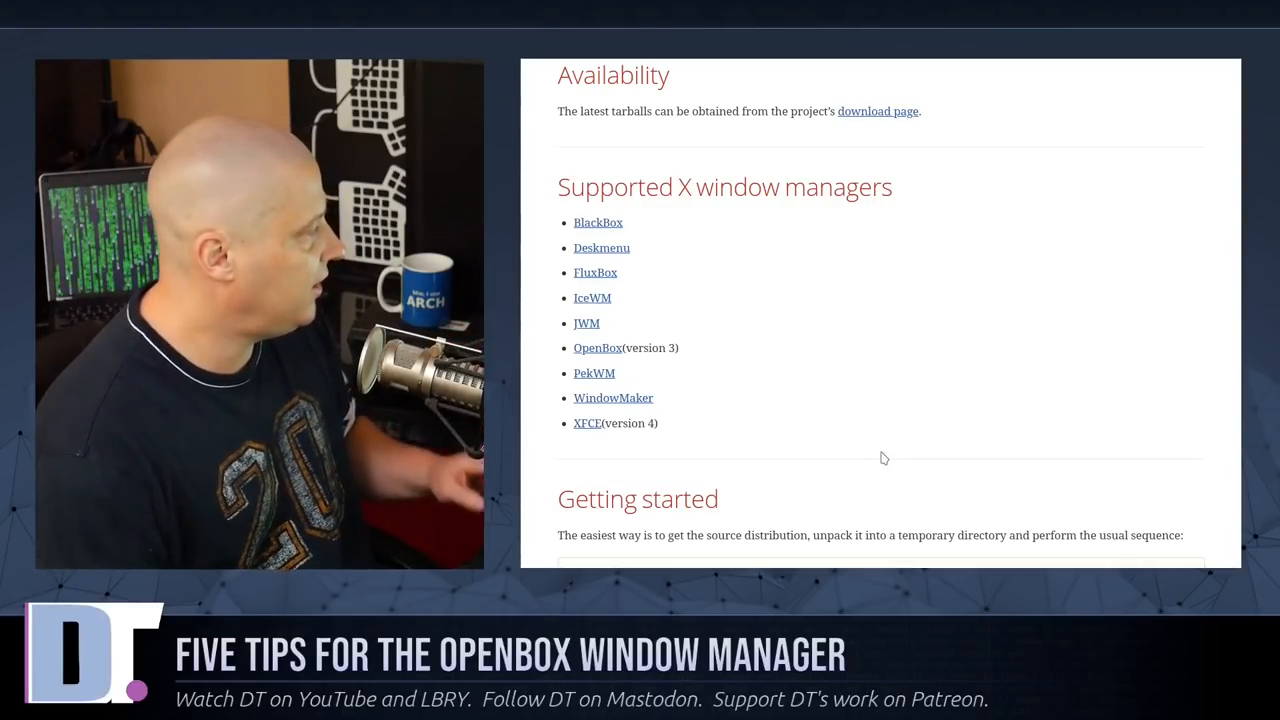
mouse_move(644, 280)
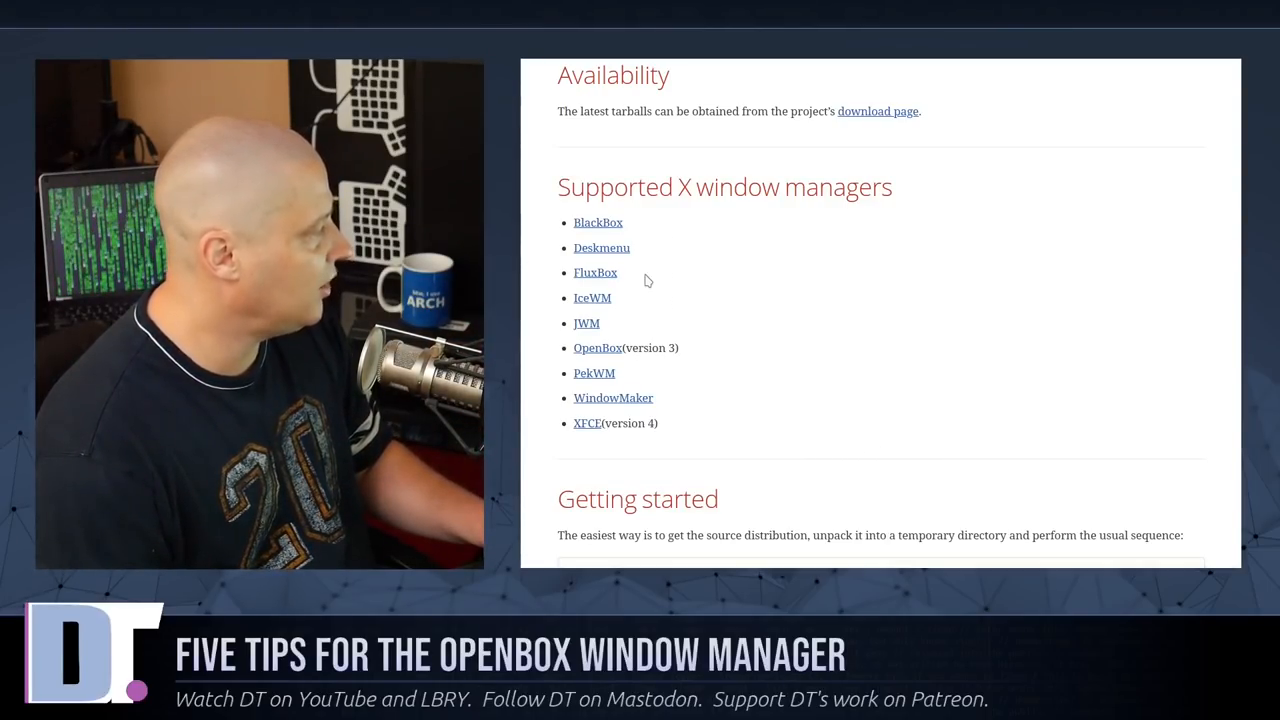
scroll("up", 3)
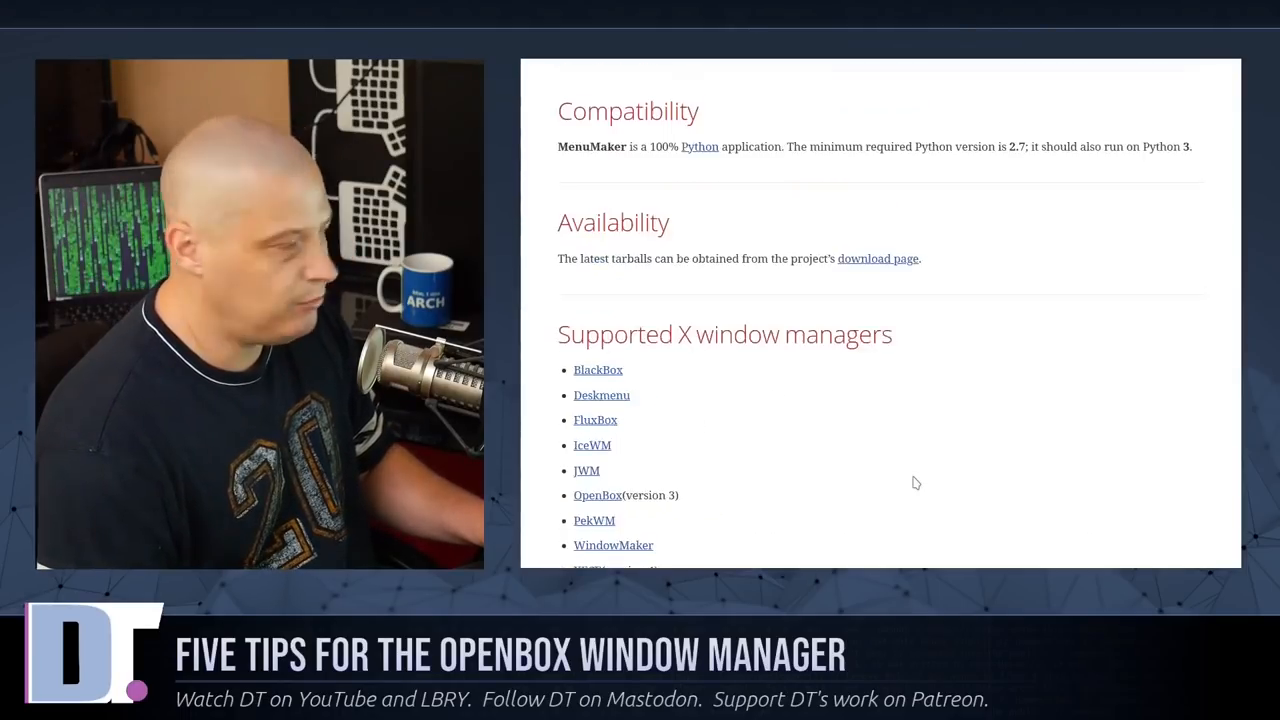
scroll("down", 3)
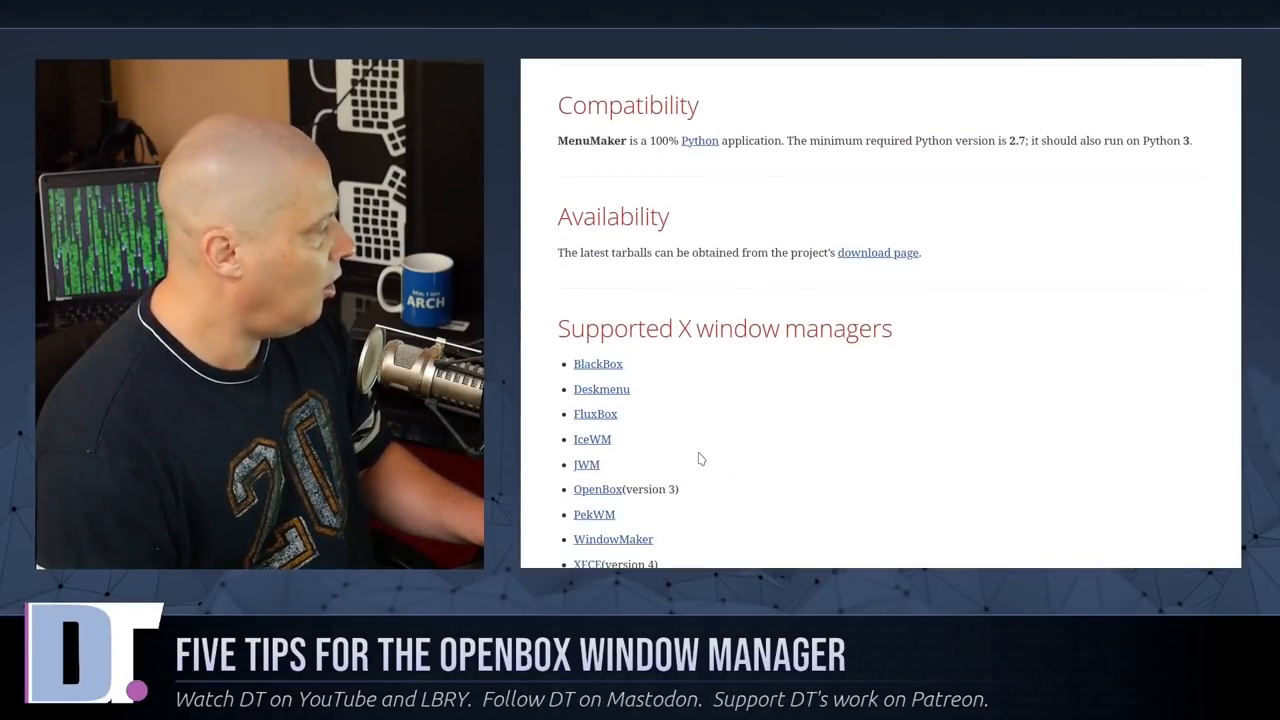
scroll("up", 3)
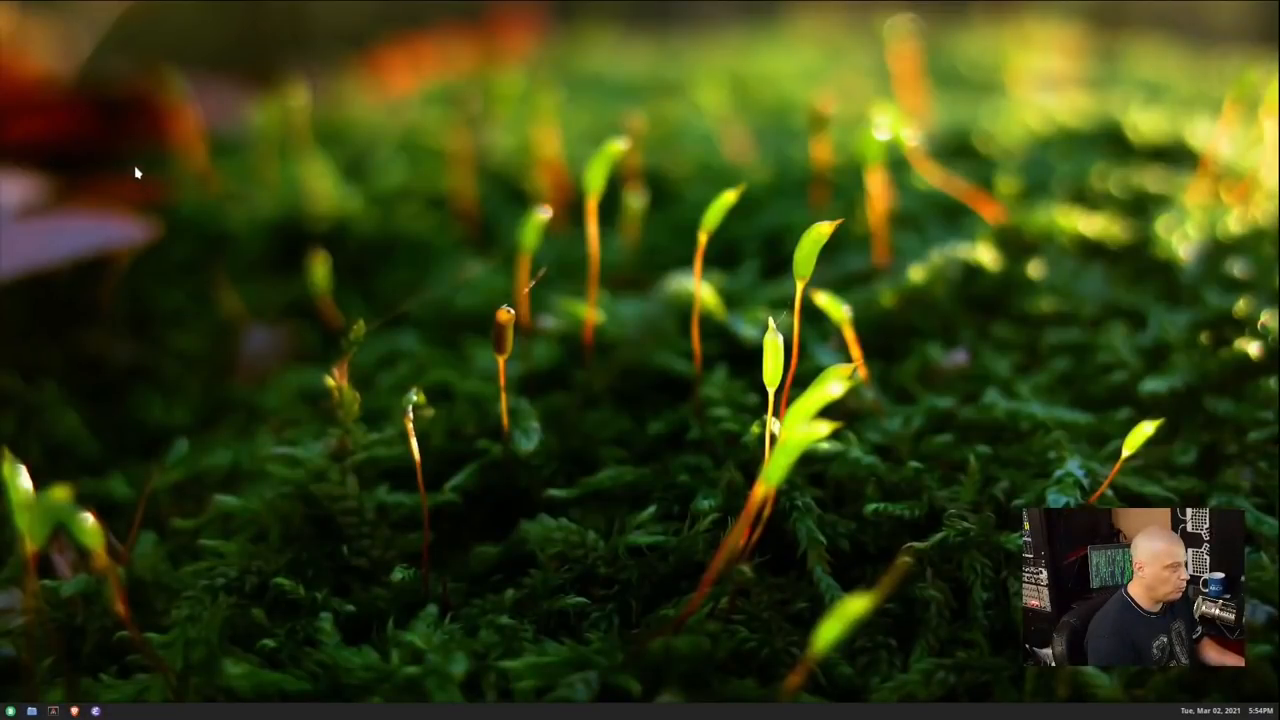
- Launch a terminal from the desktop's right-click root menu
right_click(136, 156)
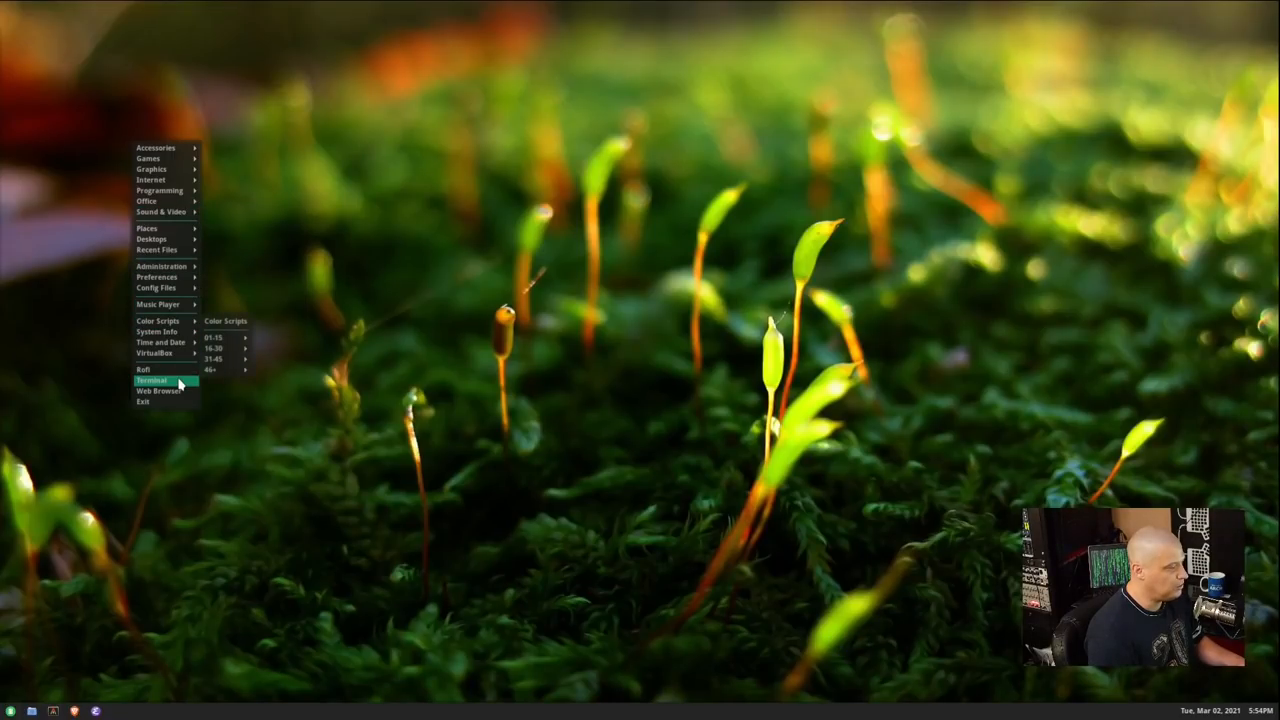
left_click(152, 380)
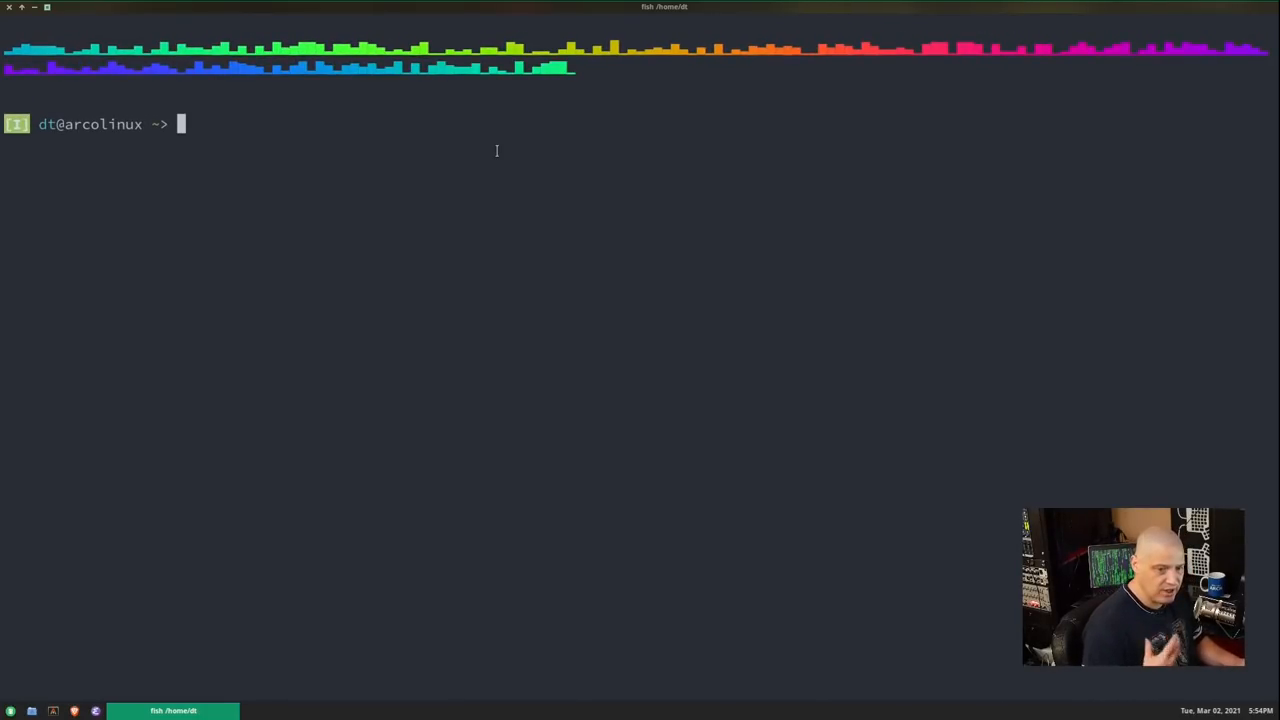
- Open the Openbox configuration XML file in Vim from the shell prompt
type("vim .config/openbox/rc.xml")
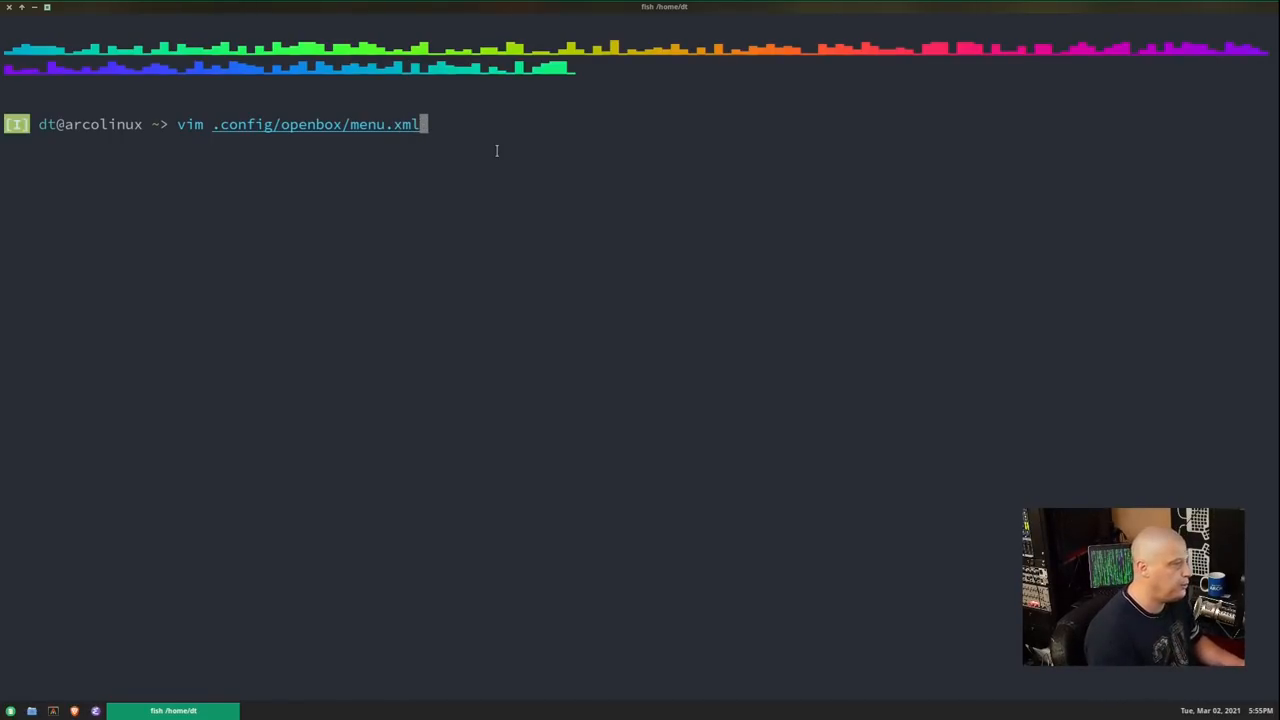
key("Return")
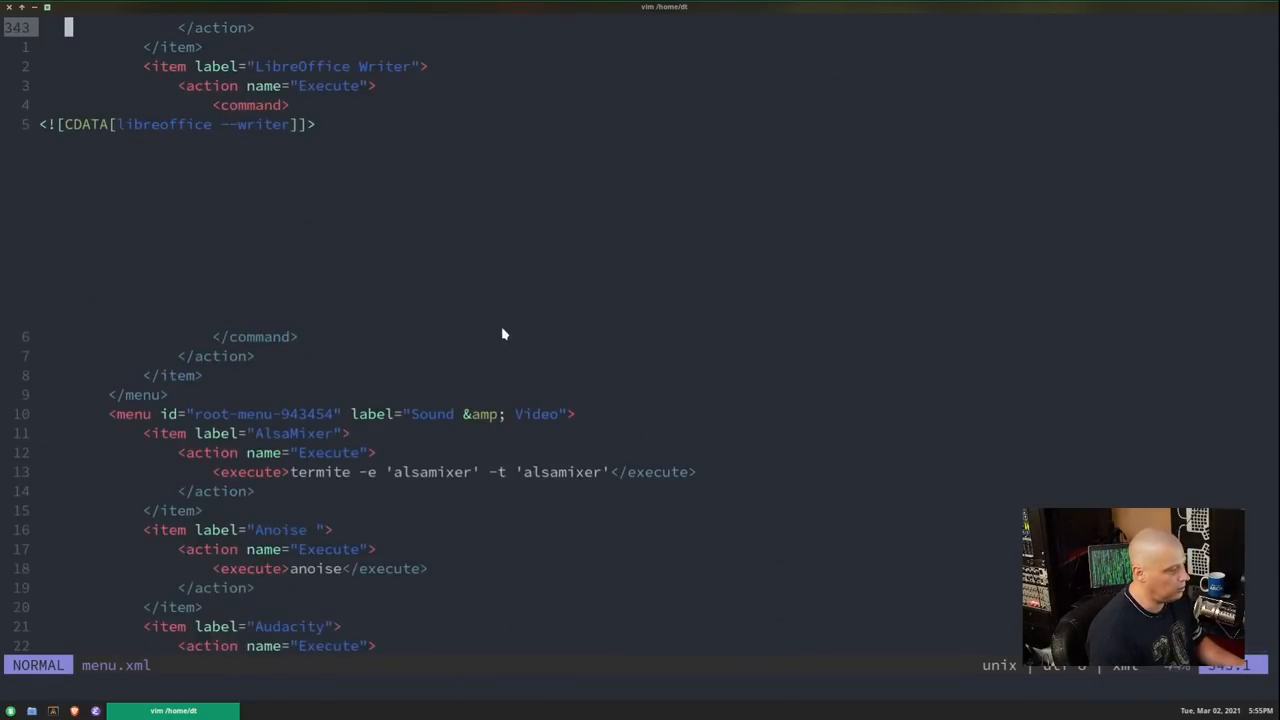
- Look through the menu.xml entries in Vim and leave the file unchanged
scroll("down", 3)
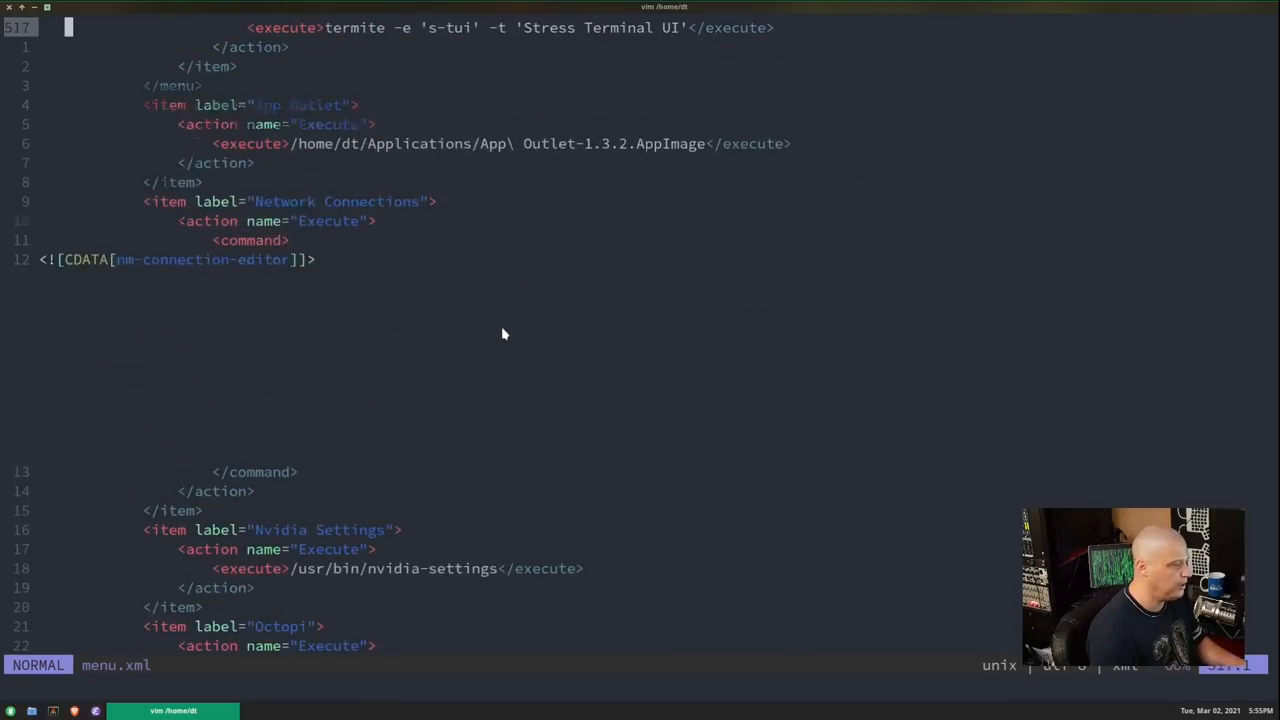
scroll("down", 3)
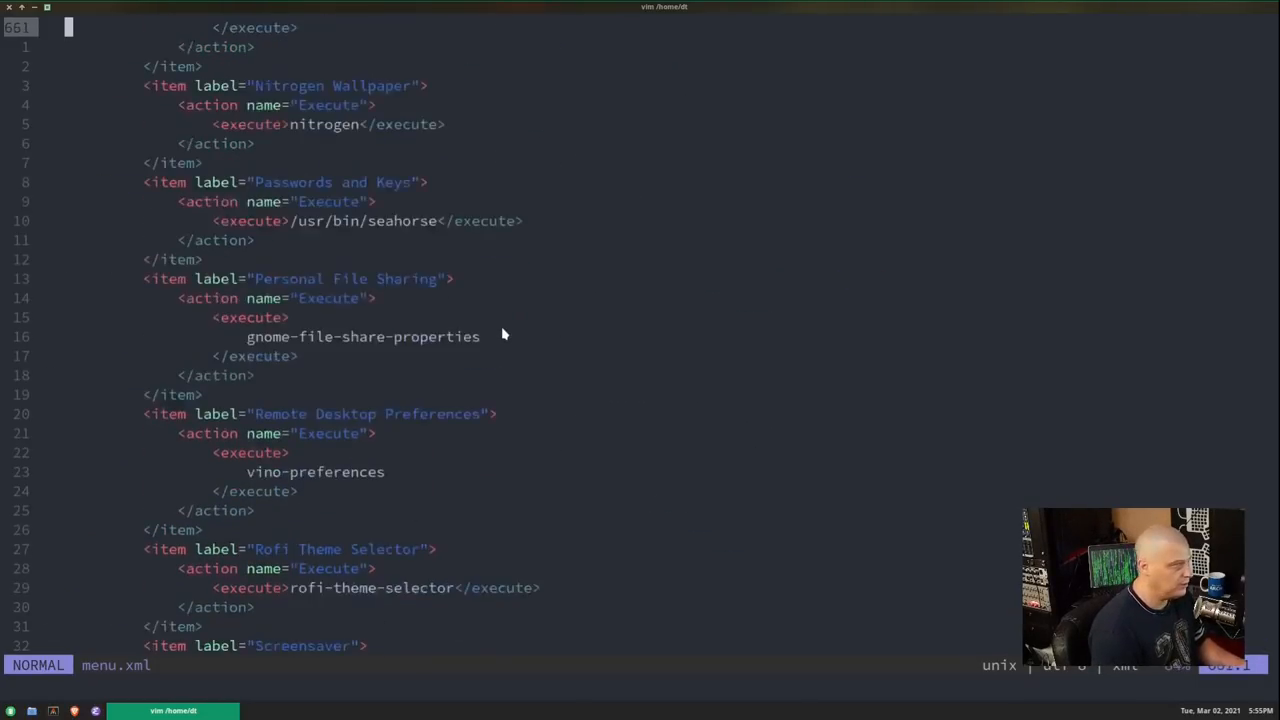
key("G")
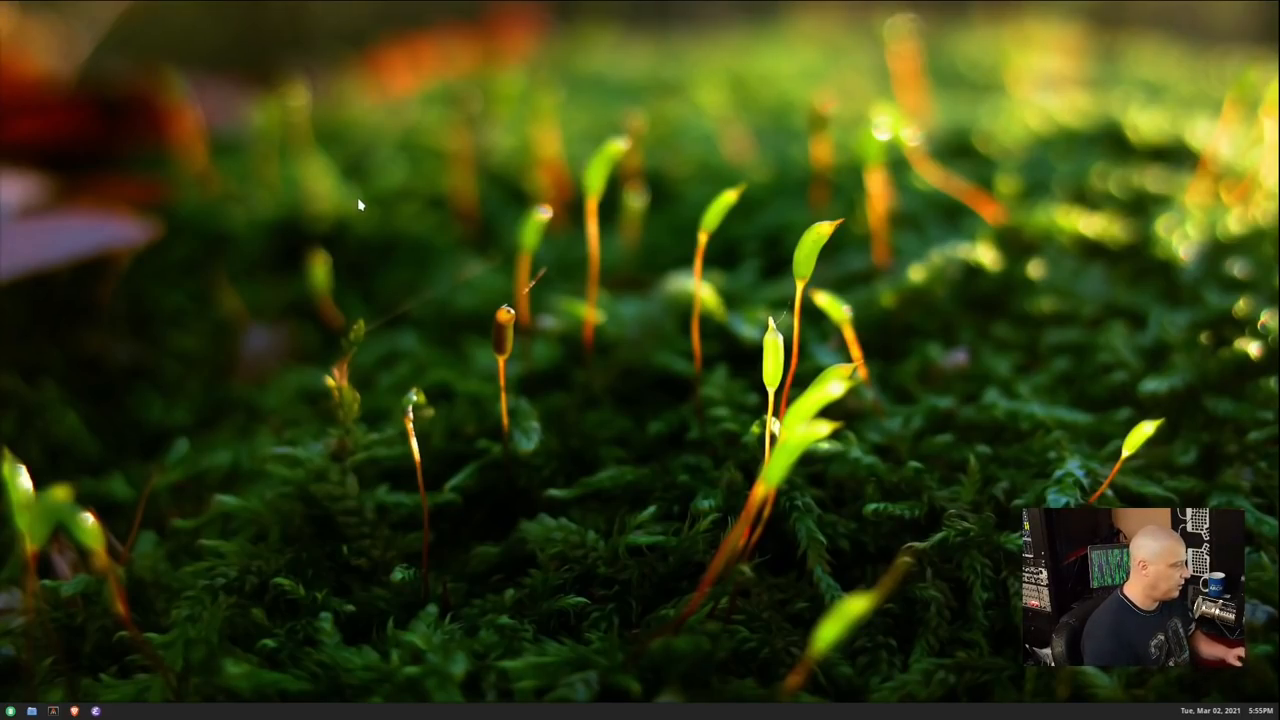
mouse_move(424, 364)
type("mma")
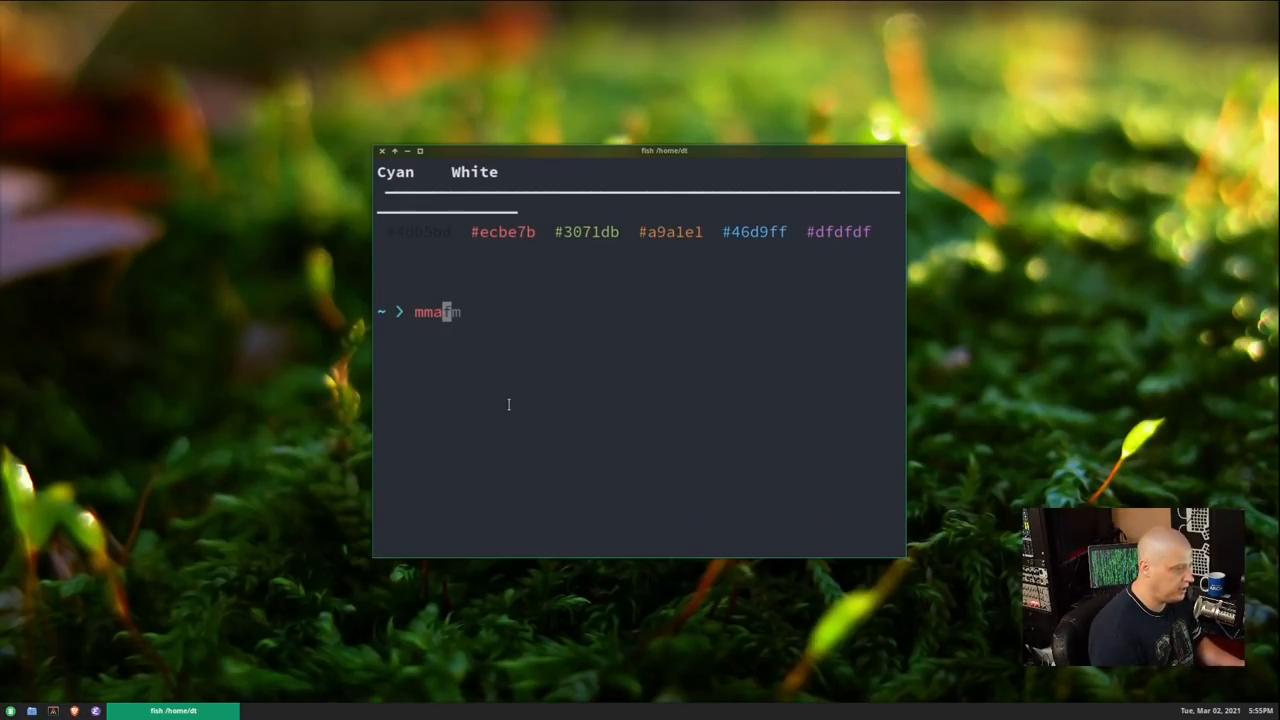
- Write out the command mmaker openbox -t xterm, then erase it without running it
type("ker")
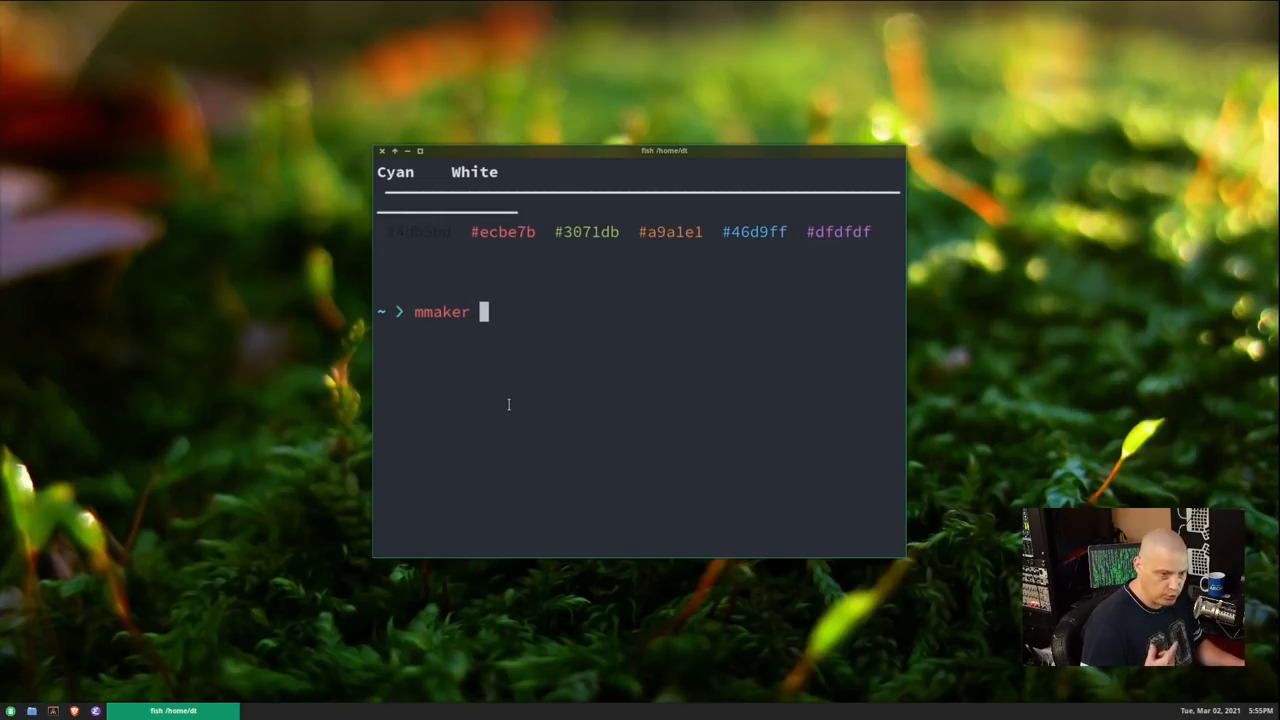
type("openbo")
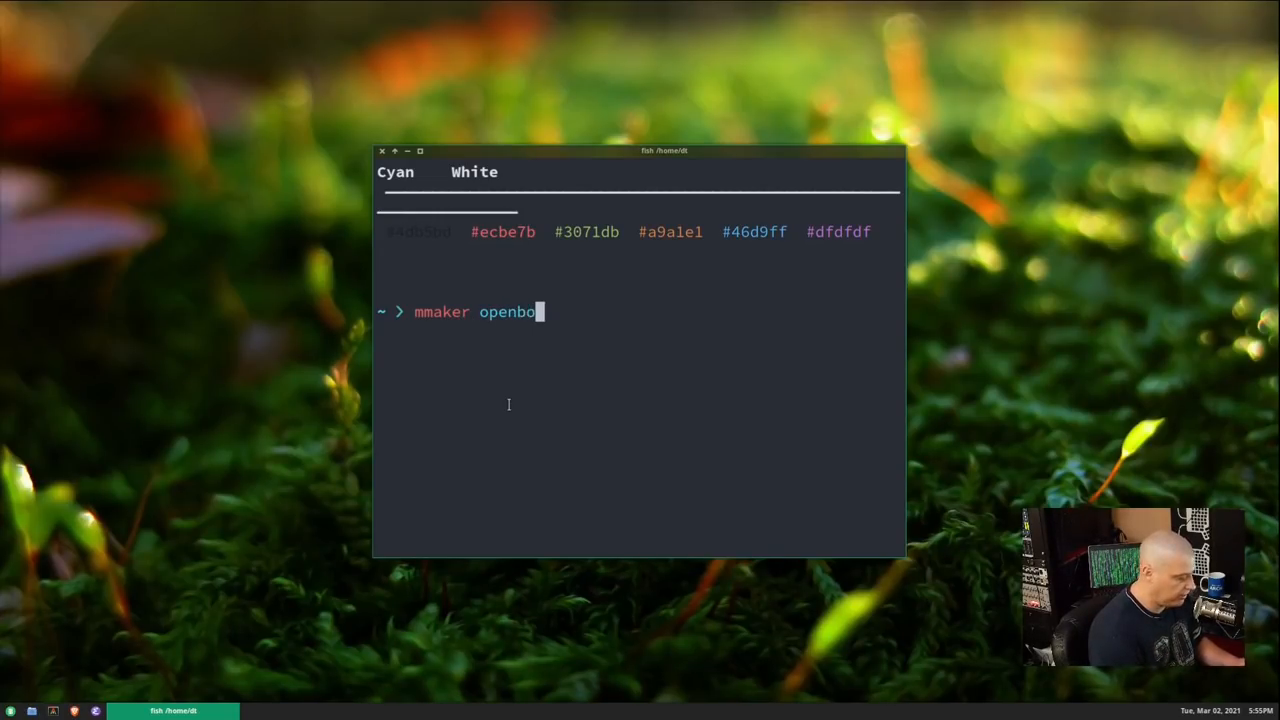
type("x")
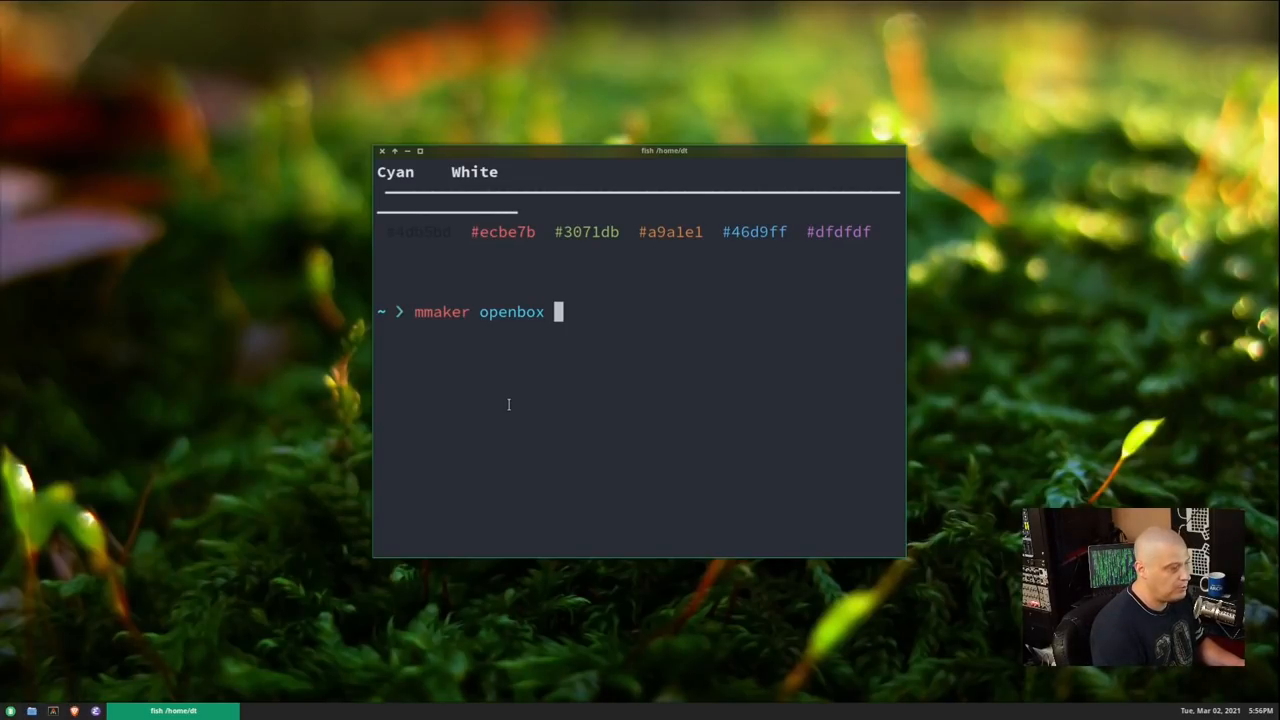
type("-t")
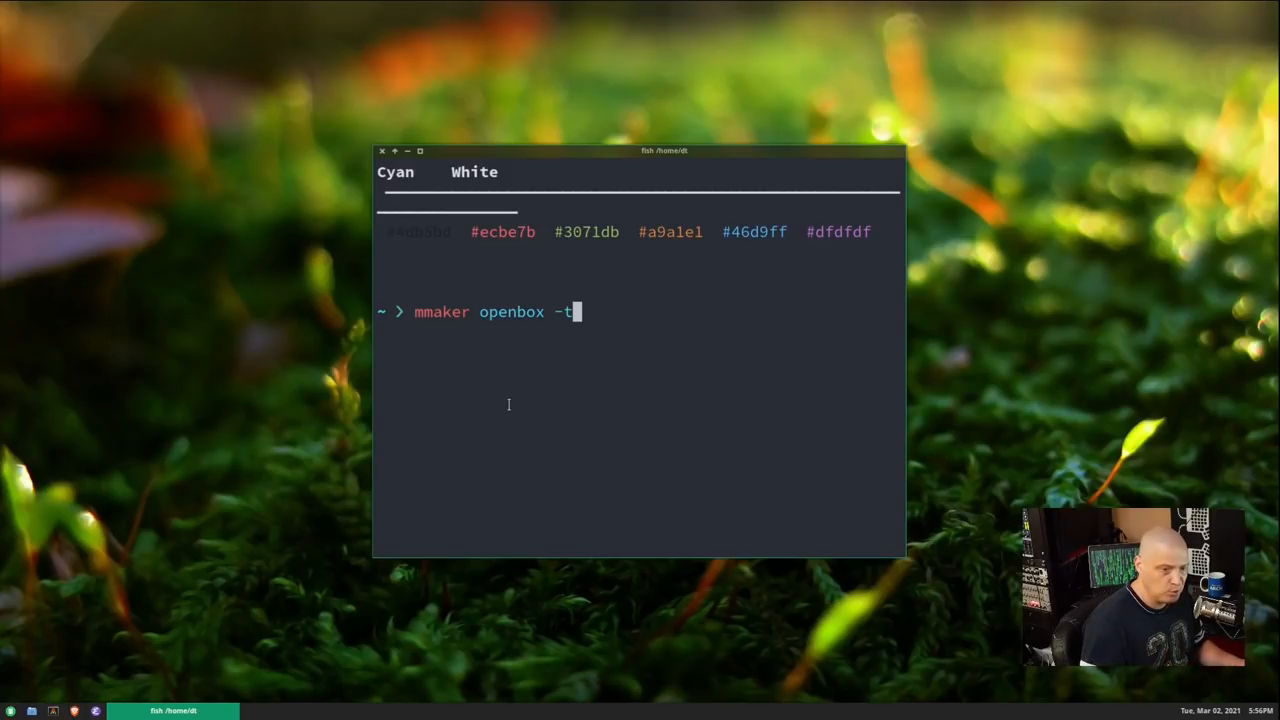
type("xter")
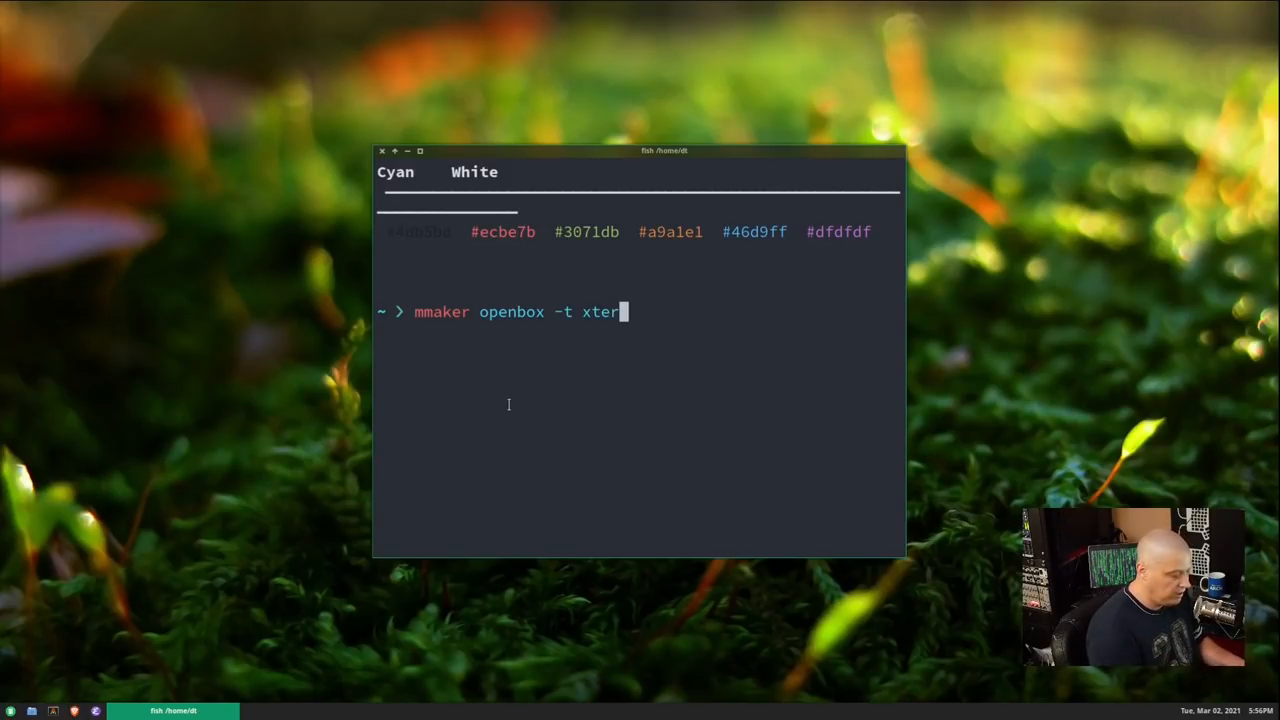
type("m")
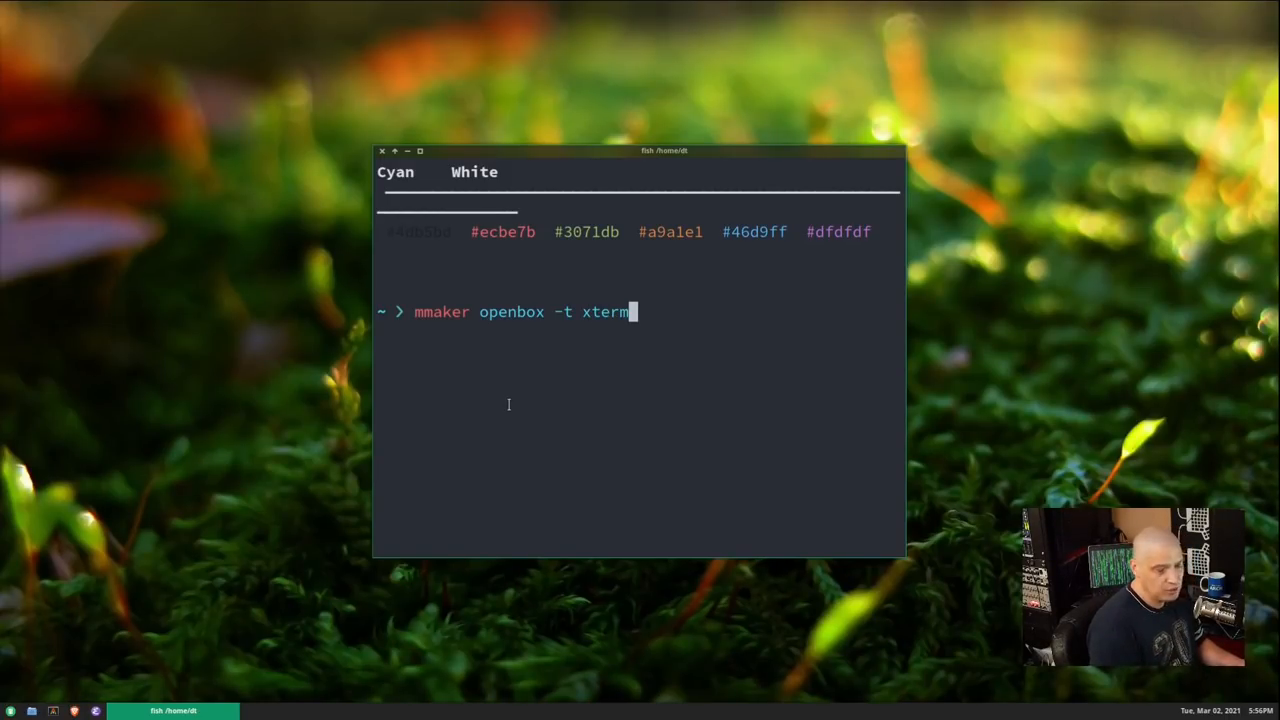
key("BackSpace")
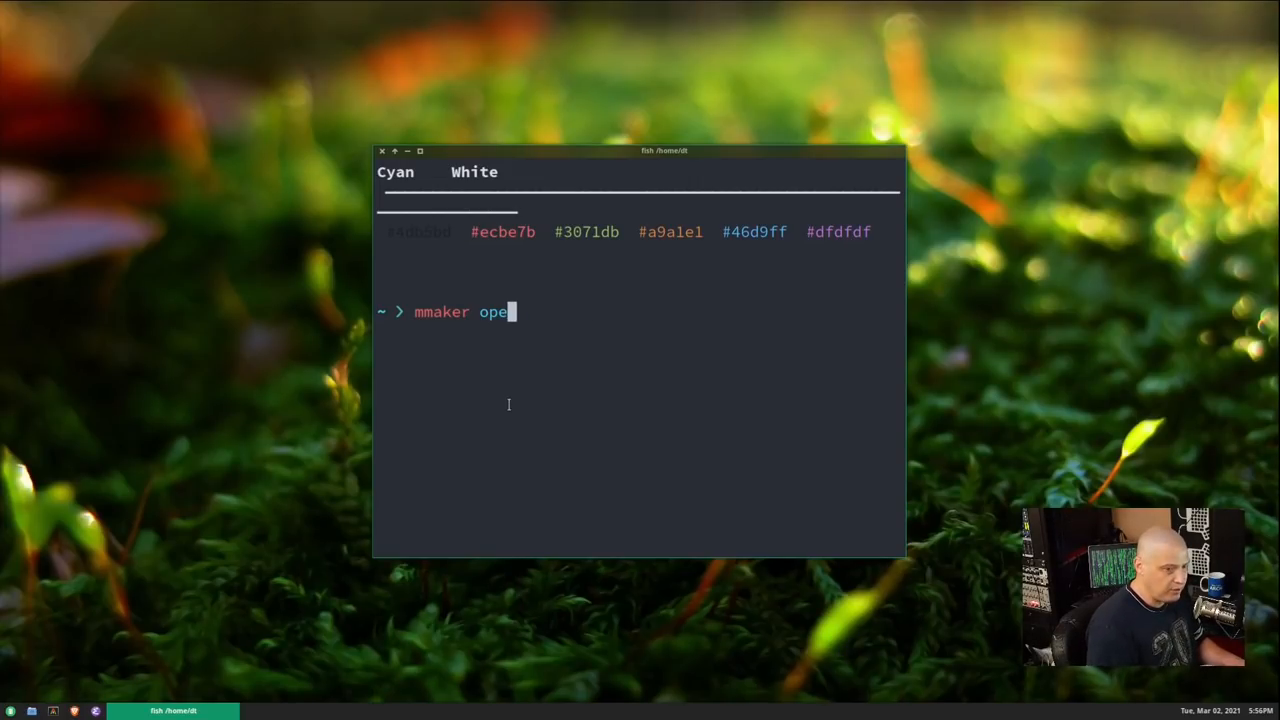
key("ctrl+c")
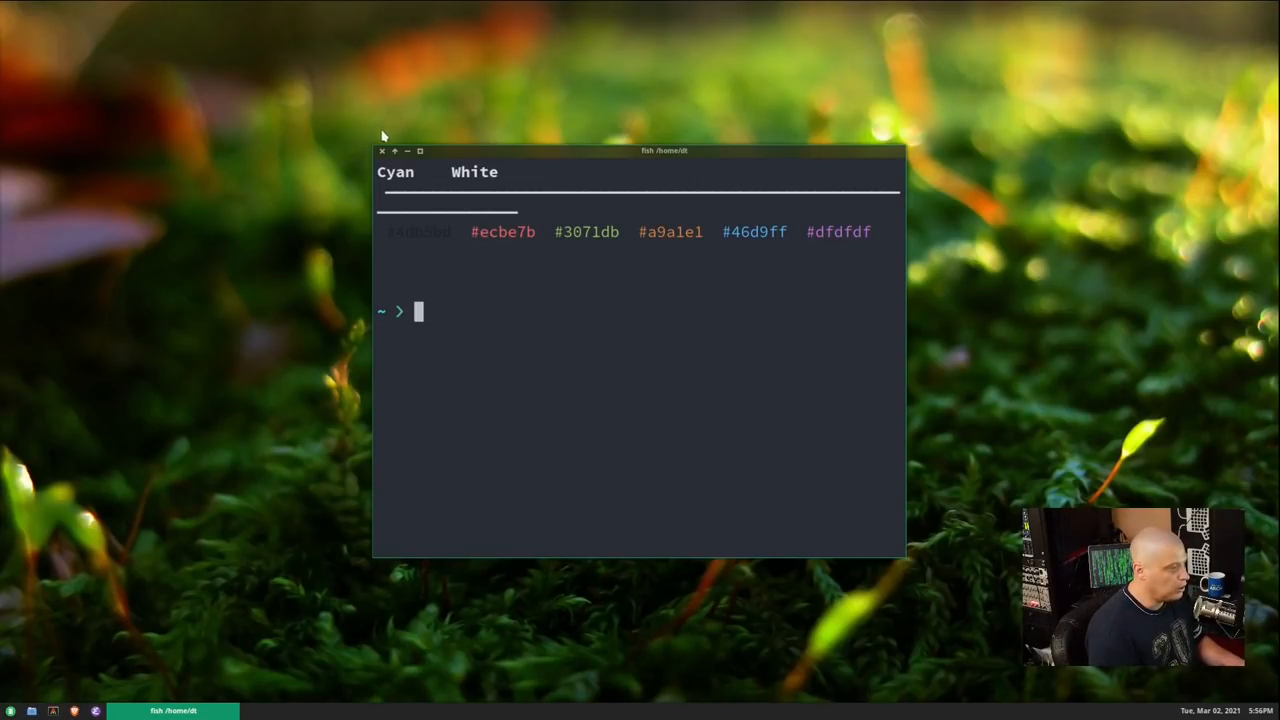
- Close the Alacritty terminal window, returning to the bare desktop
left_click(382, 150)
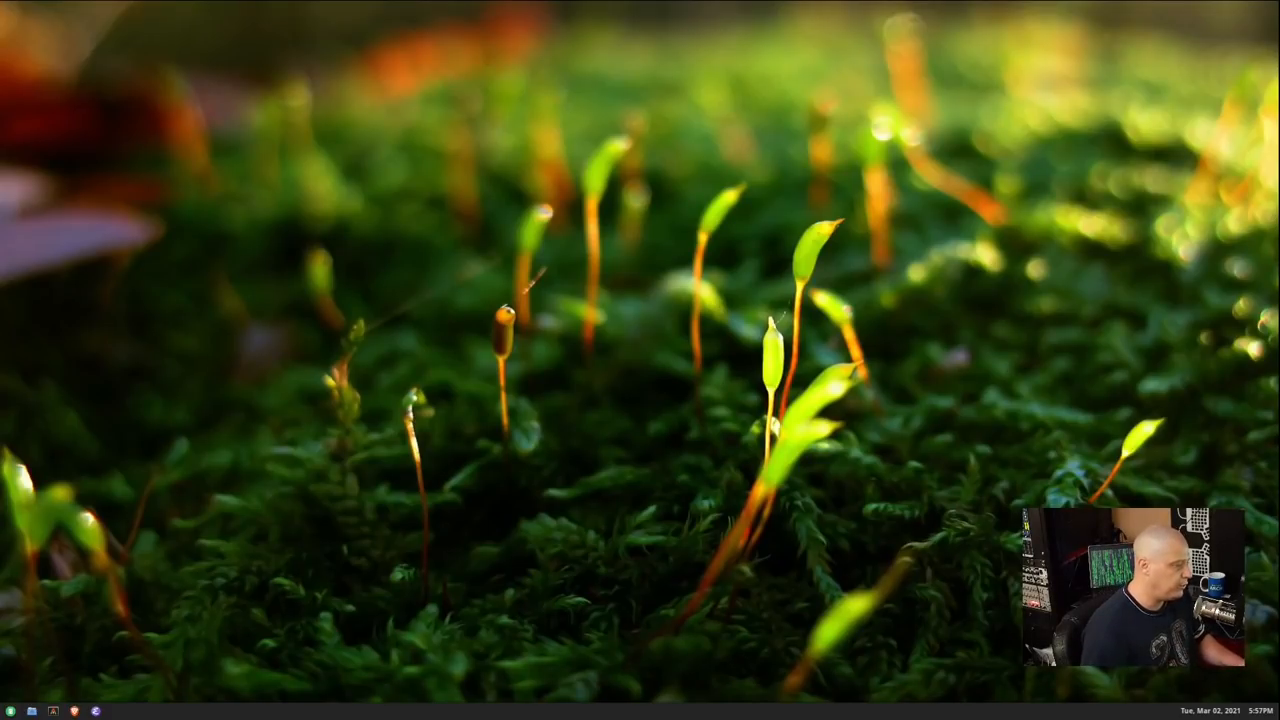
mouse_move(328, 464)
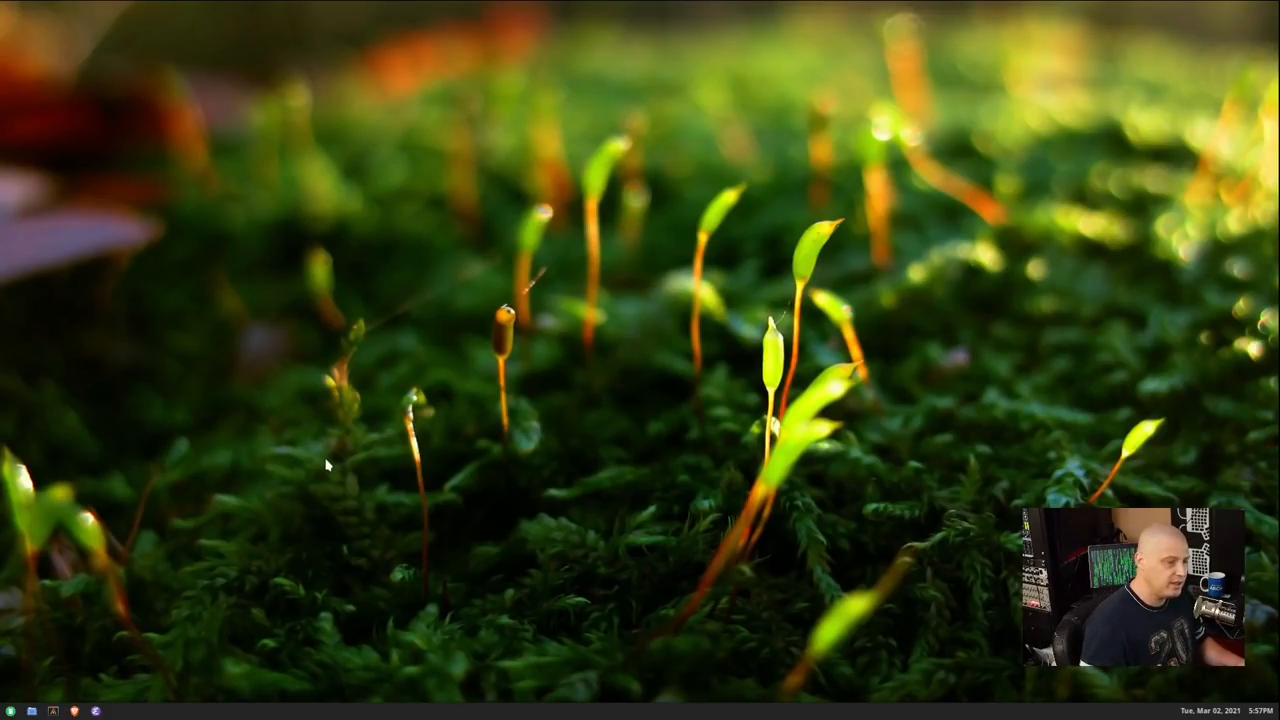
mouse_move(196, 716)
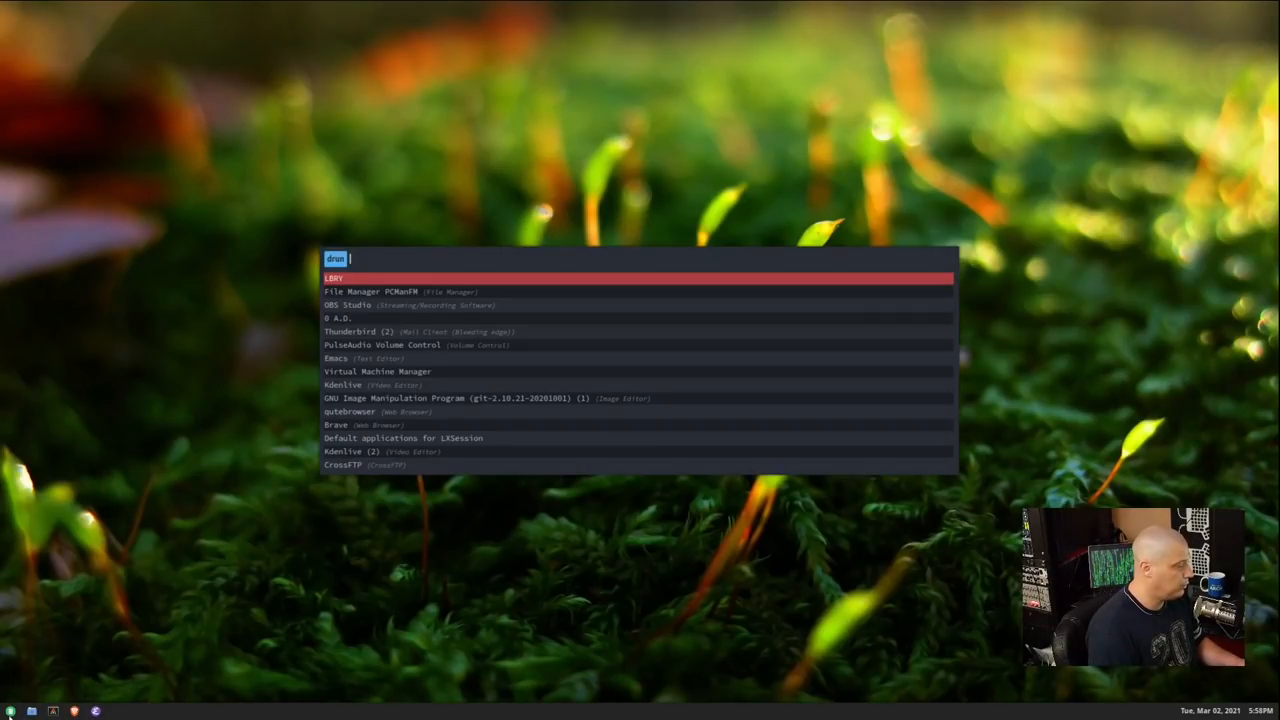
- Dismiss the launcher, start PCManFM on the home folder from the panel, then close it
key("Escape")
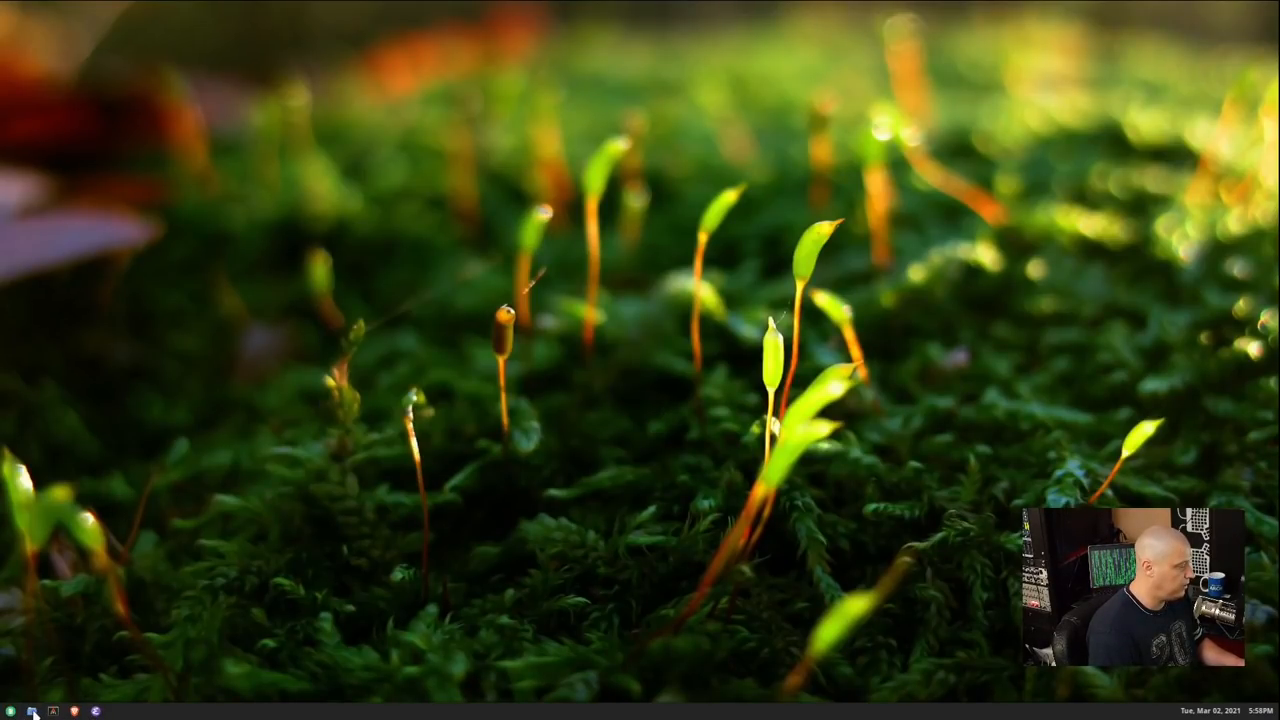
left_click(32, 712)
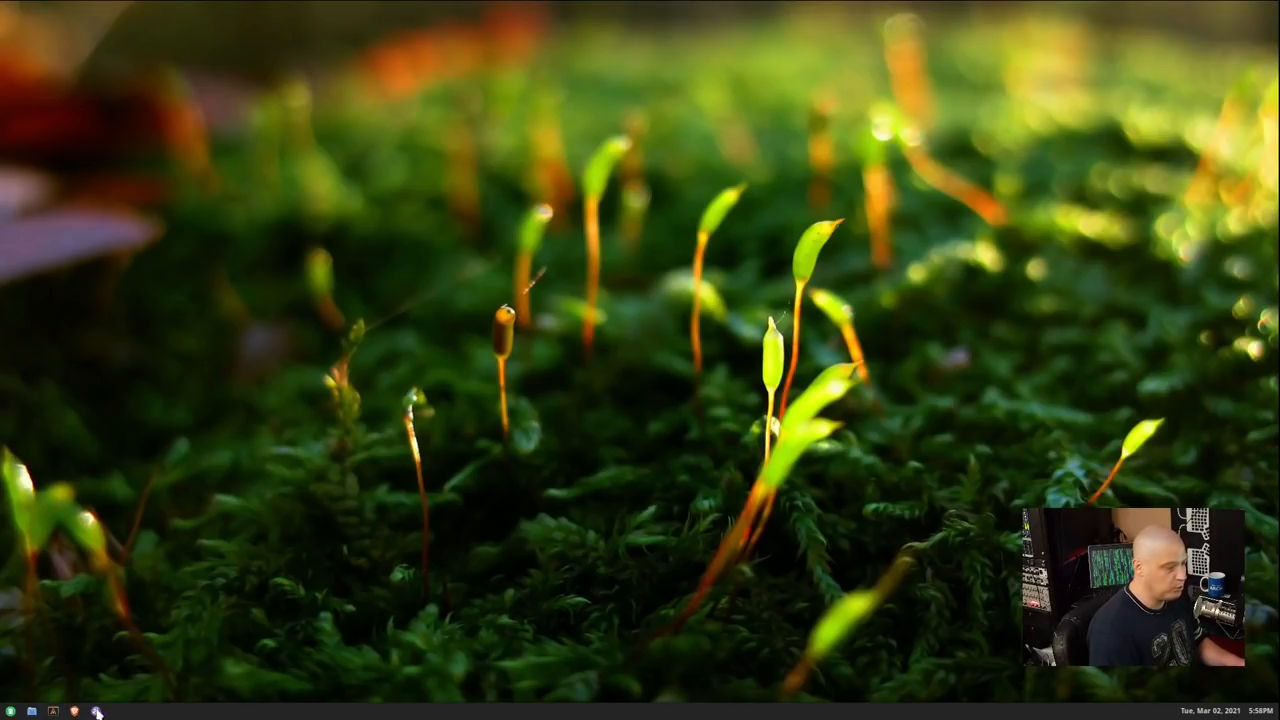
left_click(98, 712)
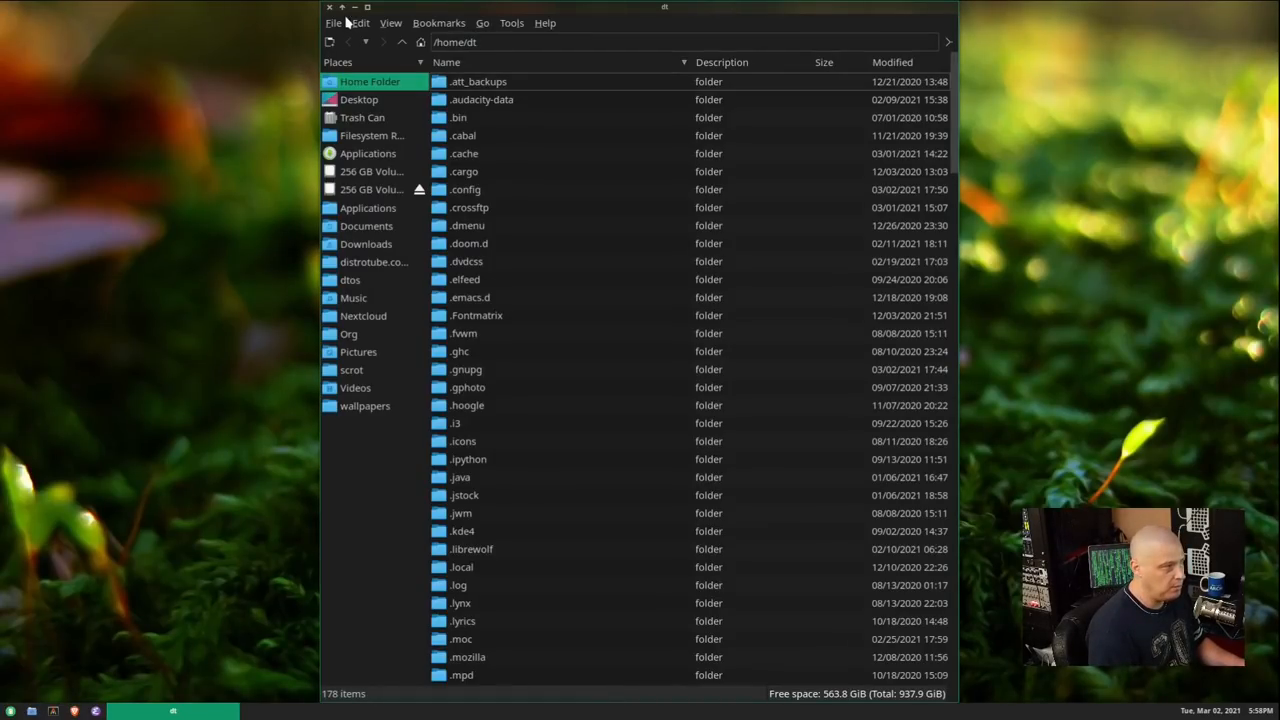
left_click(328, 8)
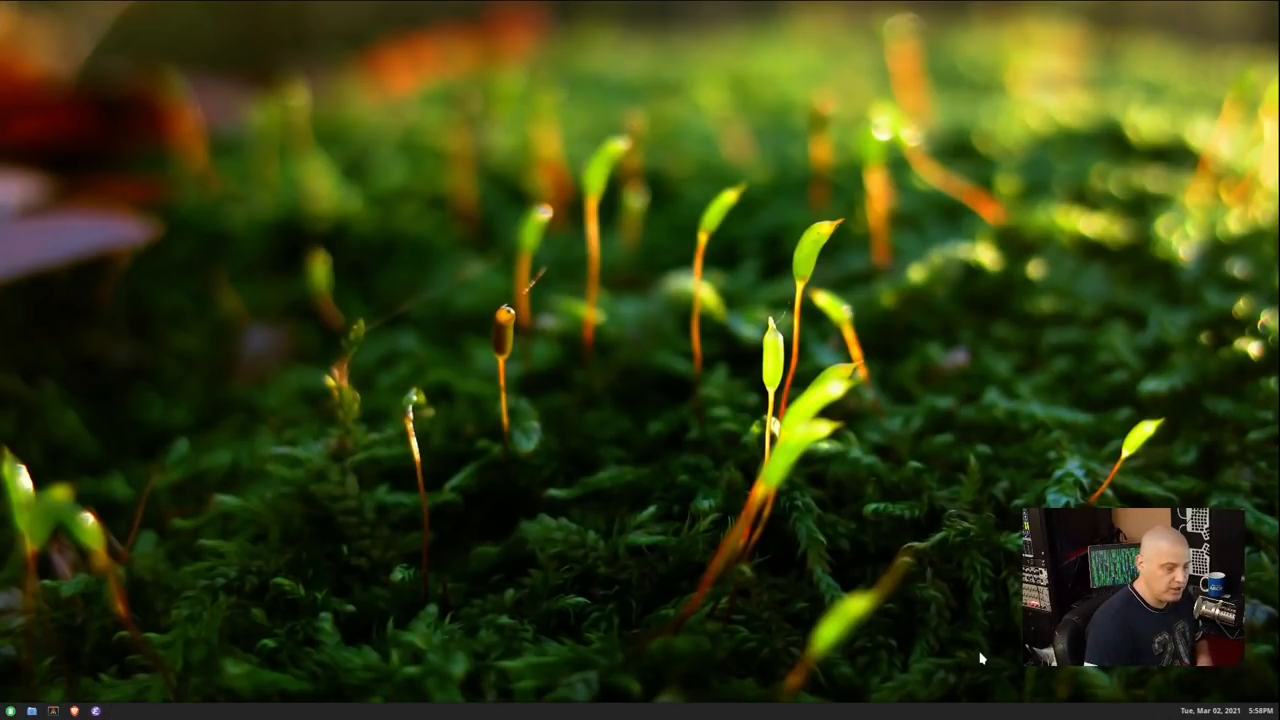
mouse_move(1150, 710)
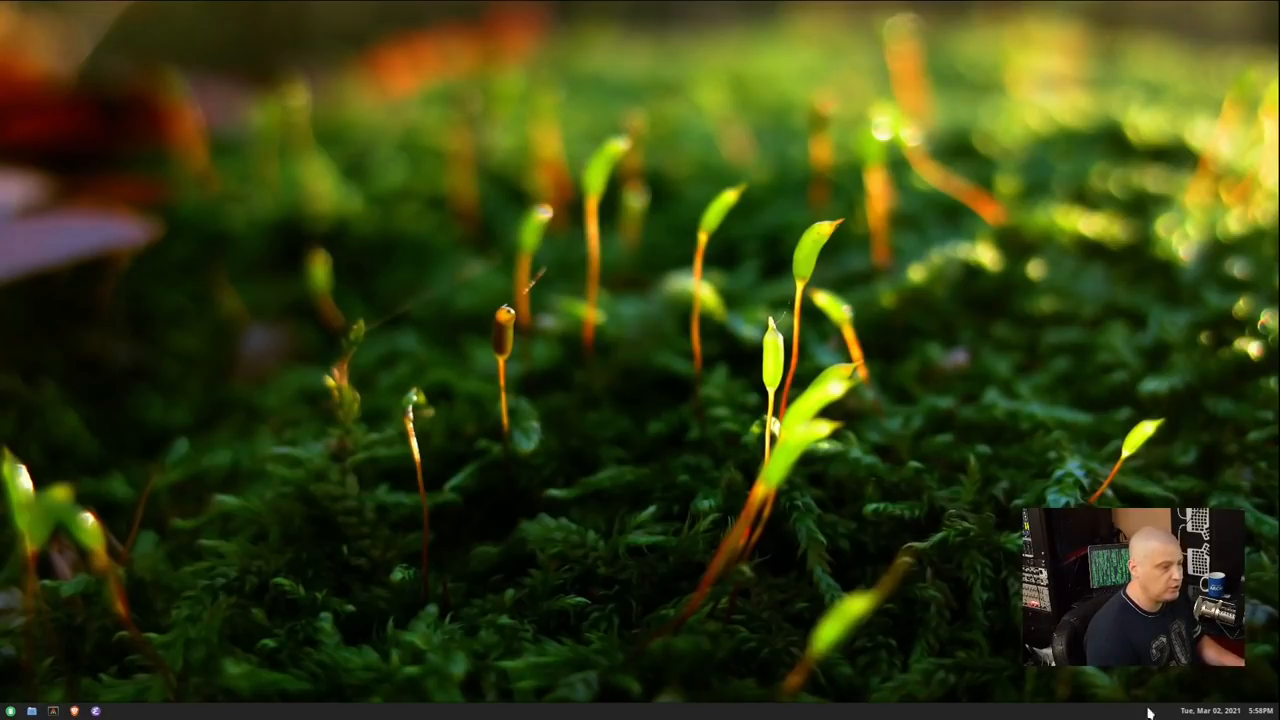
mouse_move(736, 556)
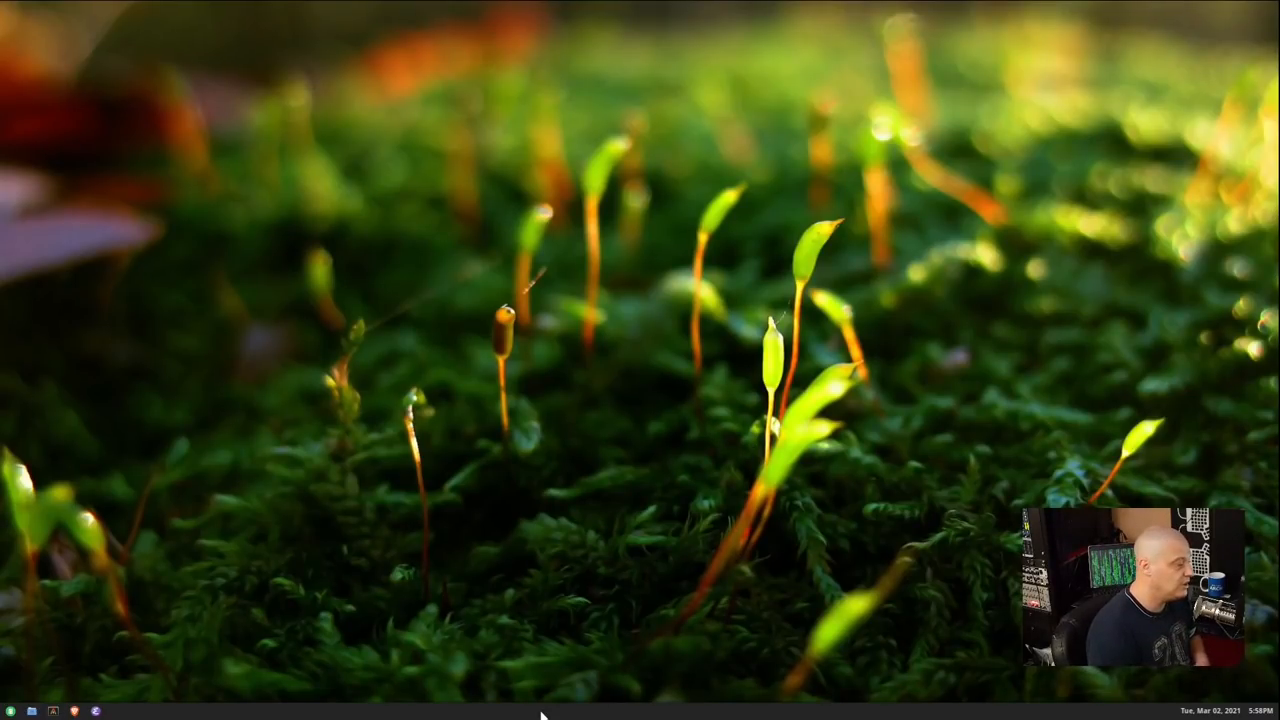
mouse_move(520, 688)
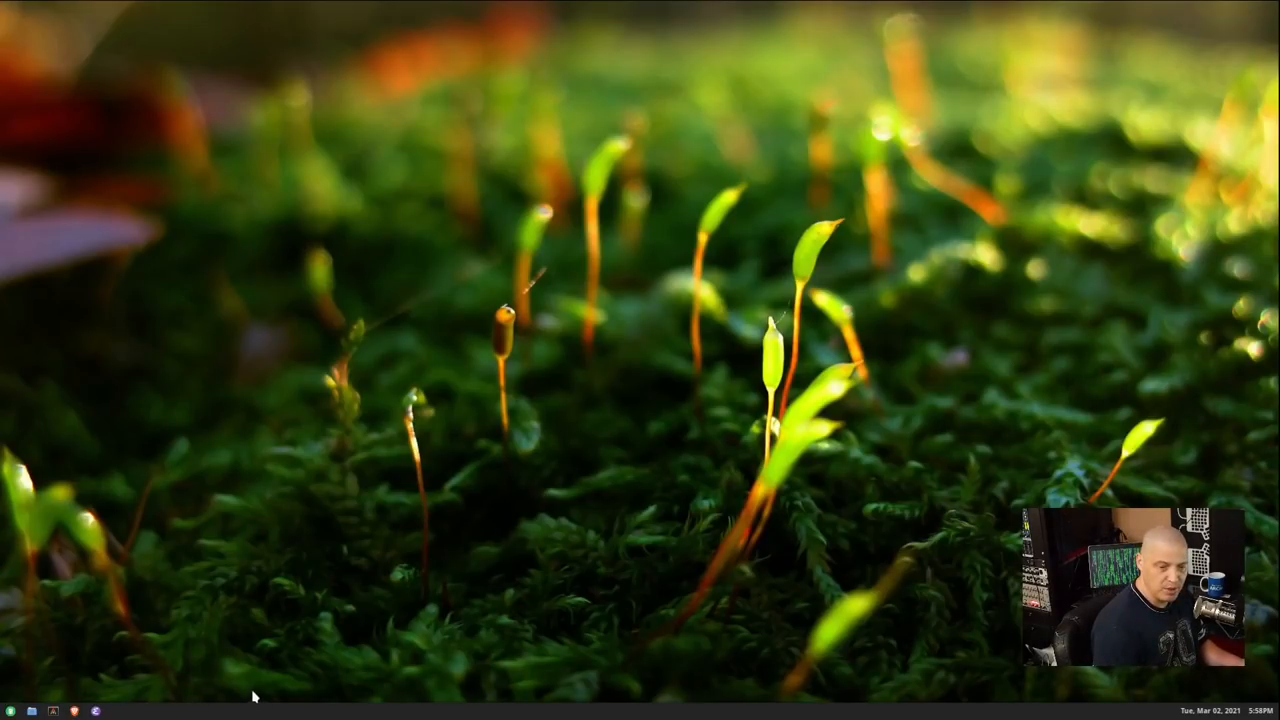
mouse_move(256, 396)
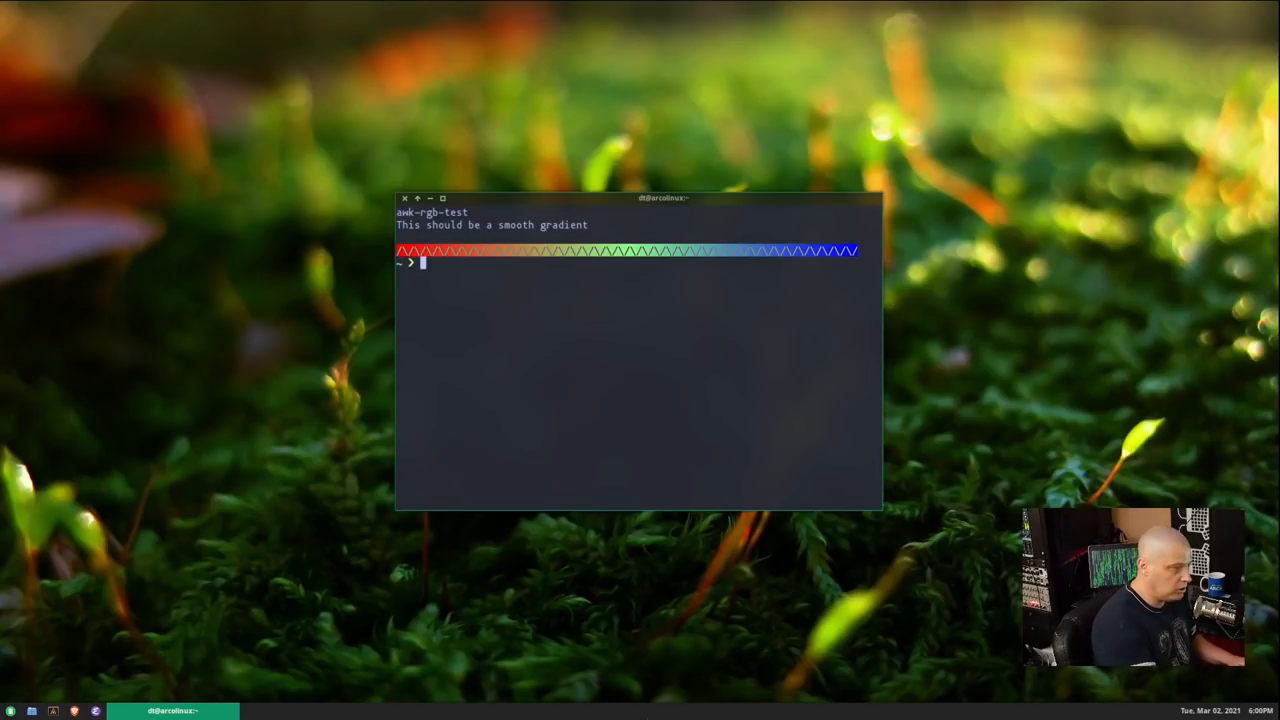
- Close the terminal after the RGB gradient test finishes
key("Return")
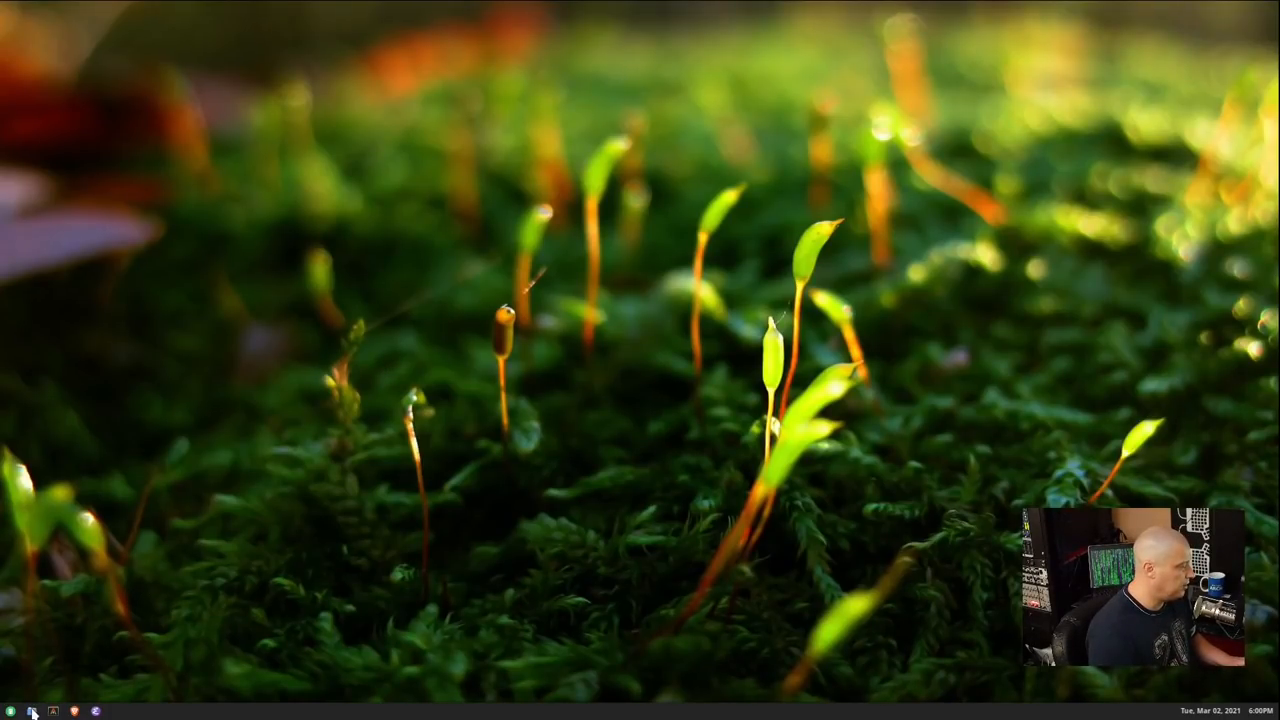
left_click(32, 710)
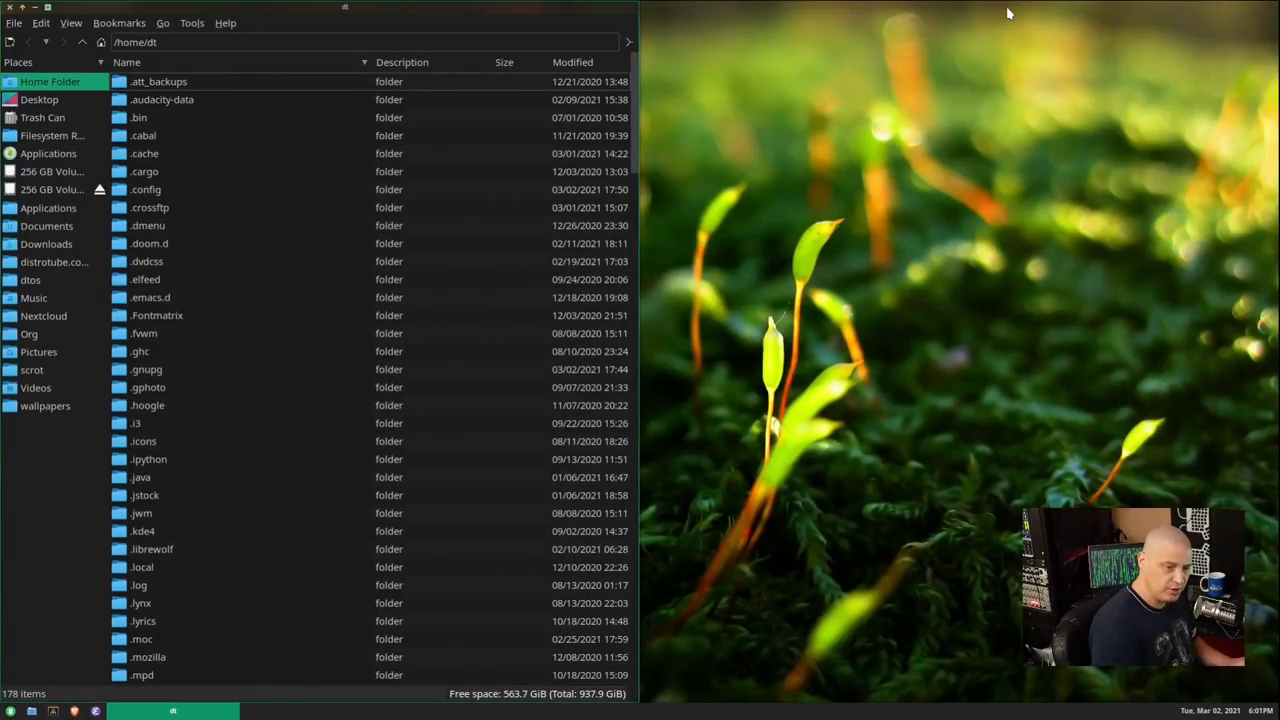
left_click_drag(344, 8, 984, 8)
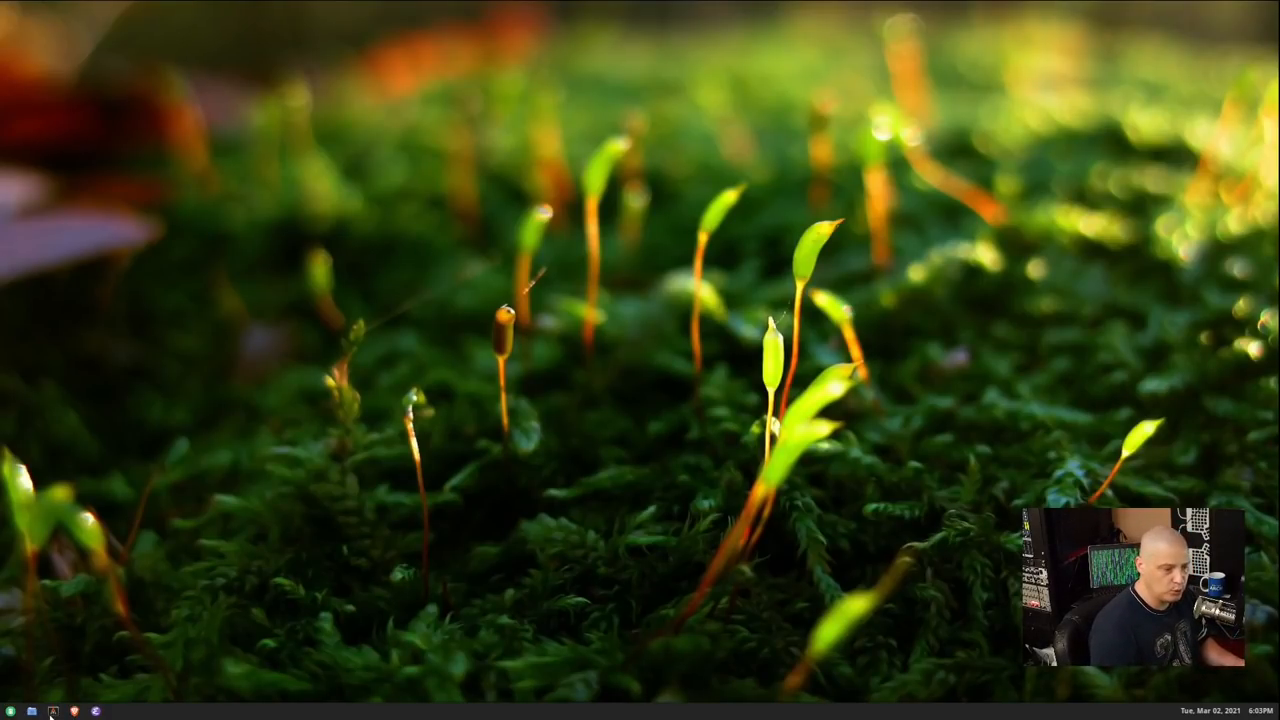
- Start a new Alacritty window and write obconf obmenu at the prompt without running it
left_click(52, 710)
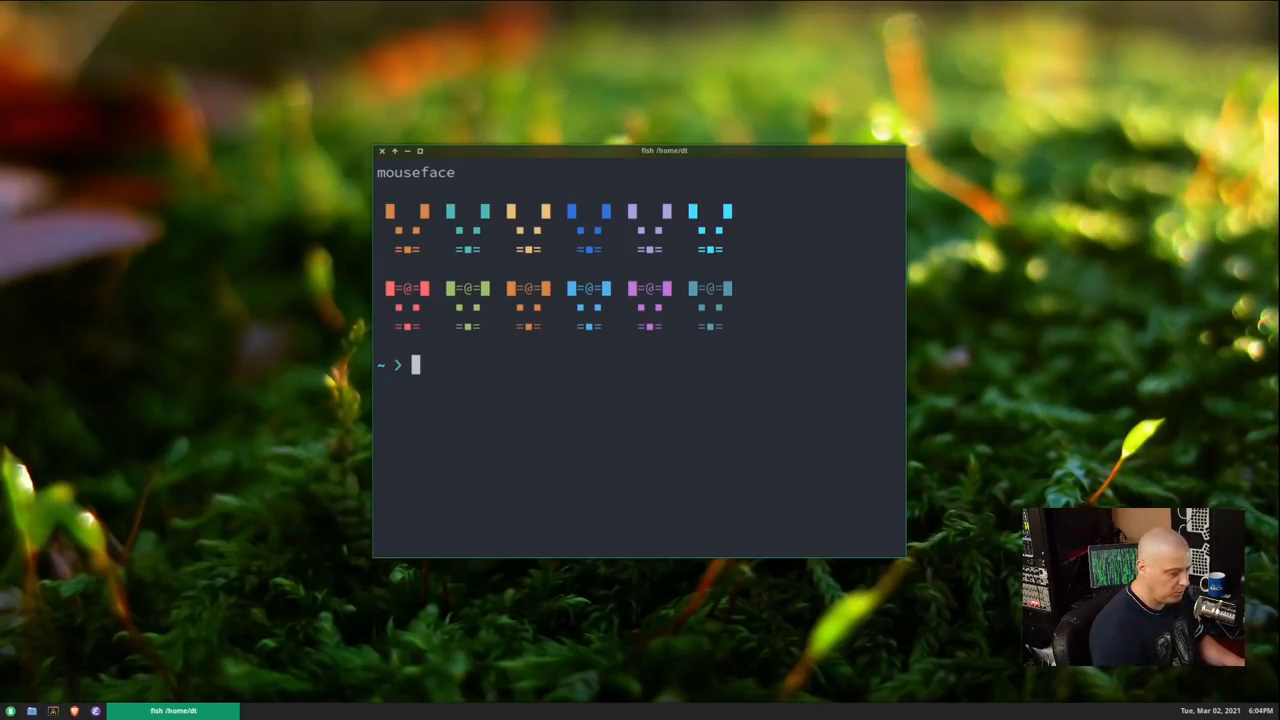
type("obconf")
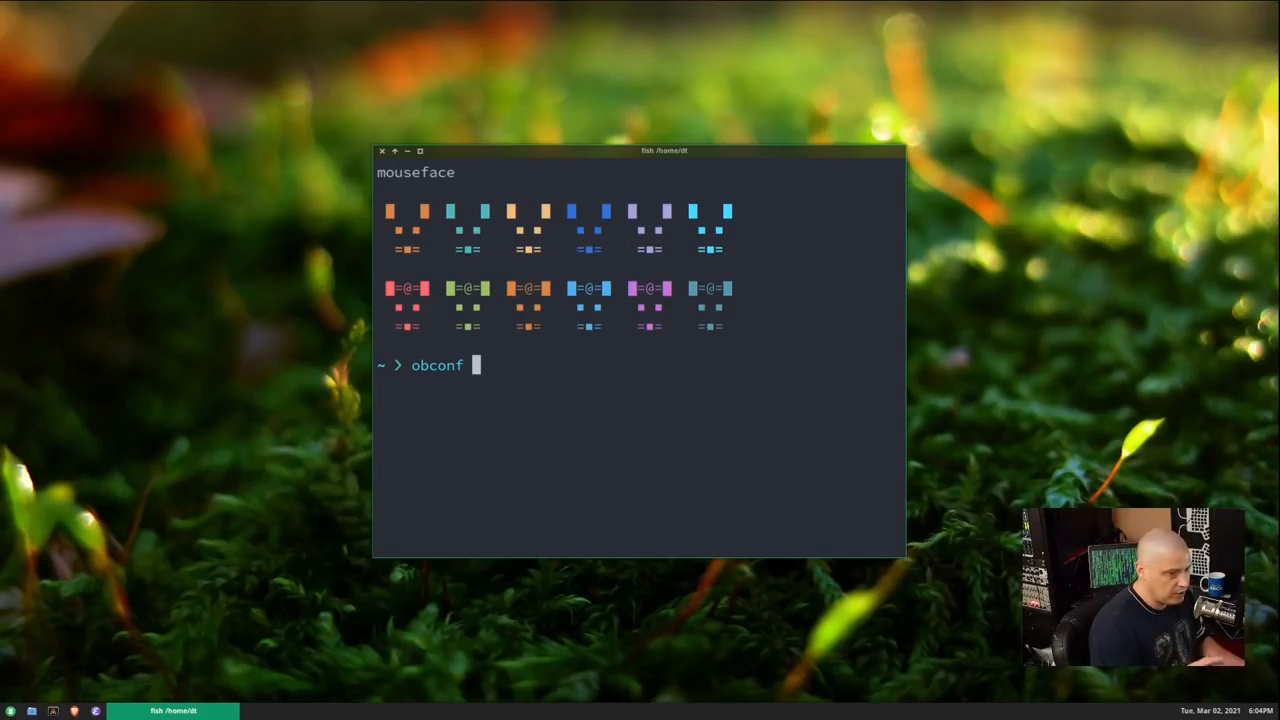
type("obmenu")
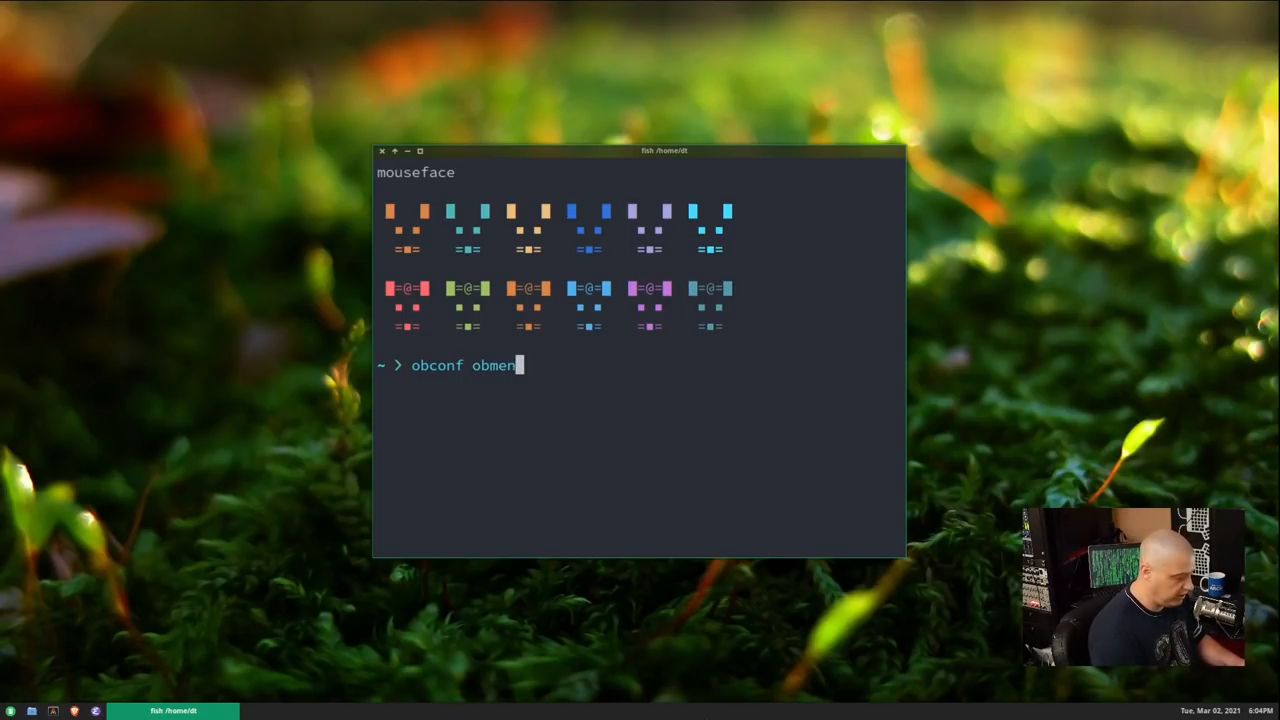
type("u")
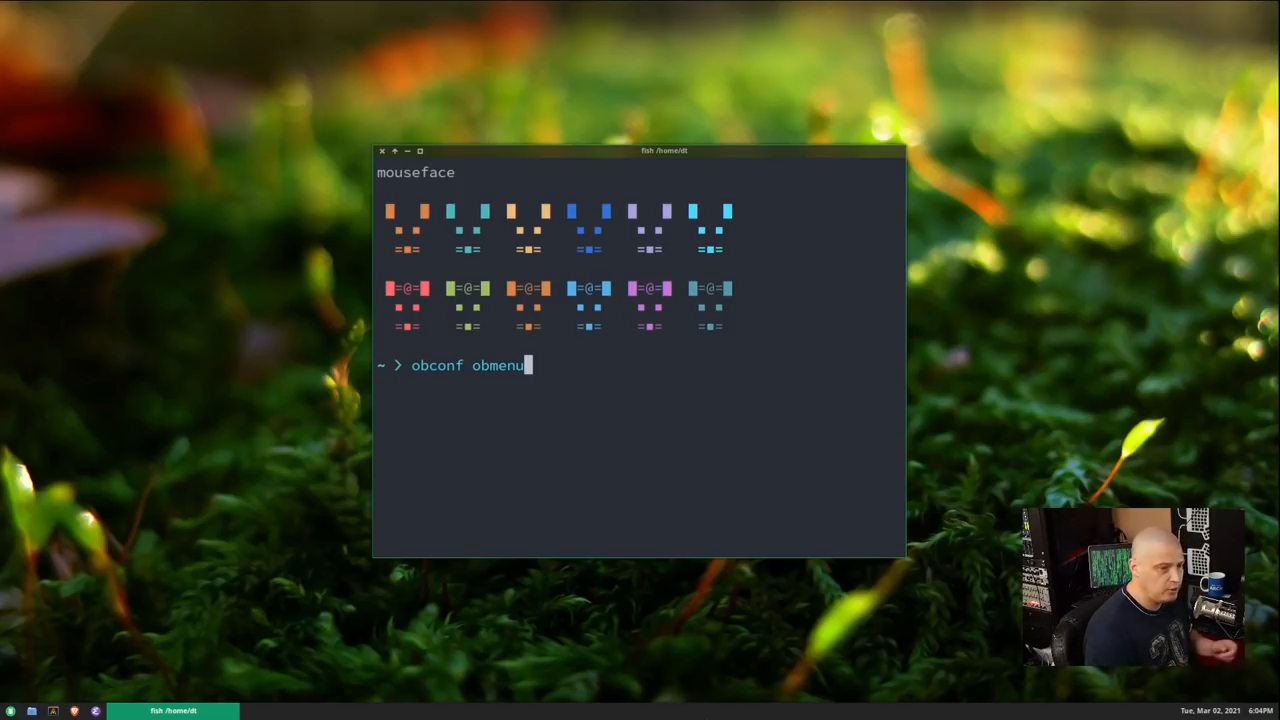
mouse_move(448, 664)
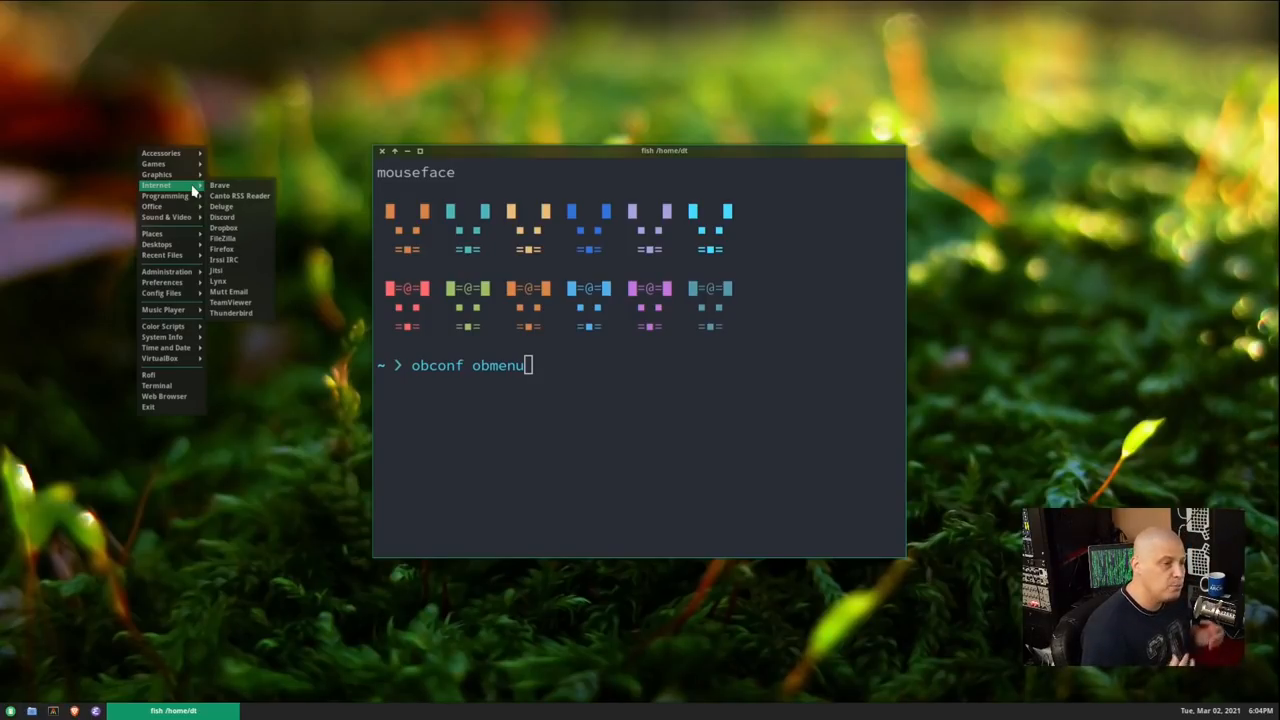
mouse_move(168, 216)
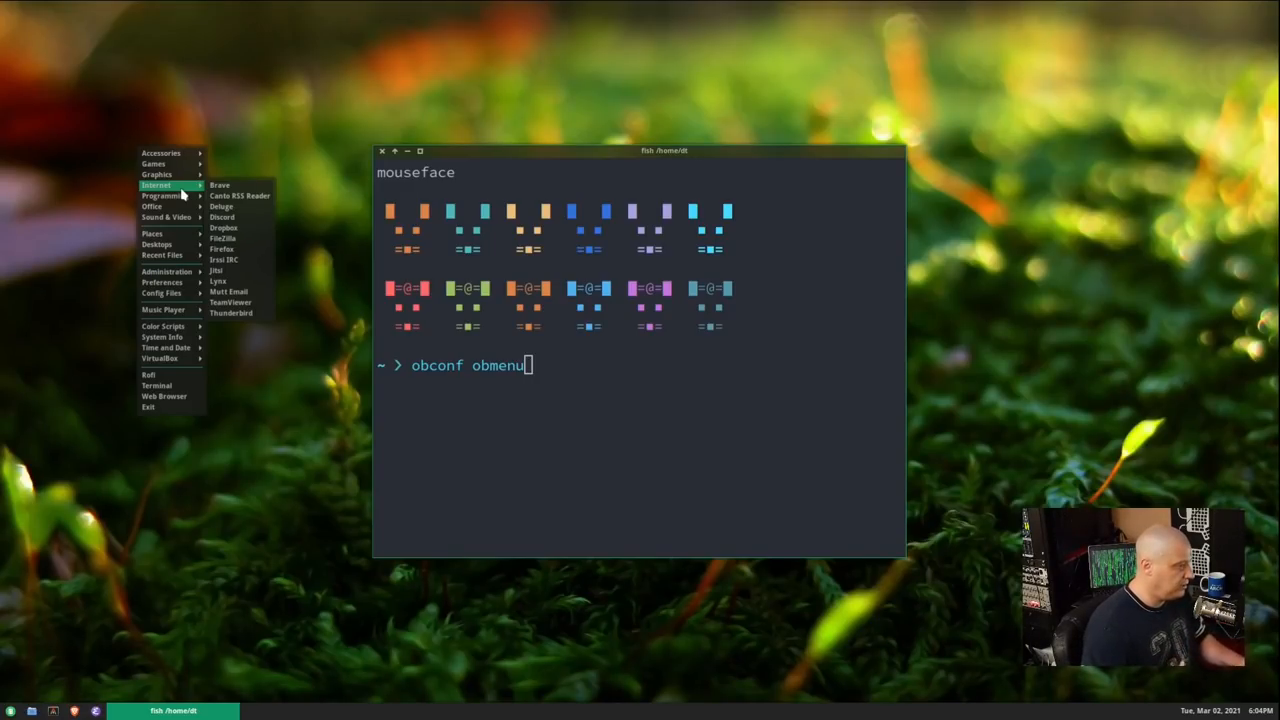
mouse_move(576, 408)
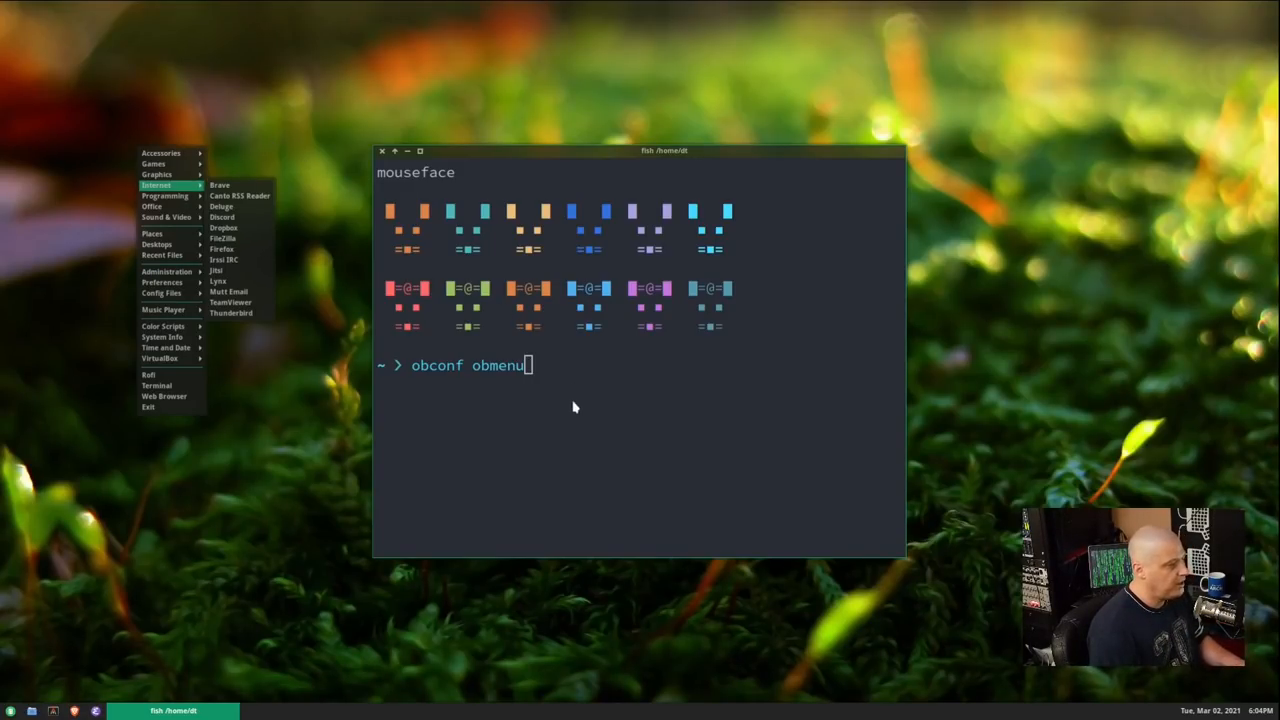
mouse_move(150, 92)
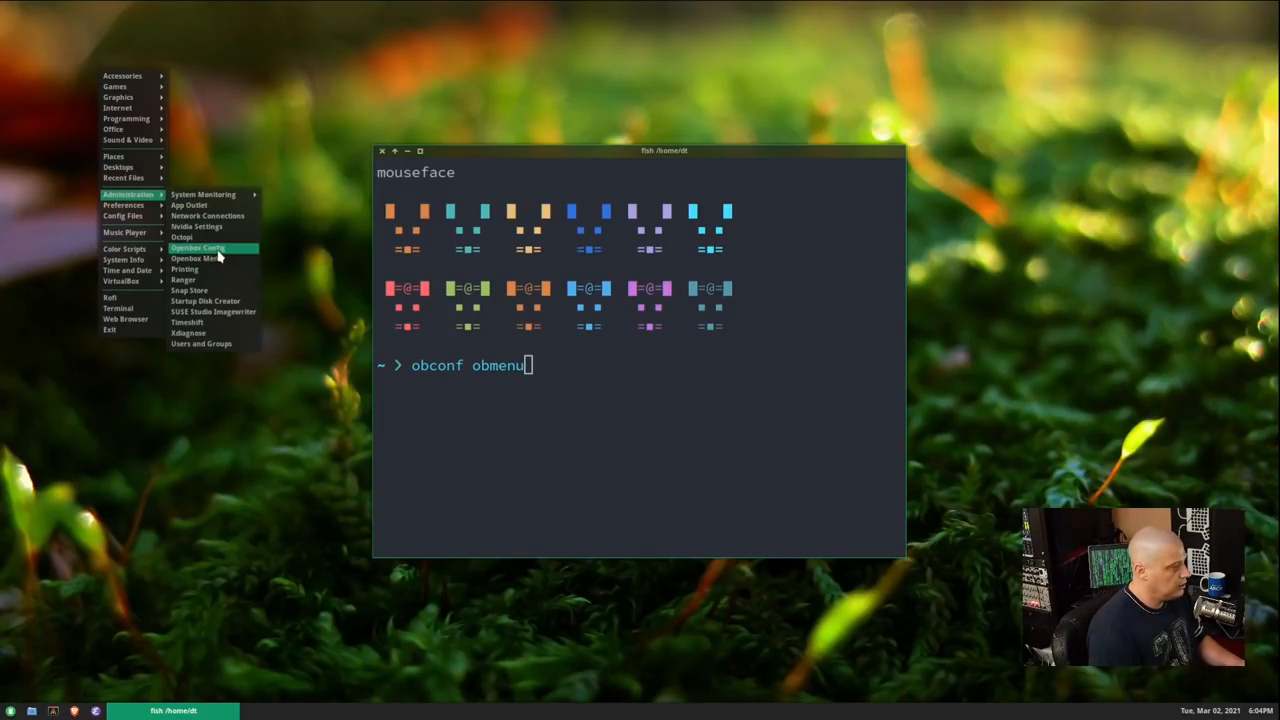
- Launch the Openbox Configuration Manager from the root menu's Administration entry
left_click(196, 248)
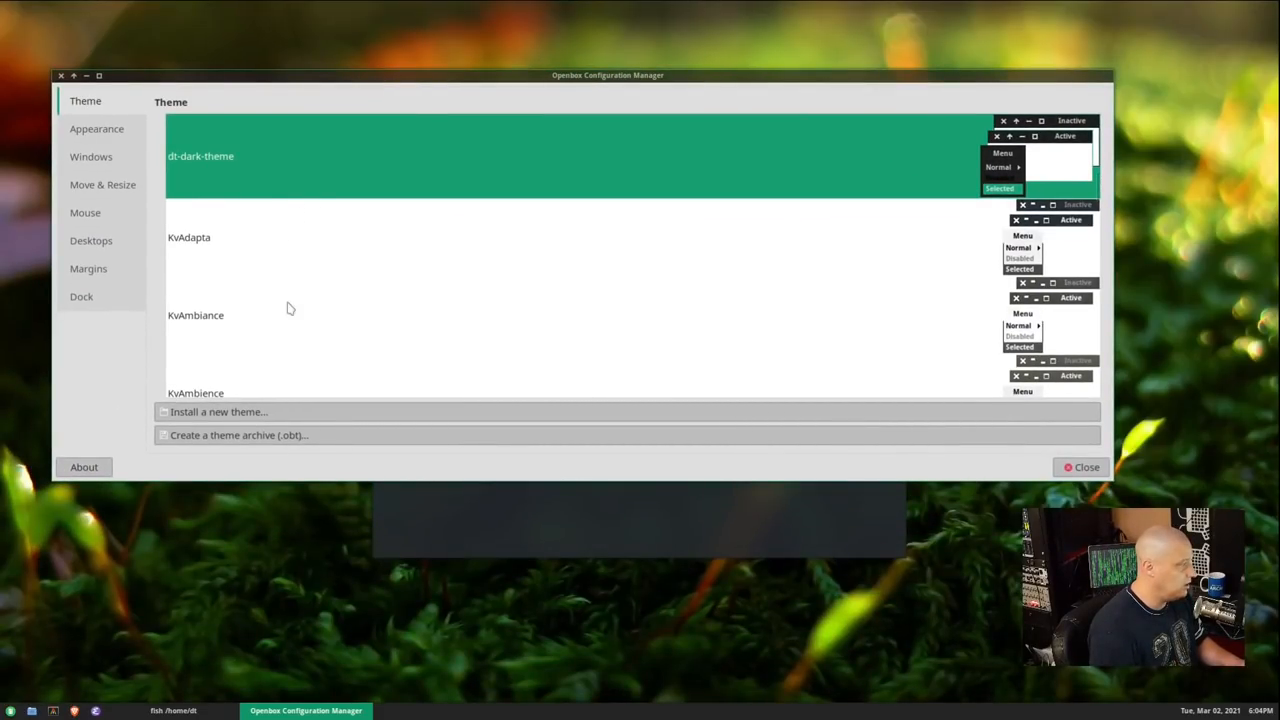
- Browse the theme list and show the Appearance settings for button order and fonts
scroll("up", 3)
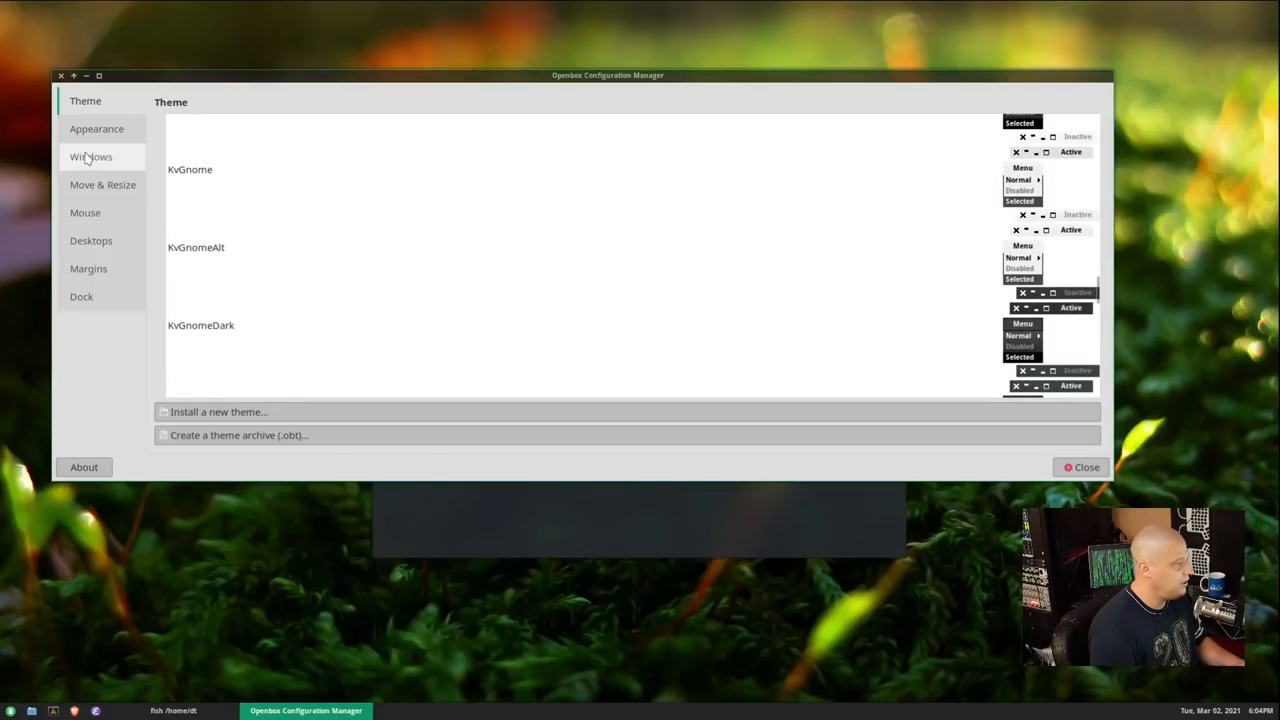
left_click(92, 156)
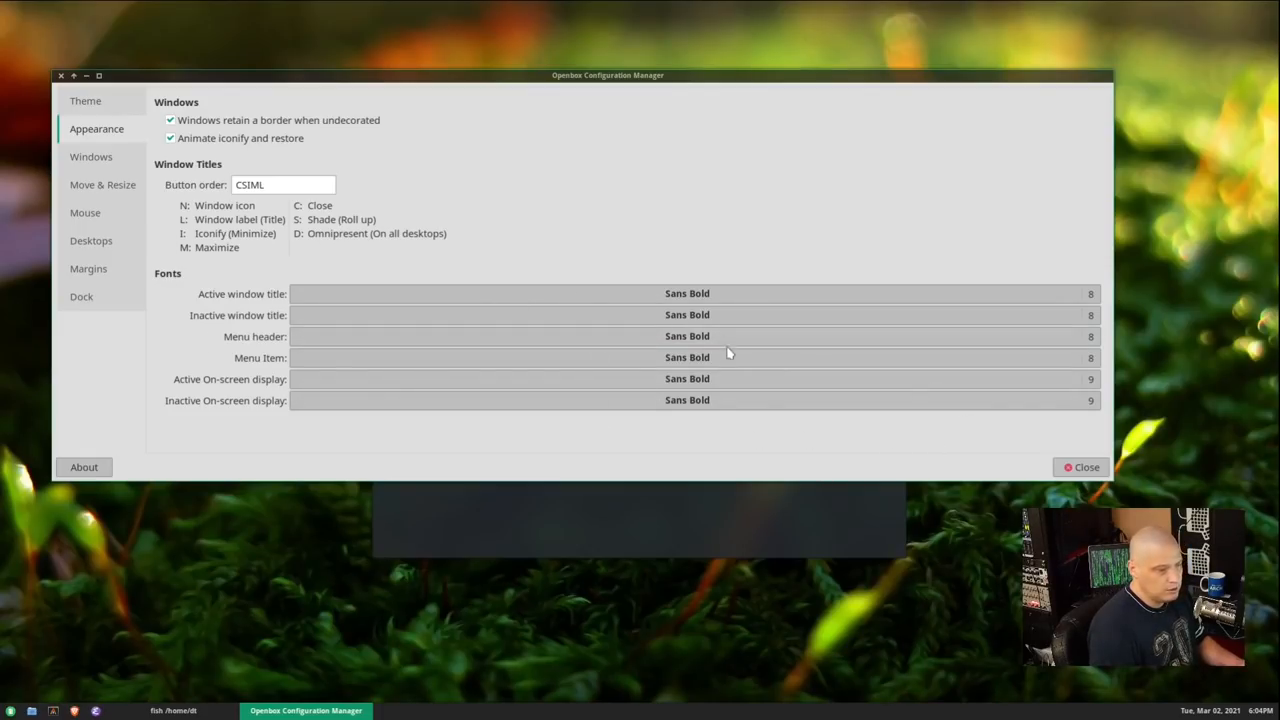
mouse_move(368, 68)
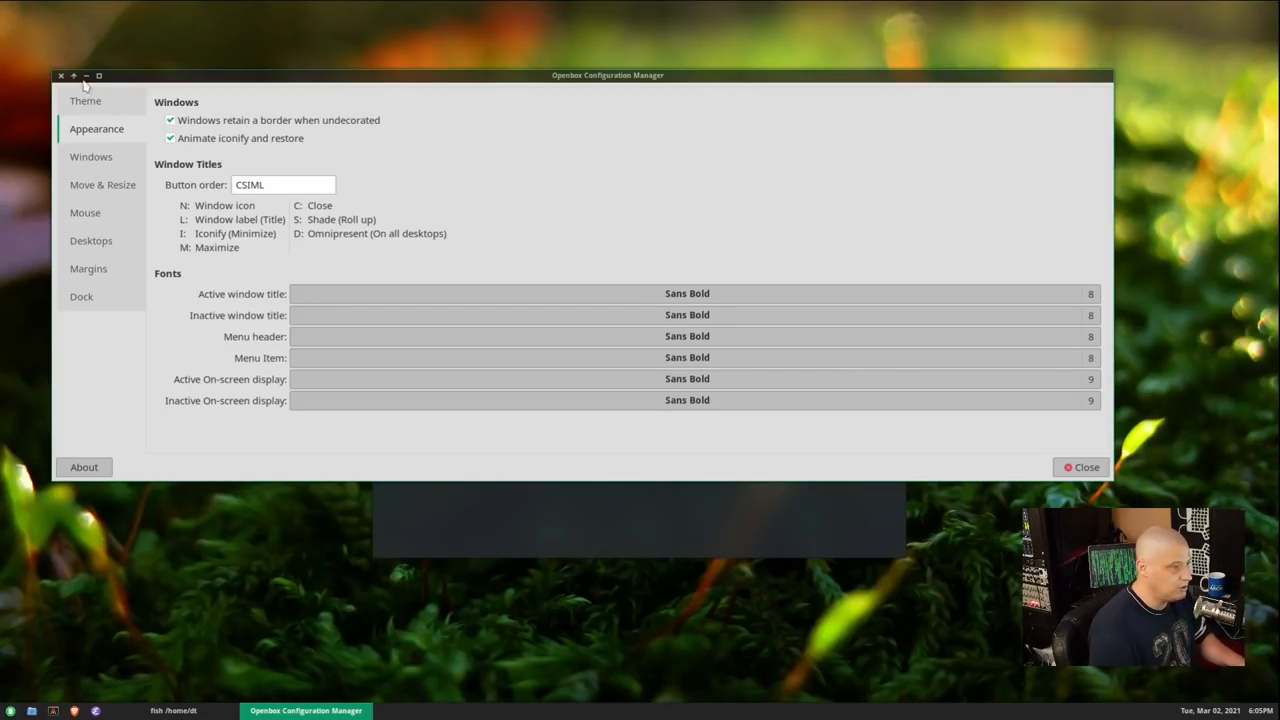
mouse_move(162, 40)
type("obconf obmenu")
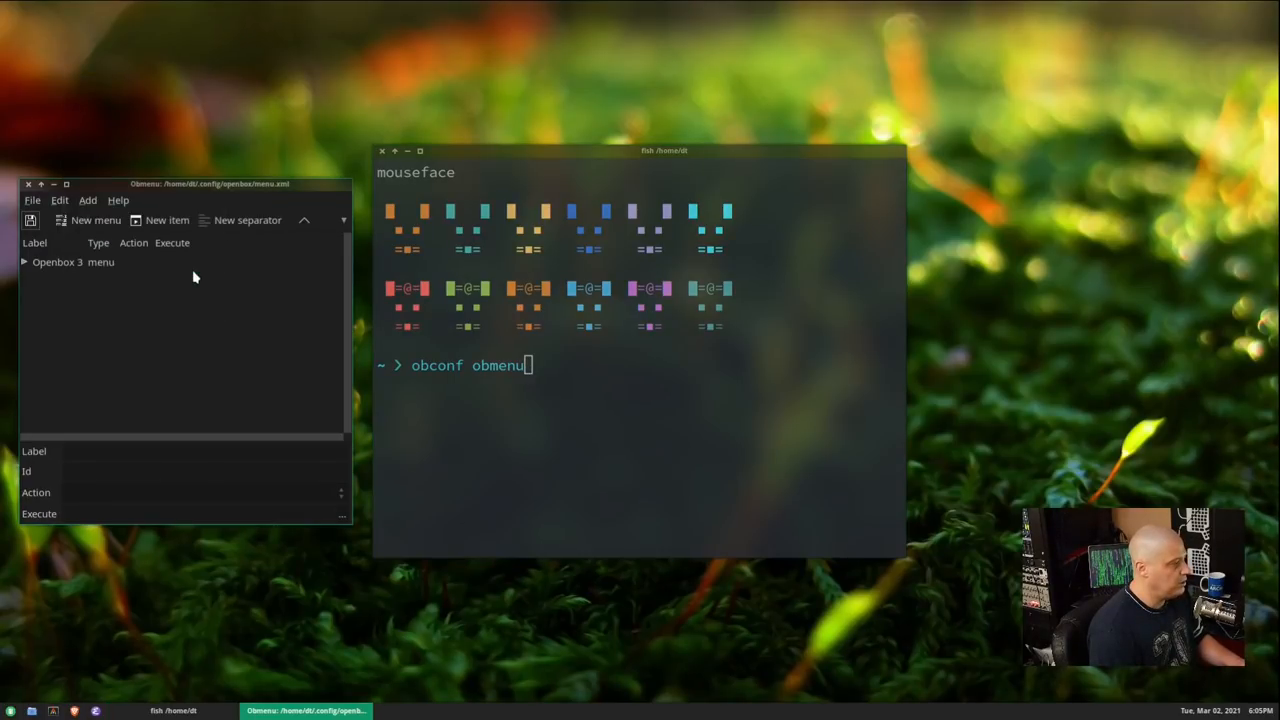
- Select the Terminal entry under Accessories and replace its command with 'alacritty -e fish'
left_click_drag(208, 184, 290, 88)
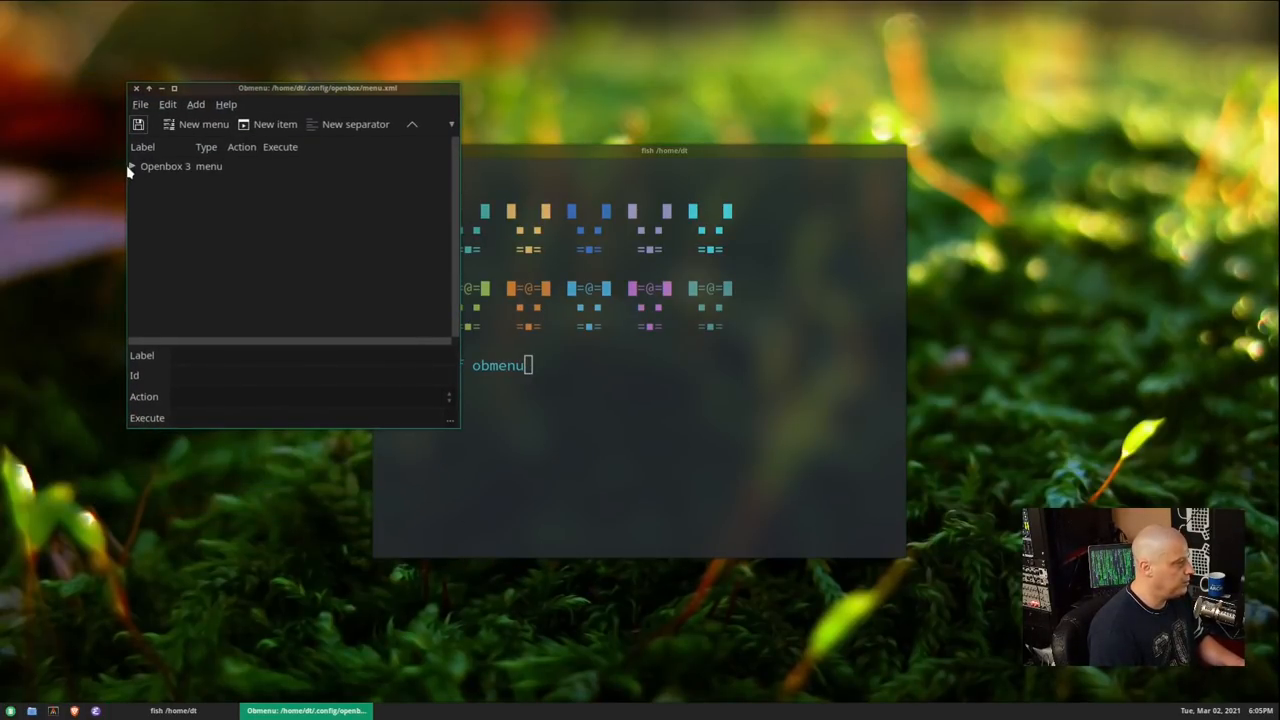
left_click(132, 166)
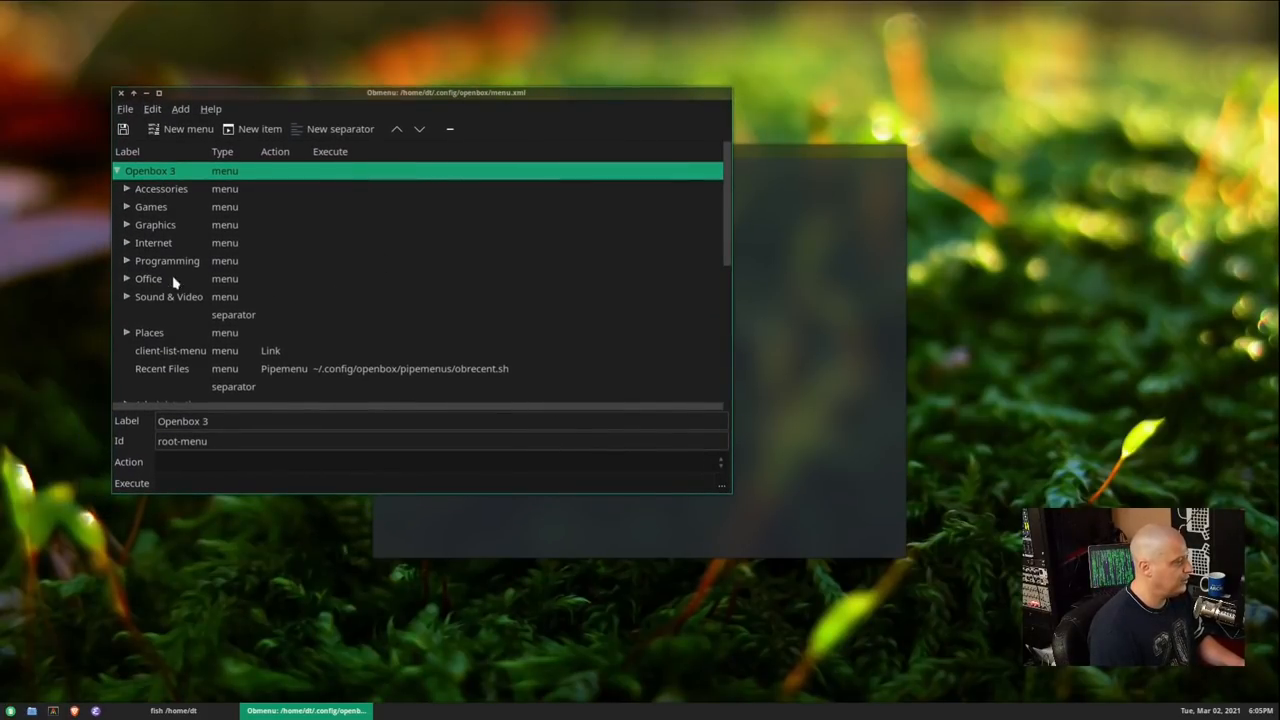
mouse_move(144, 230)
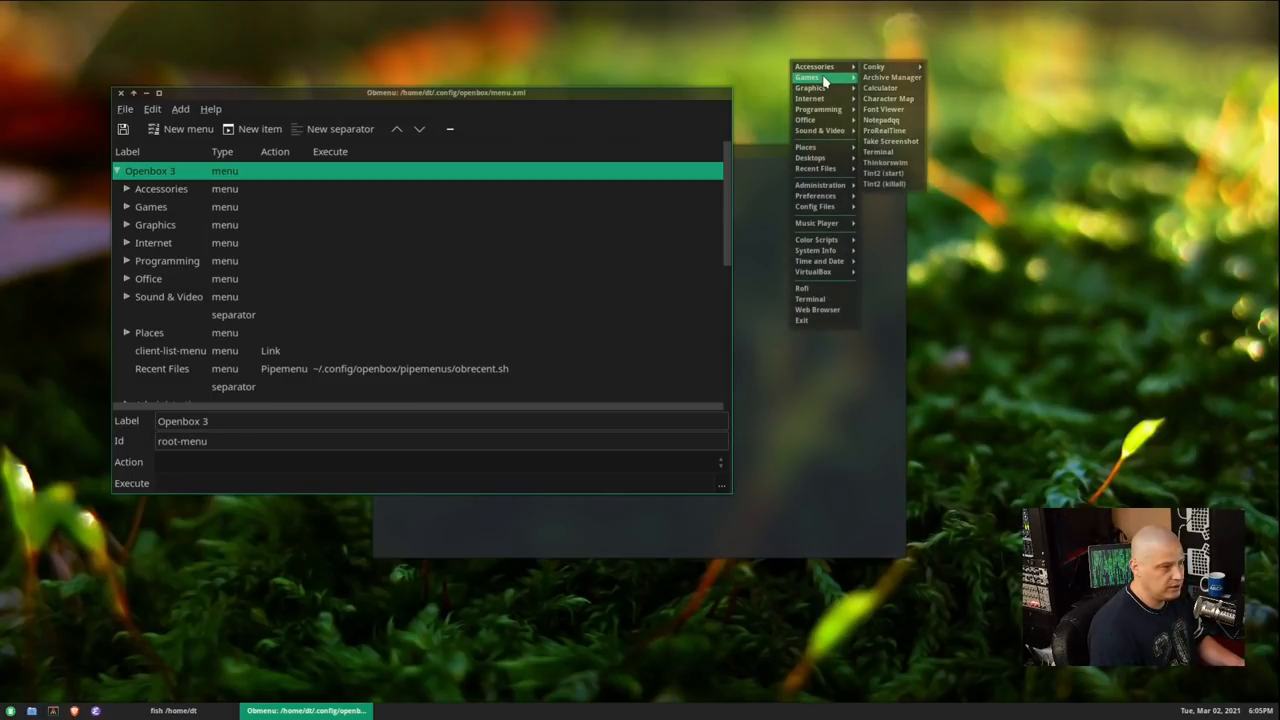
mouse_move(810, 88)
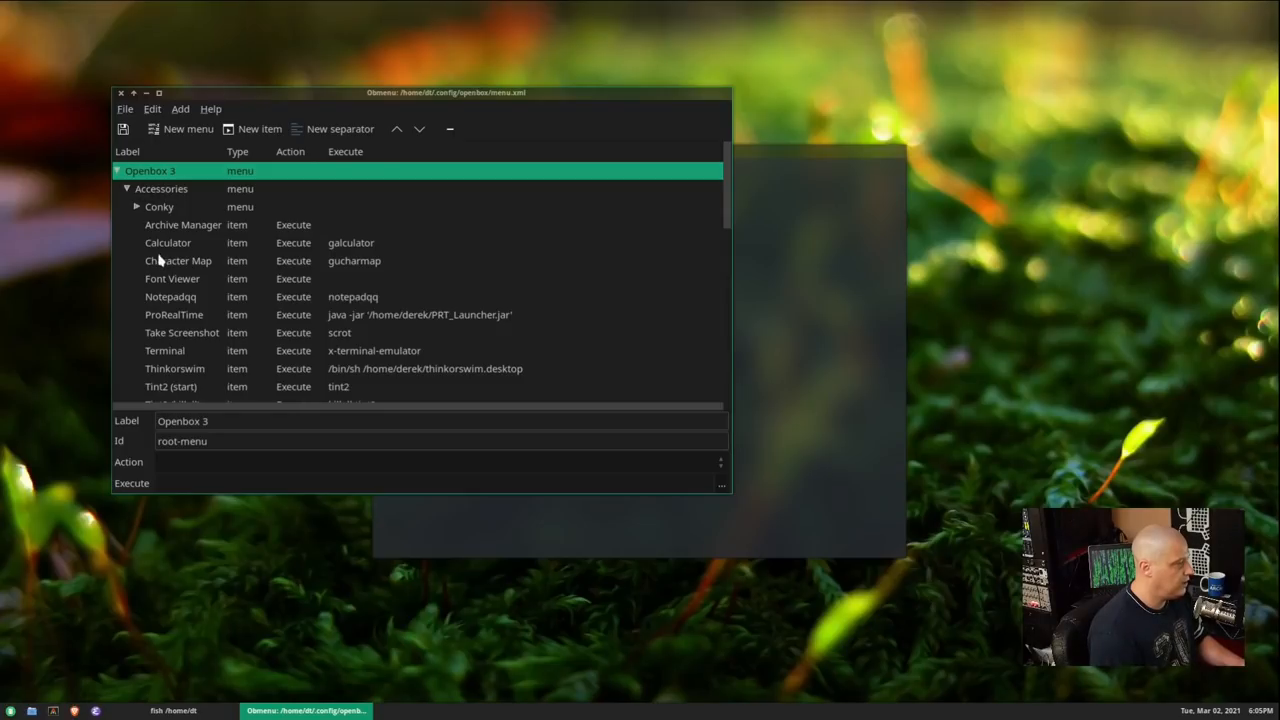
left_click(164, 350)
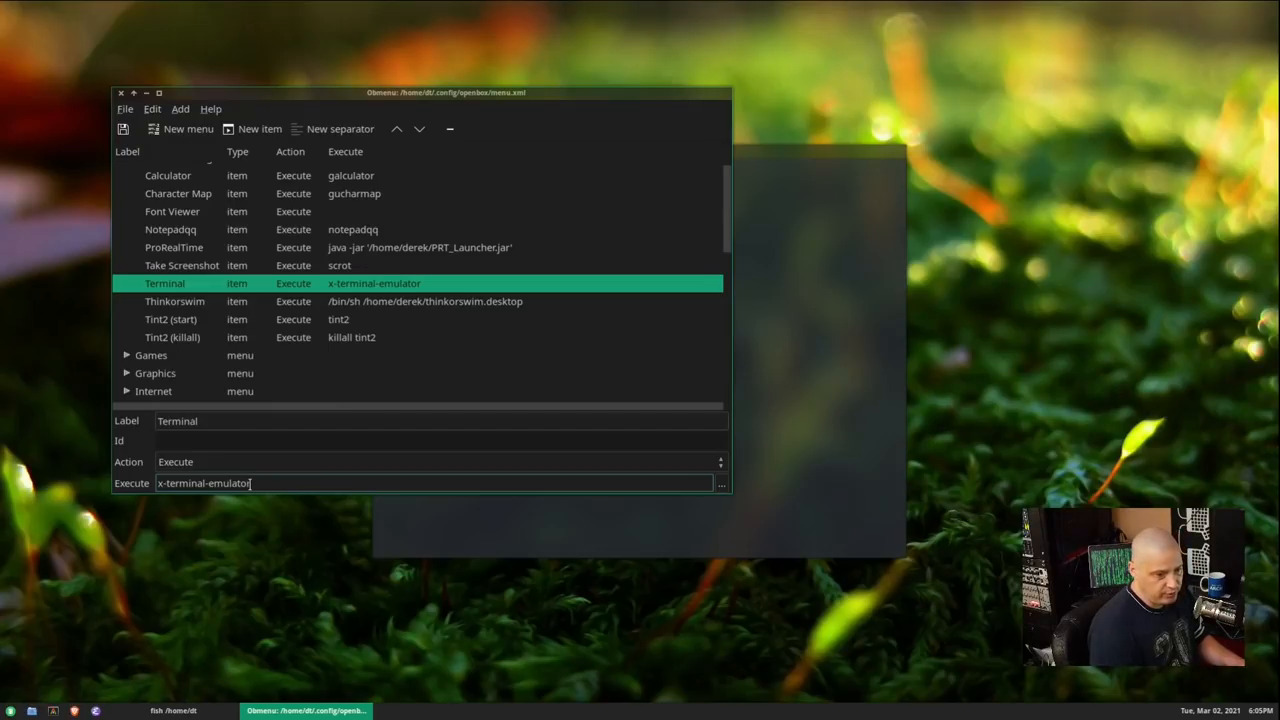
triple_click(204, 482)
type("alacritty -e fis")
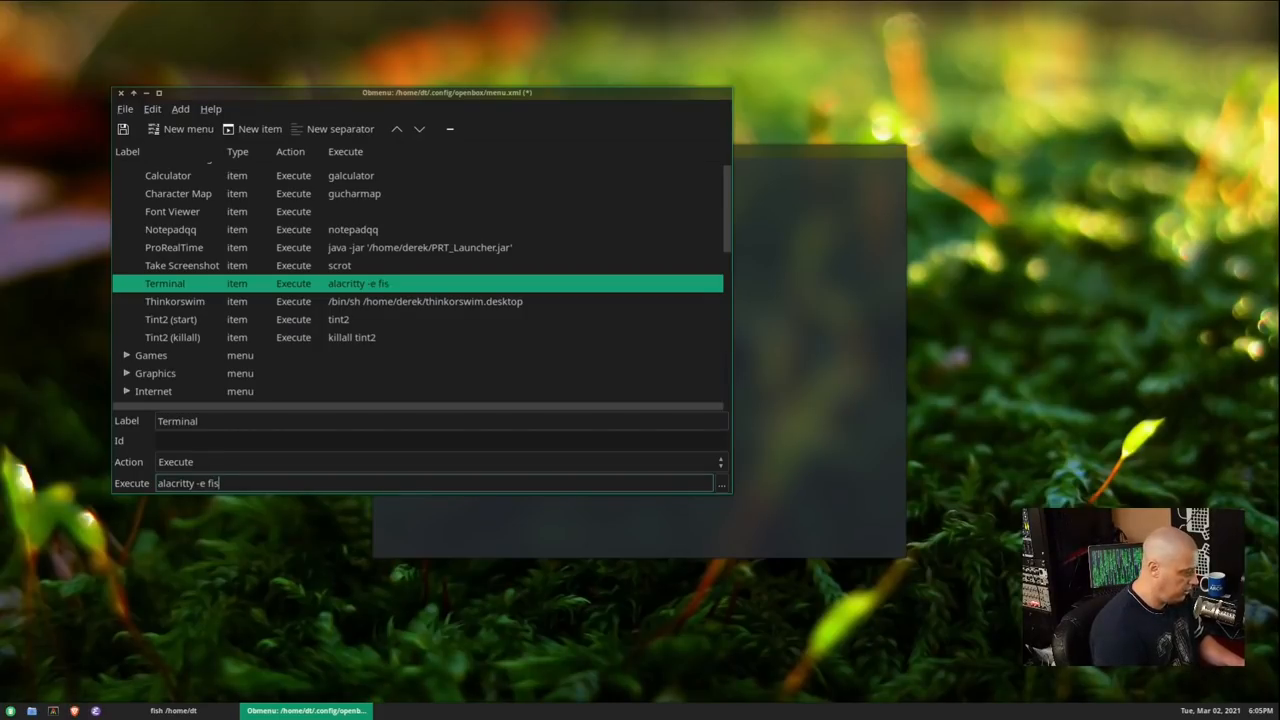
type("h")
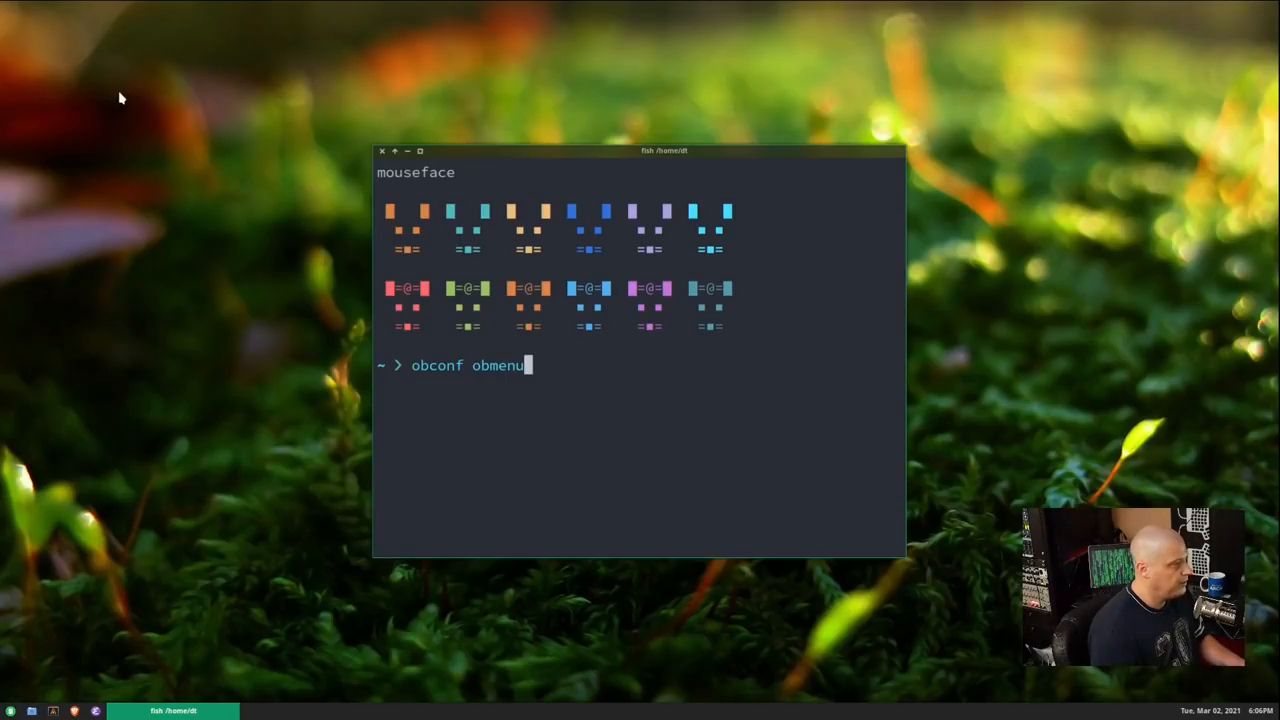
- Check the desktop root menu, then add lxappearance to the unrun command line
right_click(120, 98)
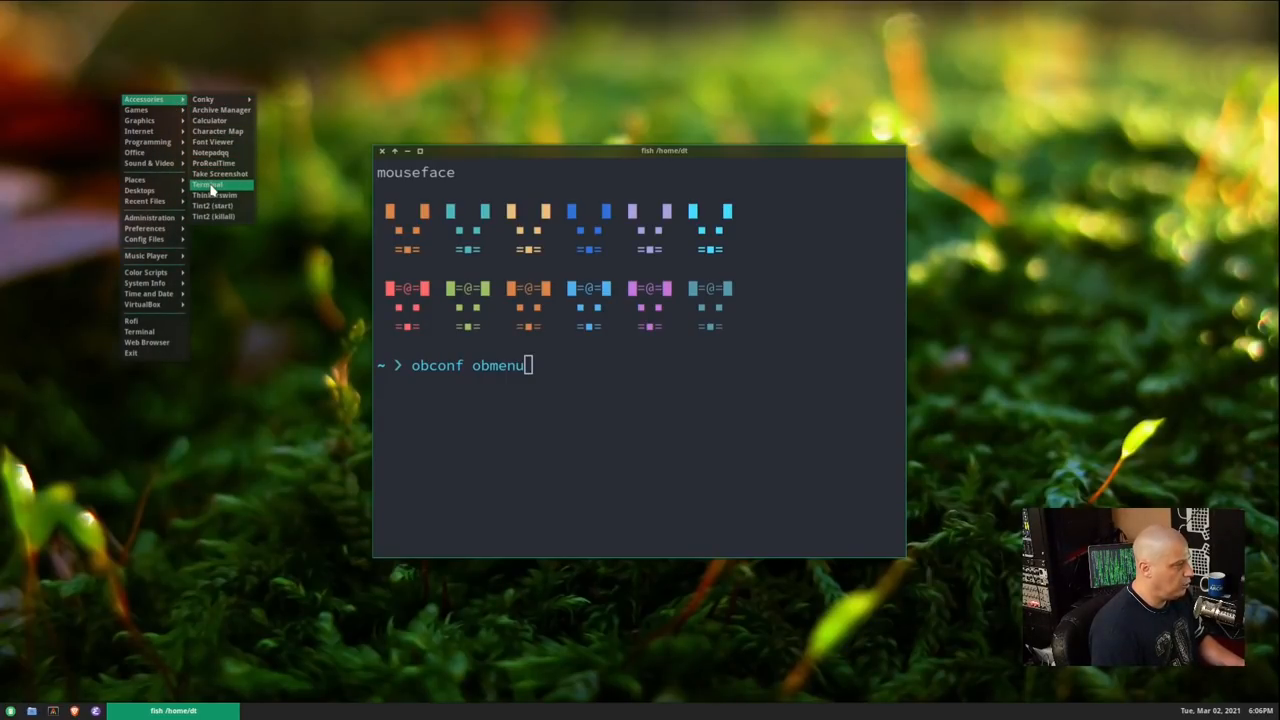
left_click(208, 184)
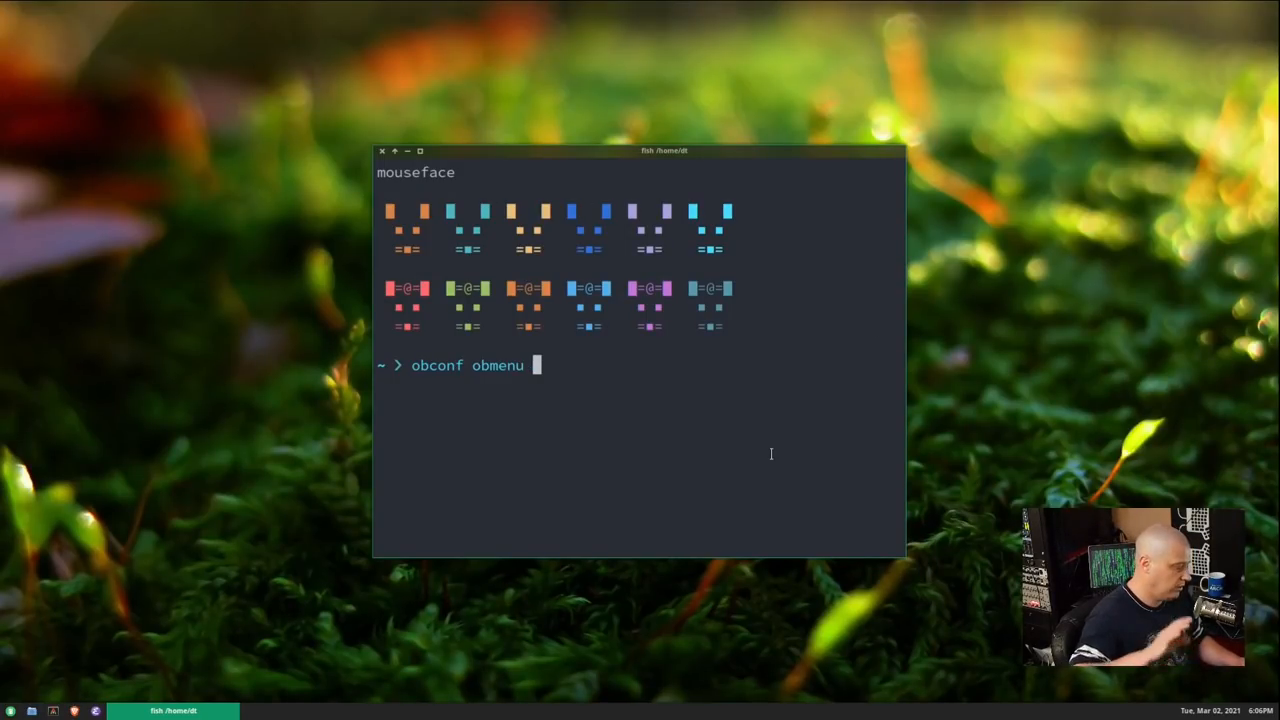
type("lxappearance")
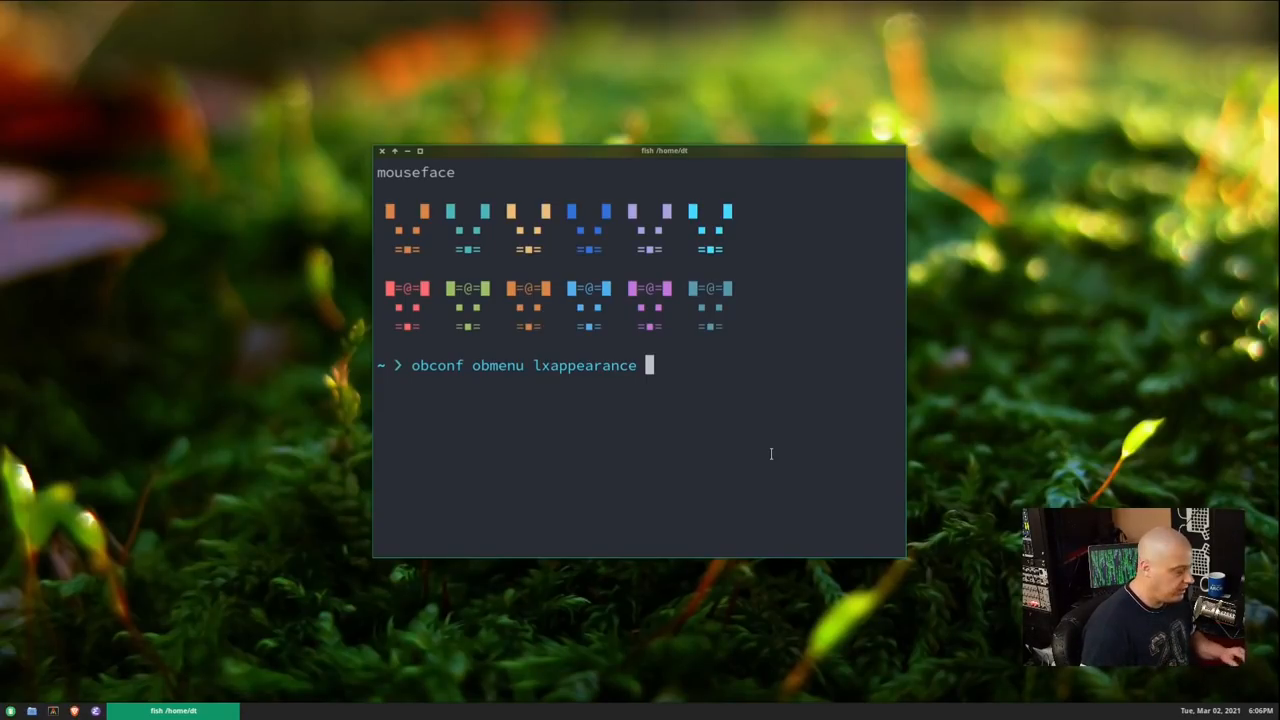
mouse_move(124, 172)
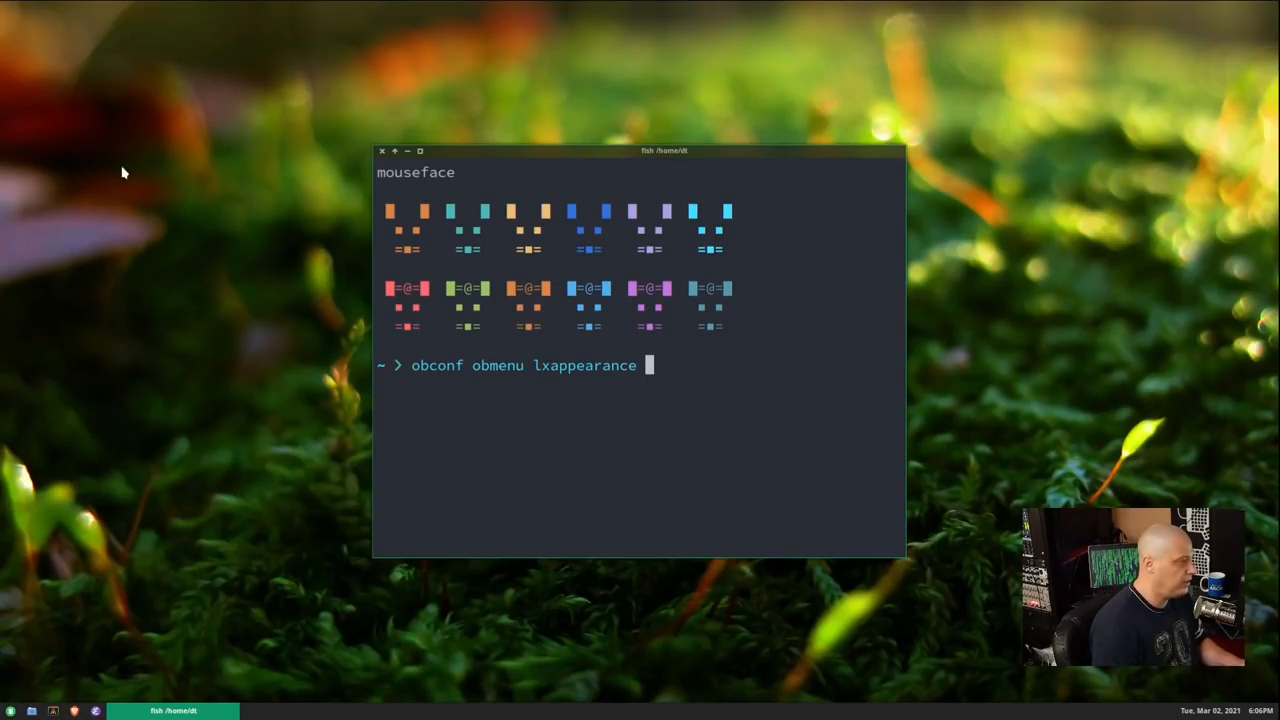
mouse_move(108, 148)
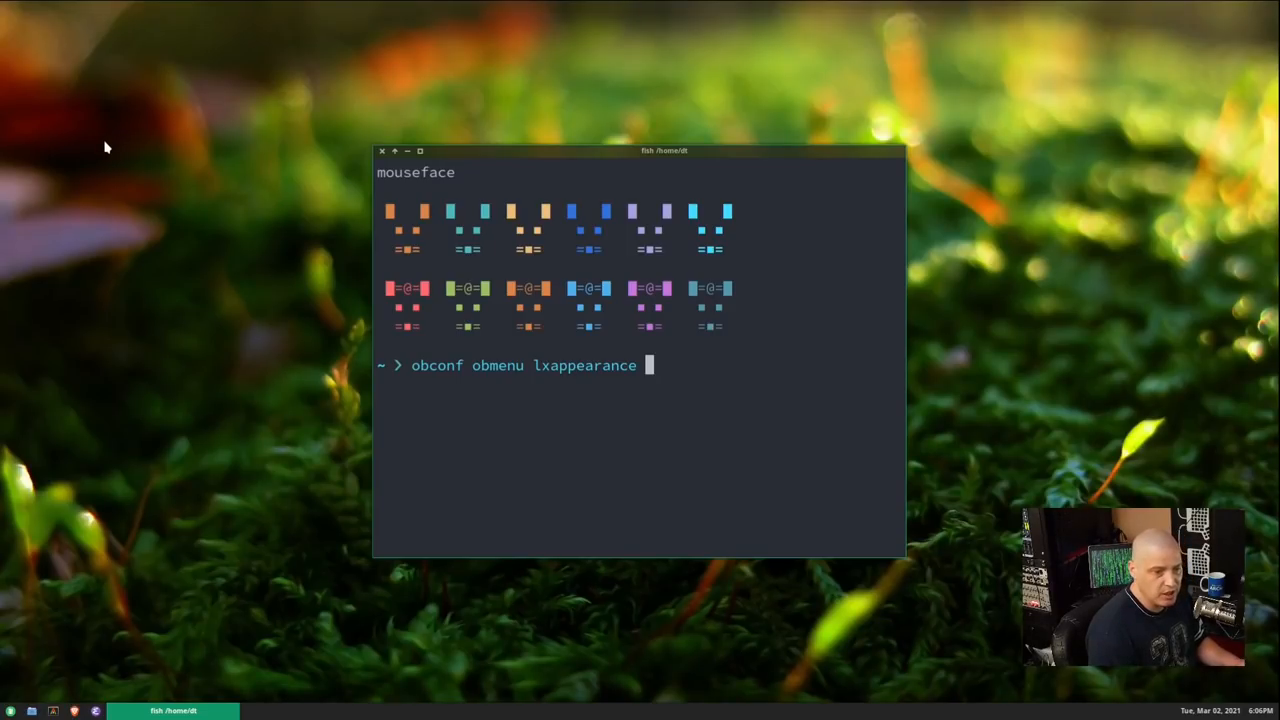
- Launch Customize Look and Feel from the desktop menu and browse its widget themes
right_click(108, 148)
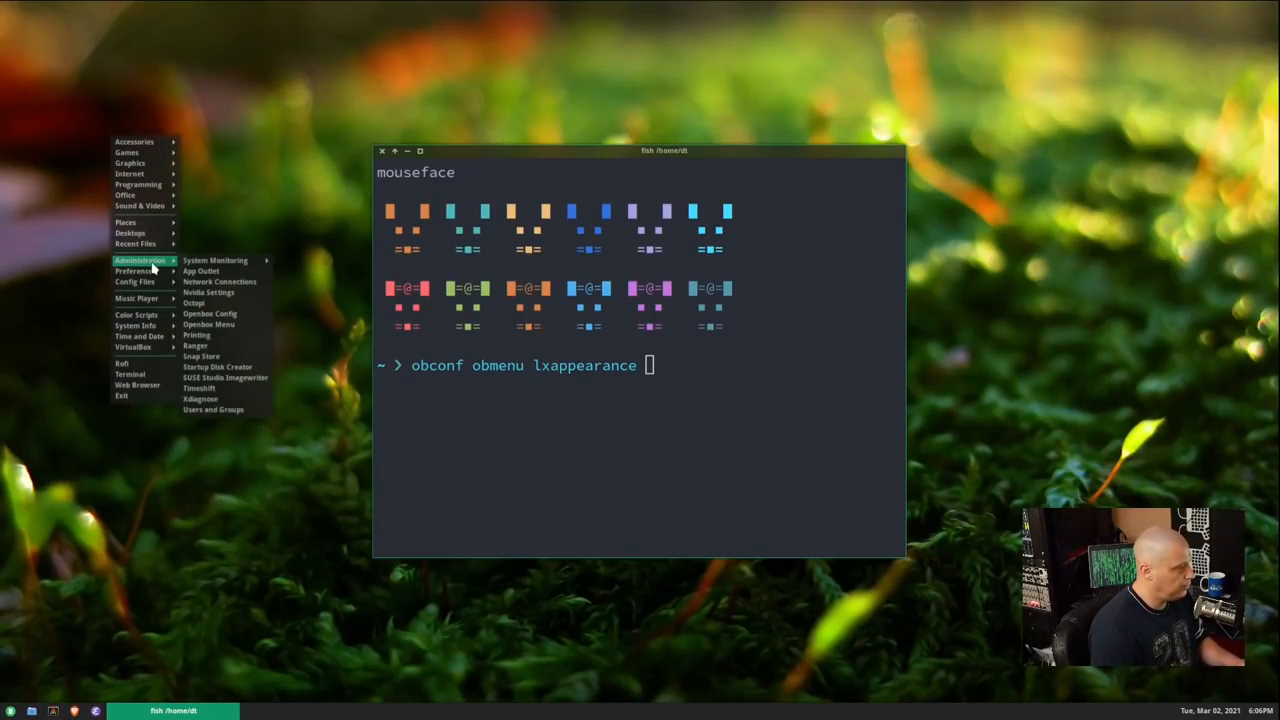
mouse_move(136, 270)
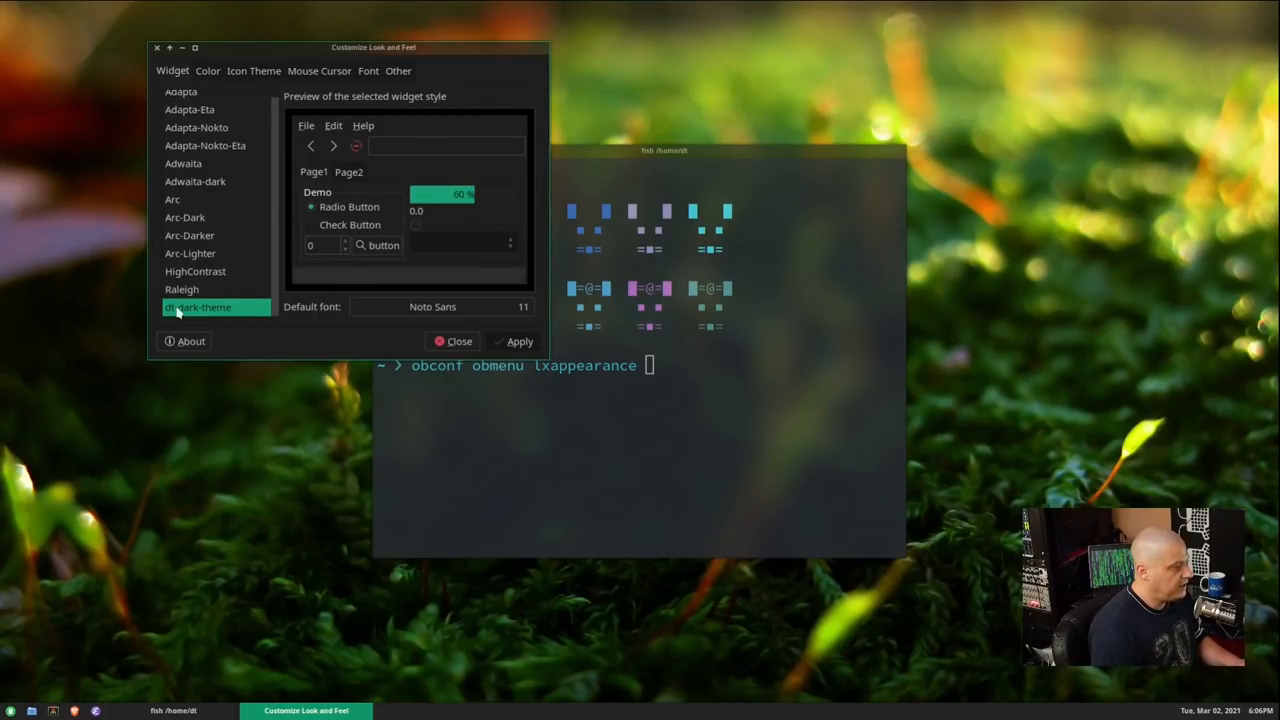
mouse_move(176, 322)
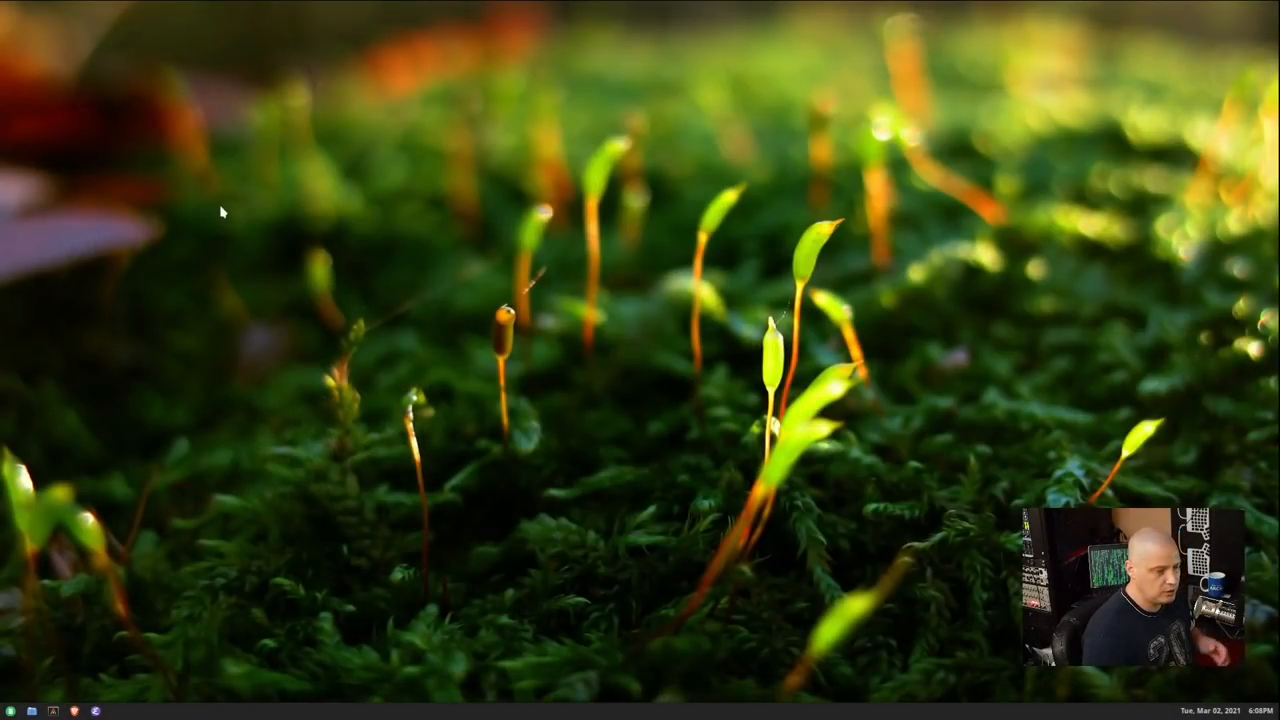
- Show the Config Files dotfiles and the Music Player pipe menu's Track Info from the desktop menu
right_click(222, 212)
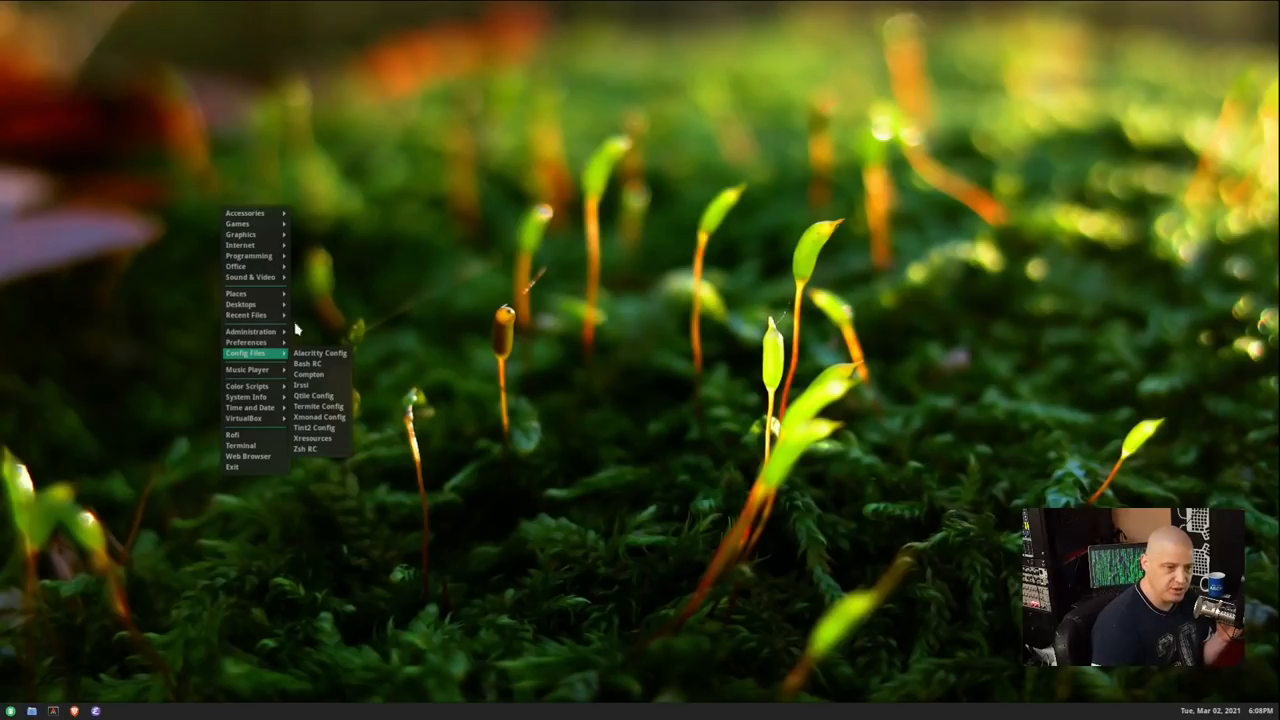
mouse_move(340, 252)
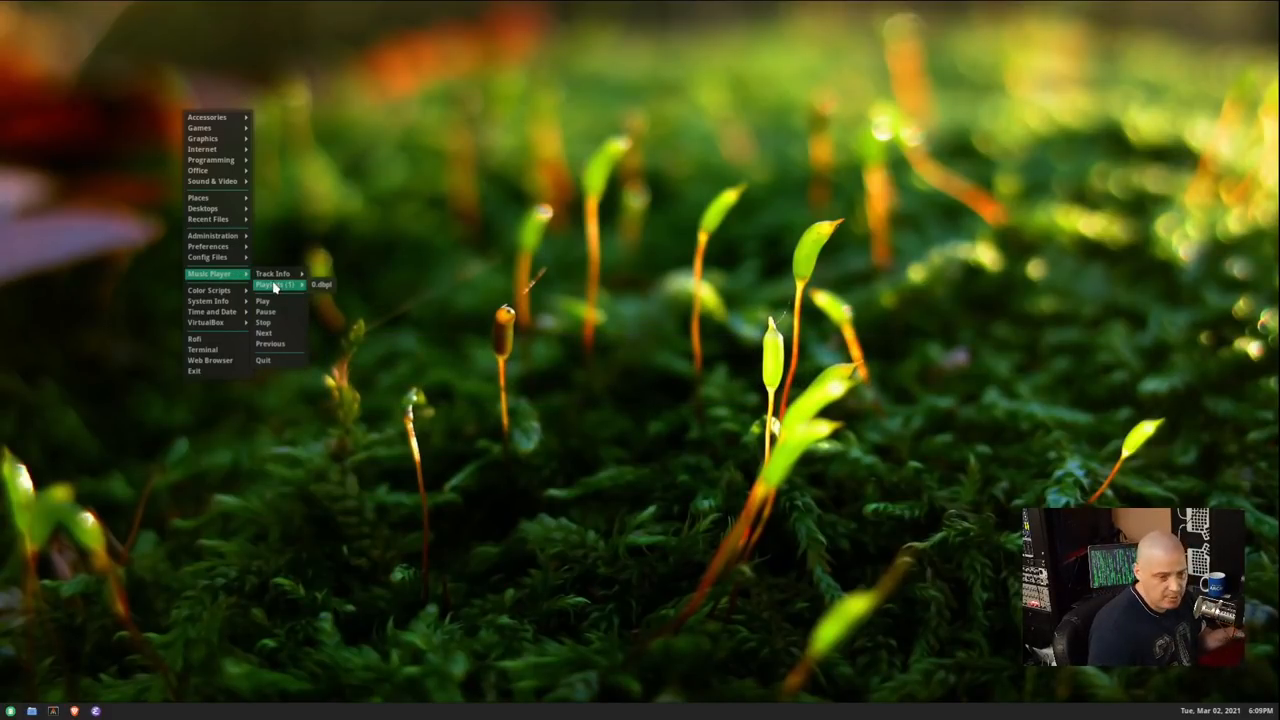
mouse_move(272, 274)
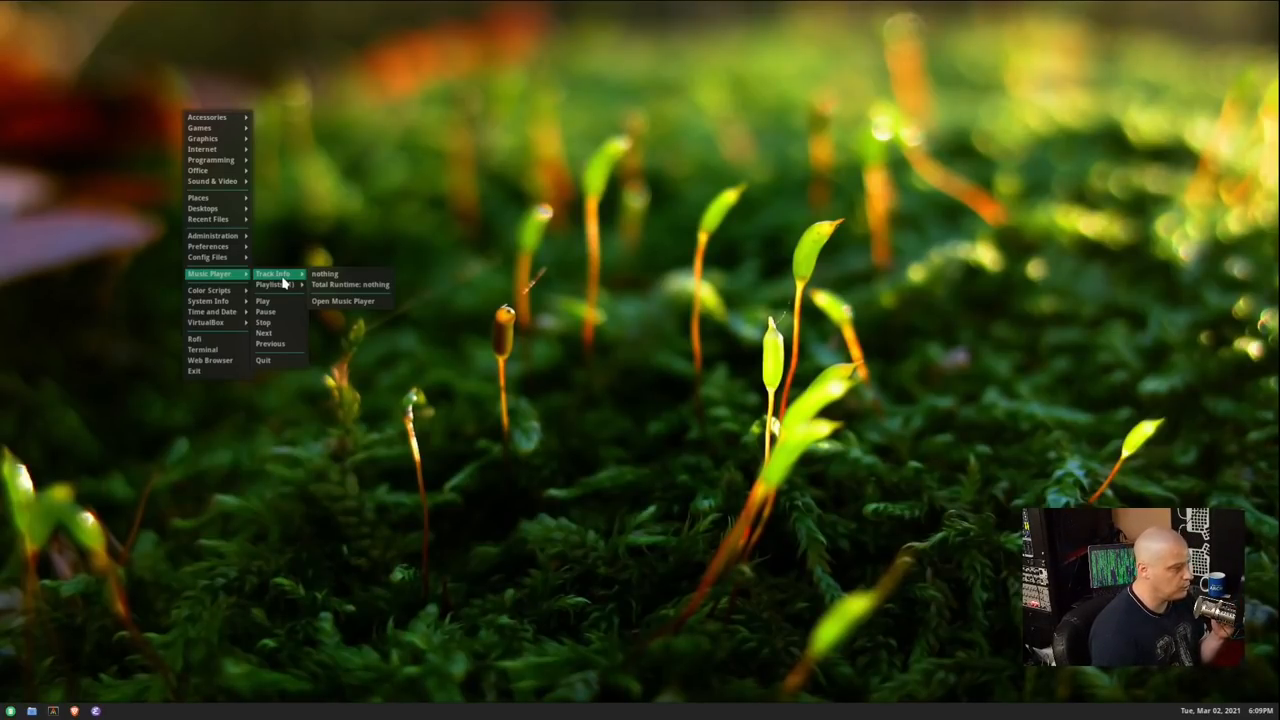
mouse_move(264, 300)
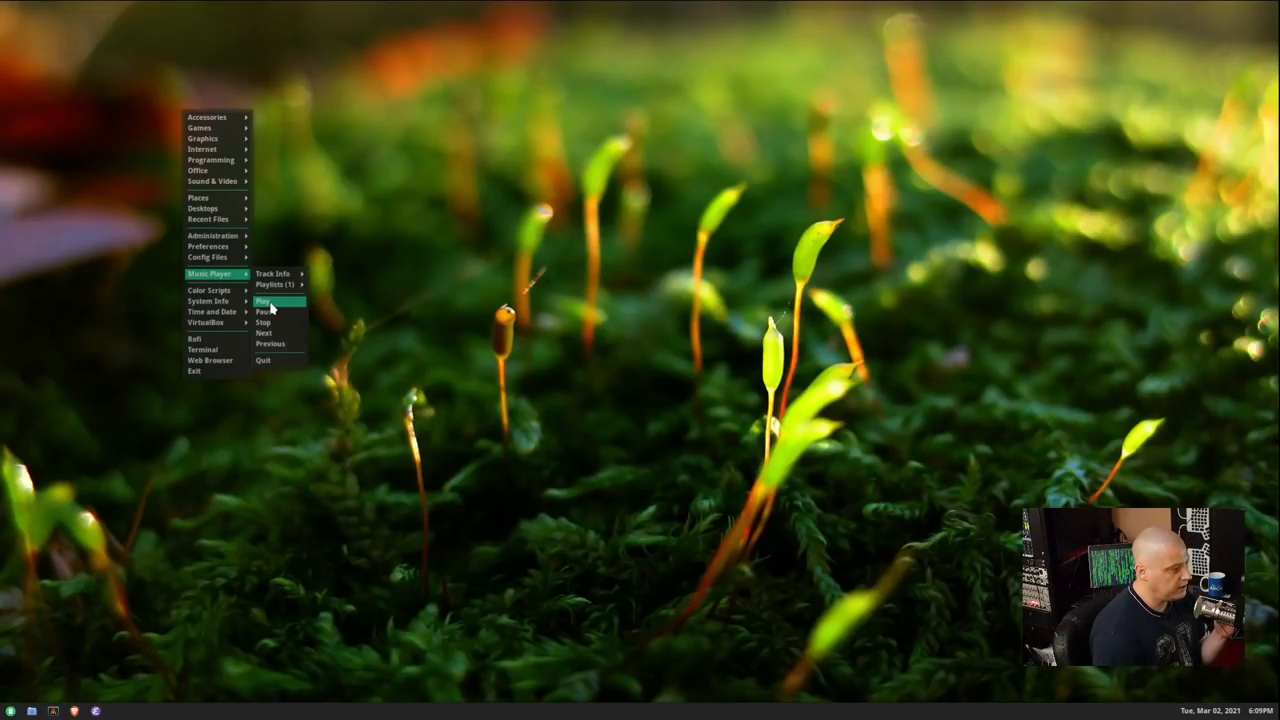
- Play and pause the DeaDBeeF recital playlist from the pipe menu, then quit the player
left_click(264, 300)
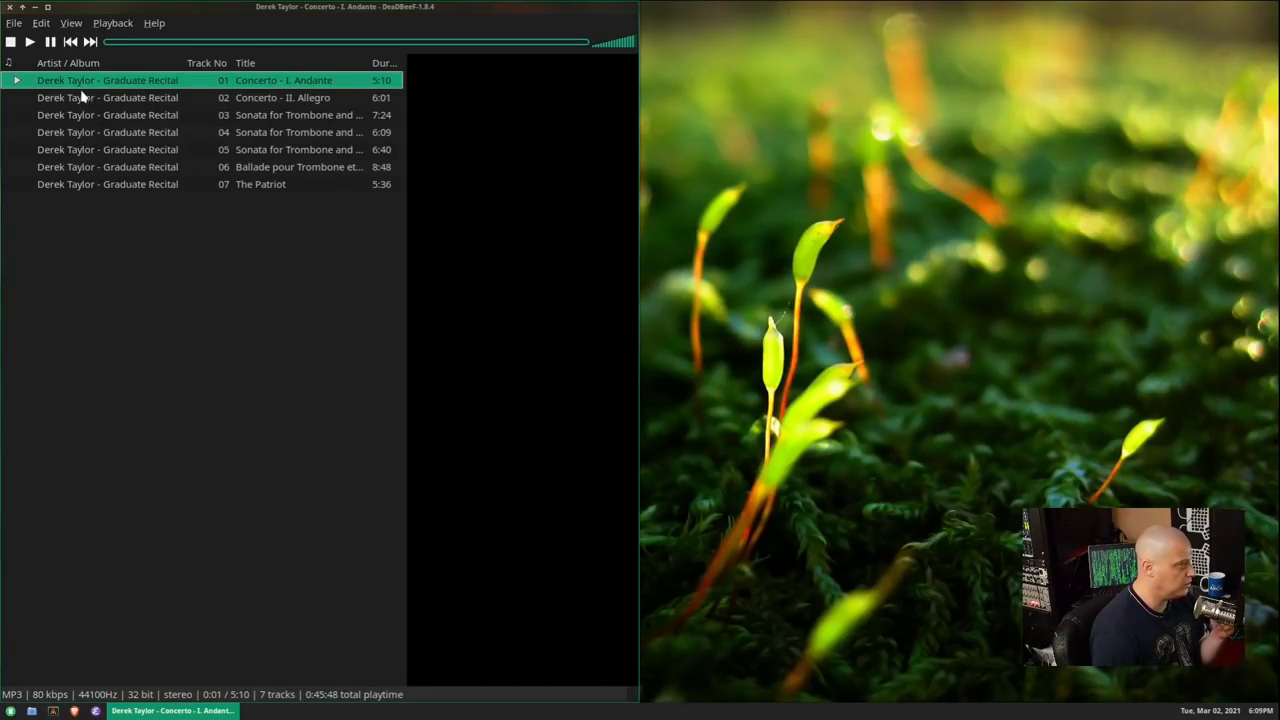
left_click(50, 40)
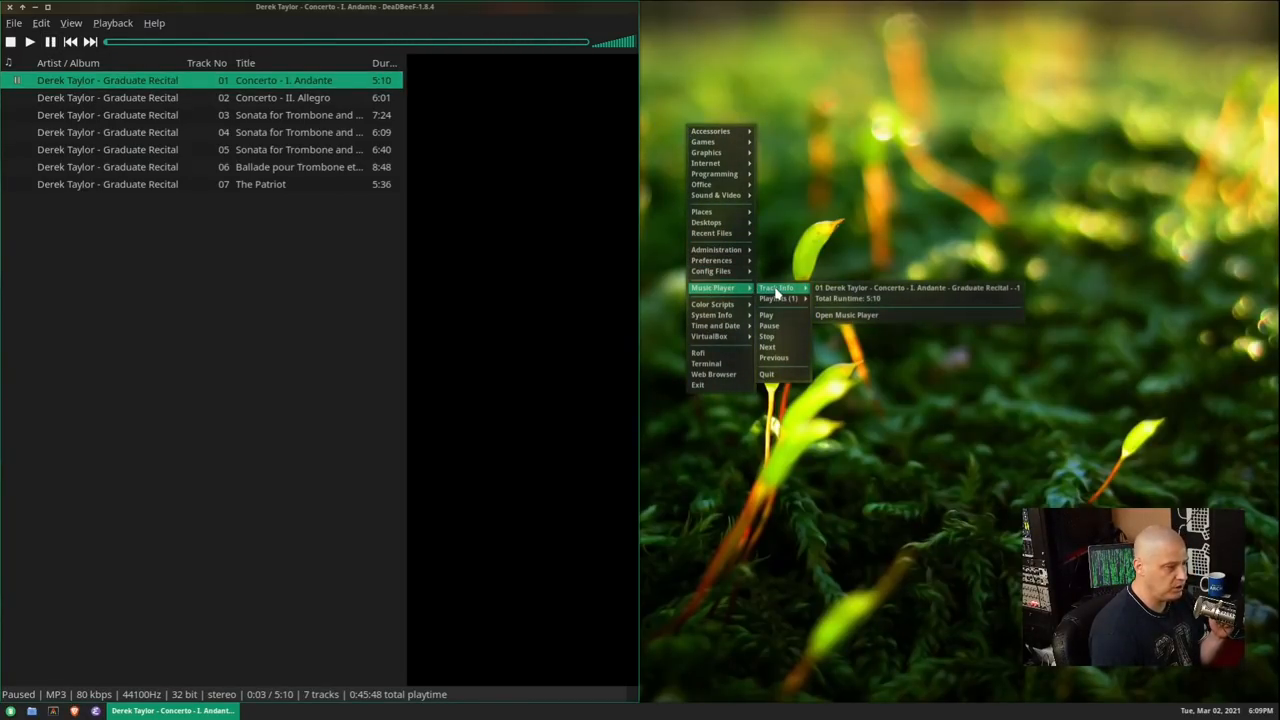
mouse_move(912, 288)
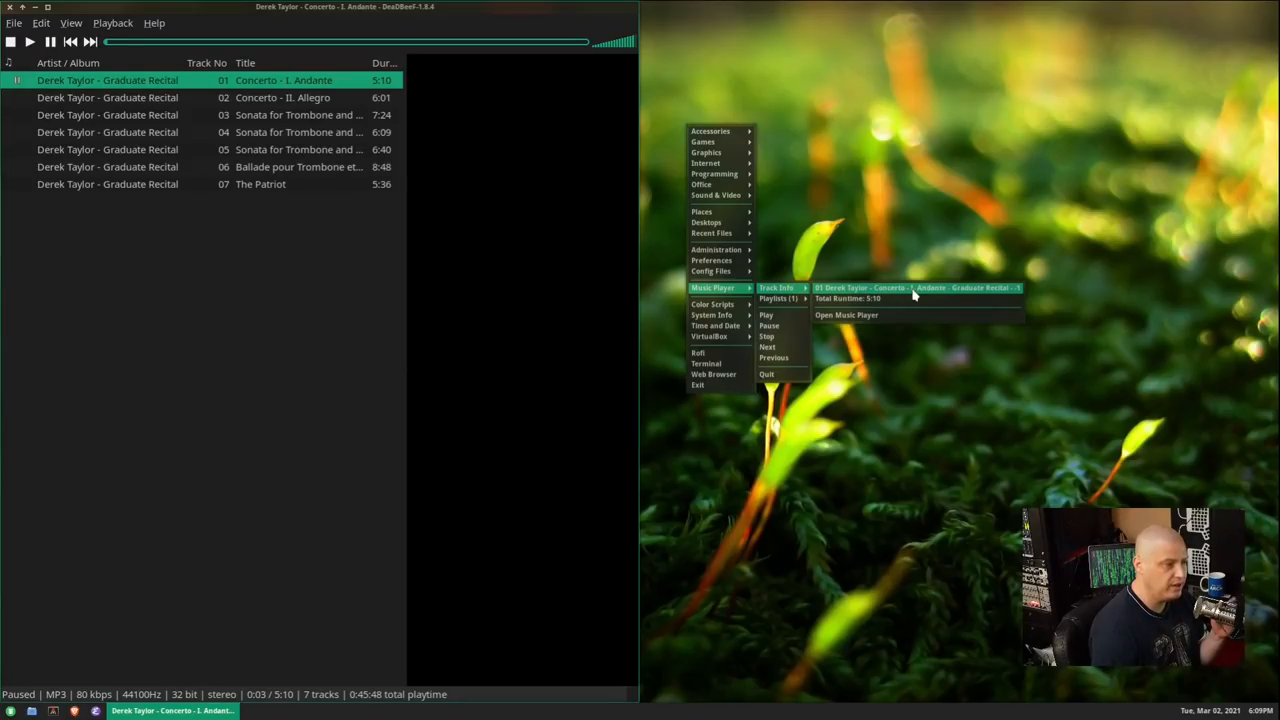
mouse_move(870, 298)
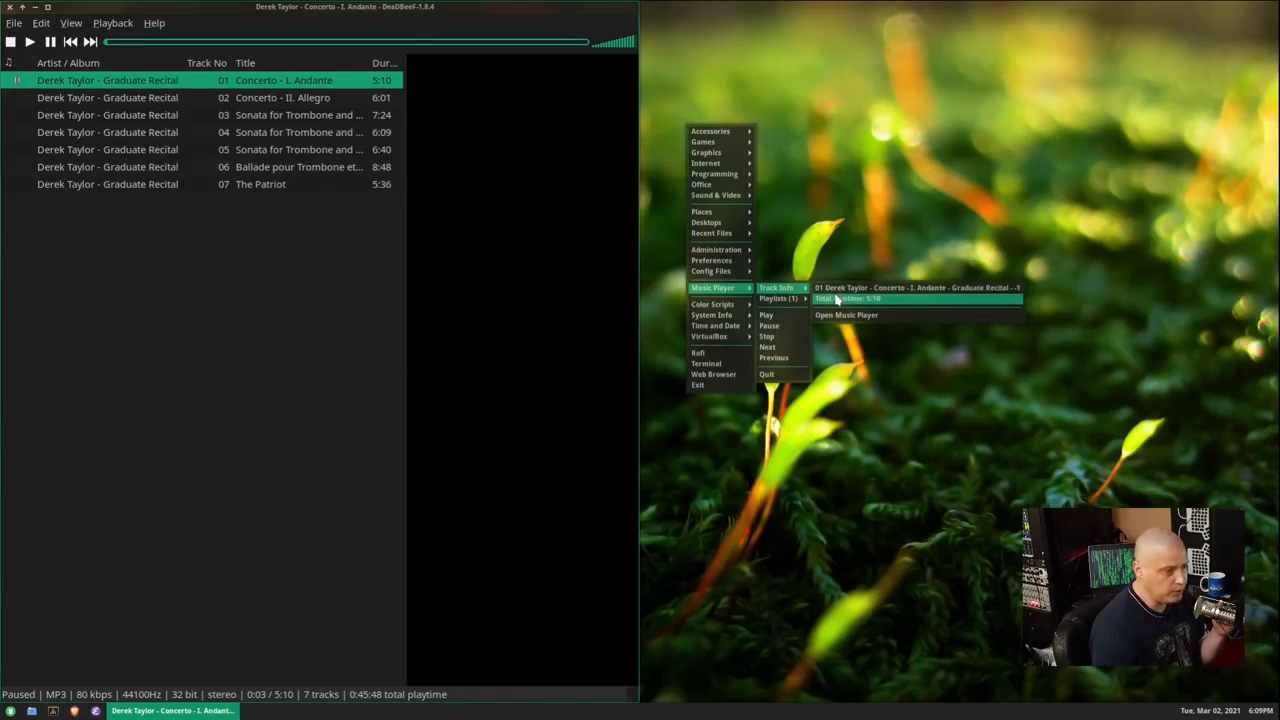
mouse_move(918, 300)
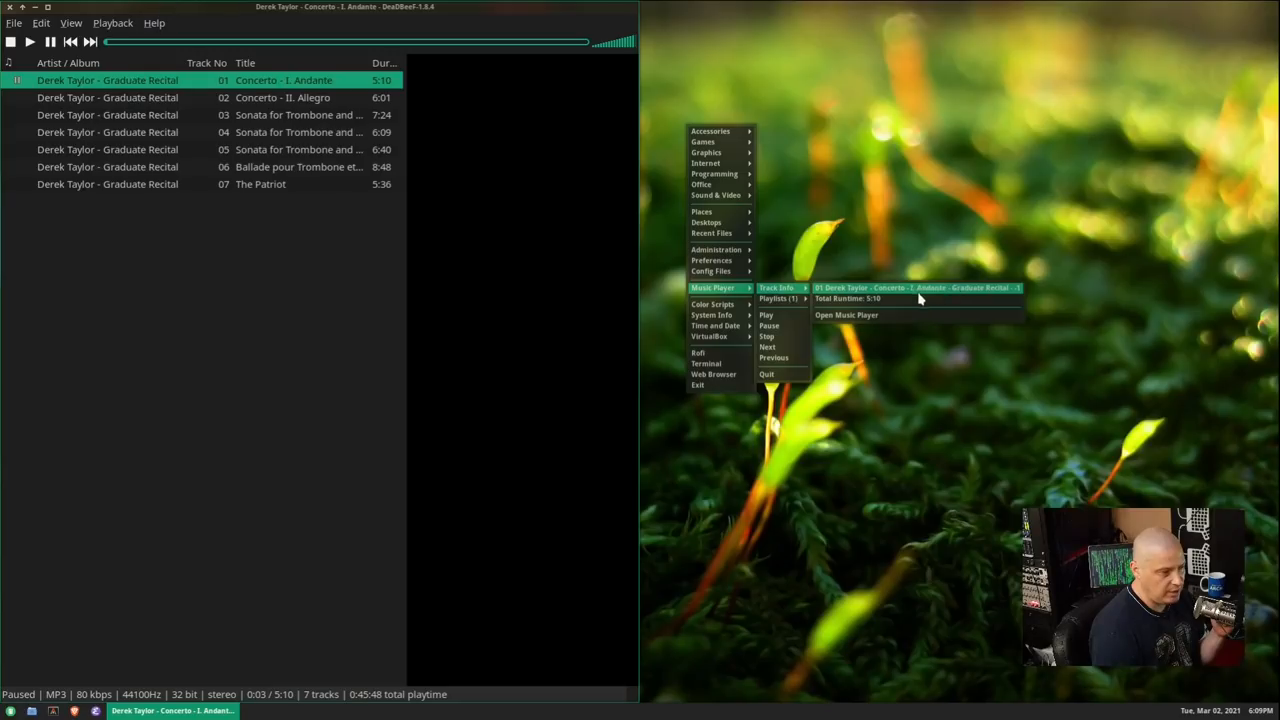
mouse_move(910, 308)
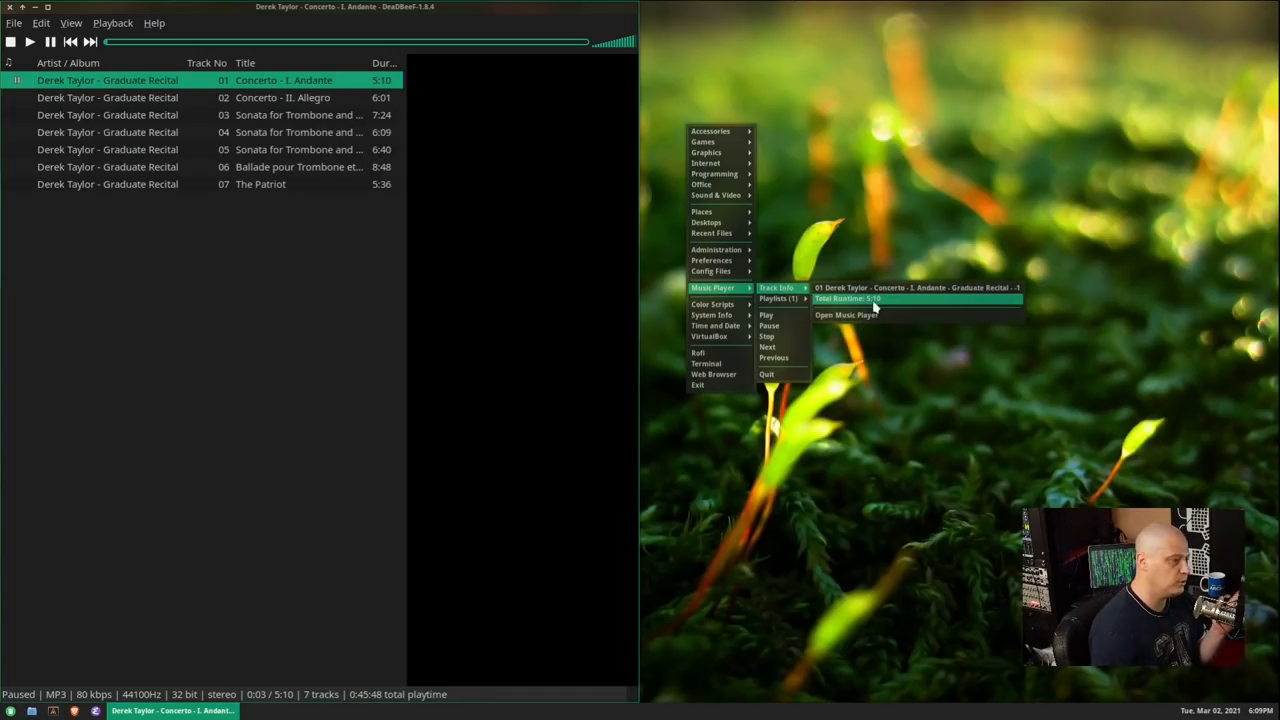
mouse_move(780, 374)
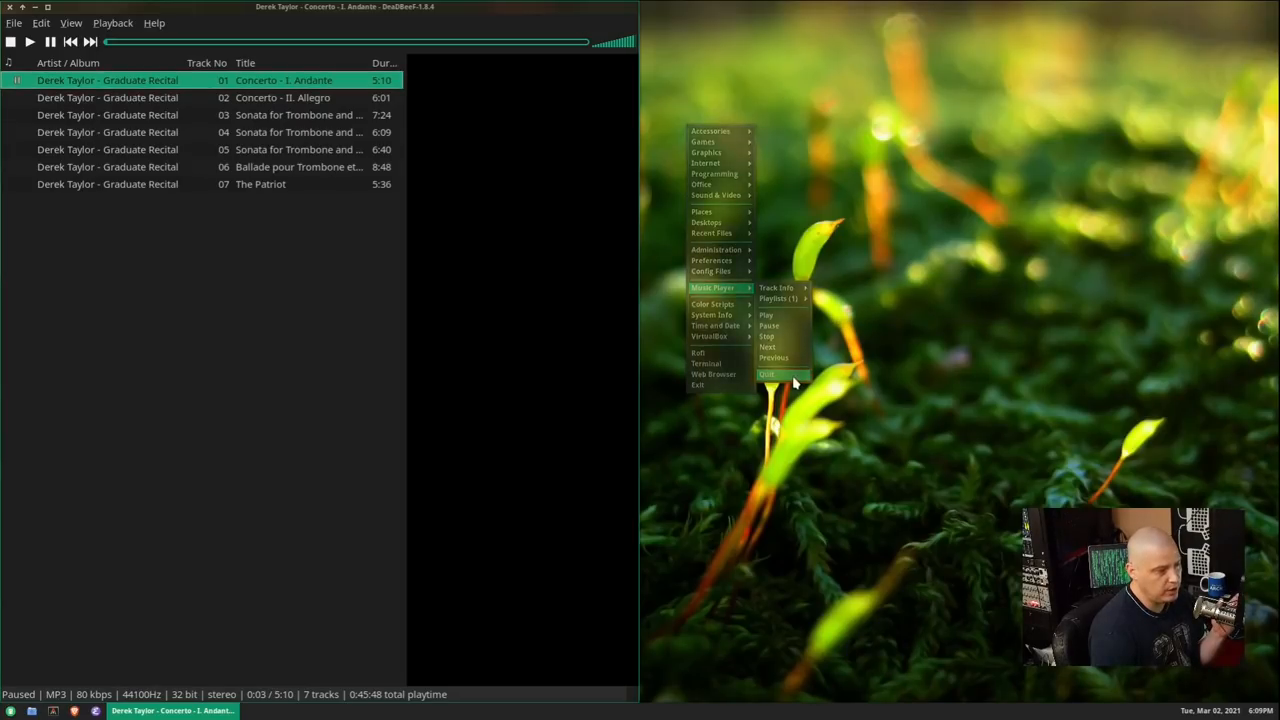
left_click(766, 374)
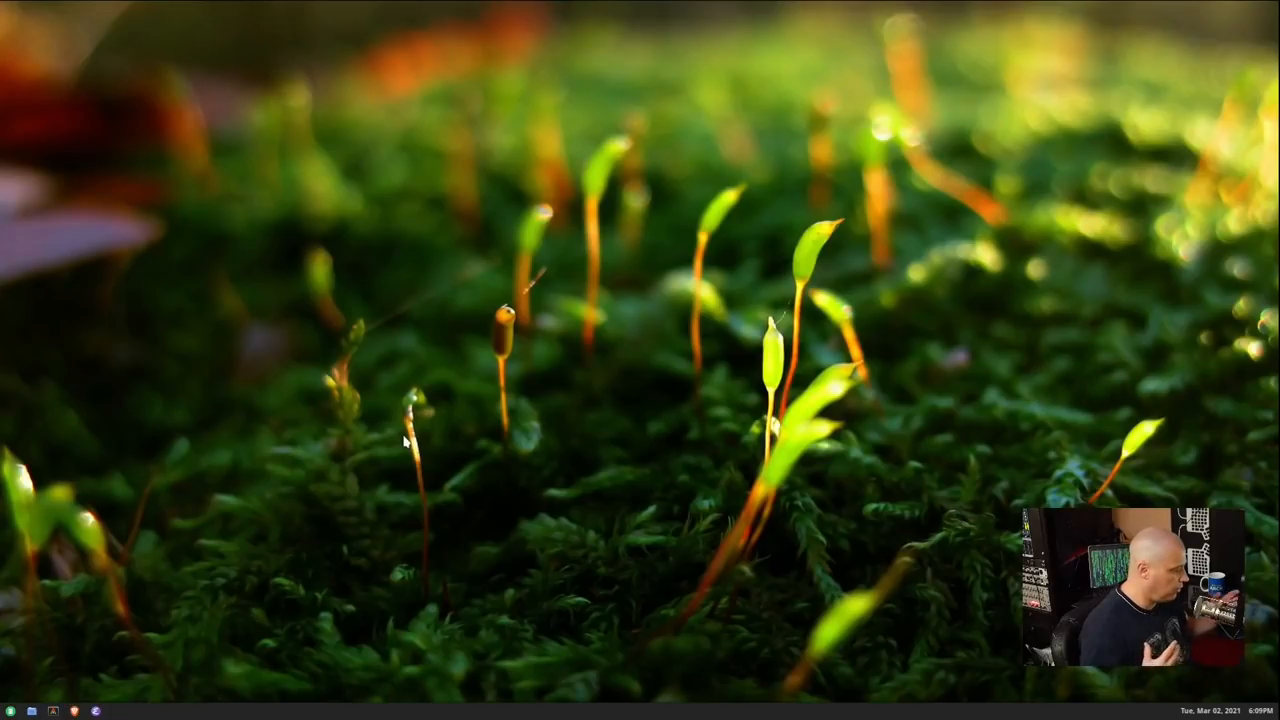
right_click(172, 174)
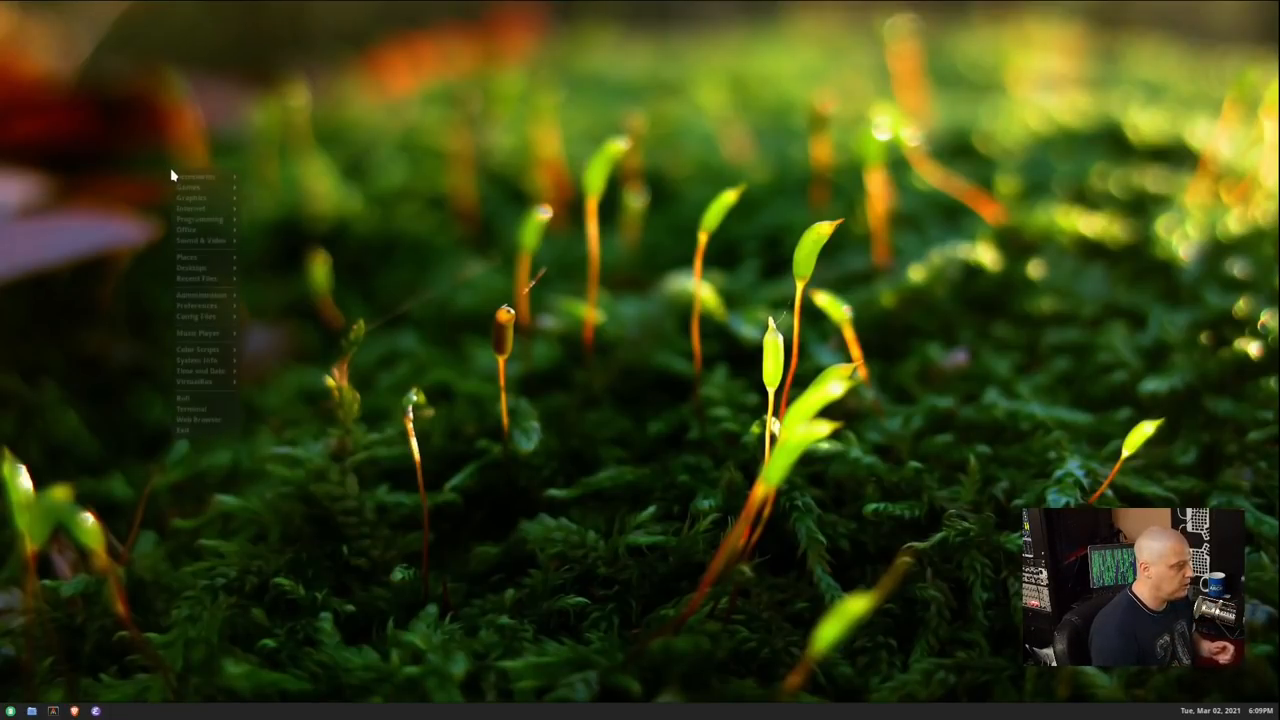
mouse_move(204, 240)
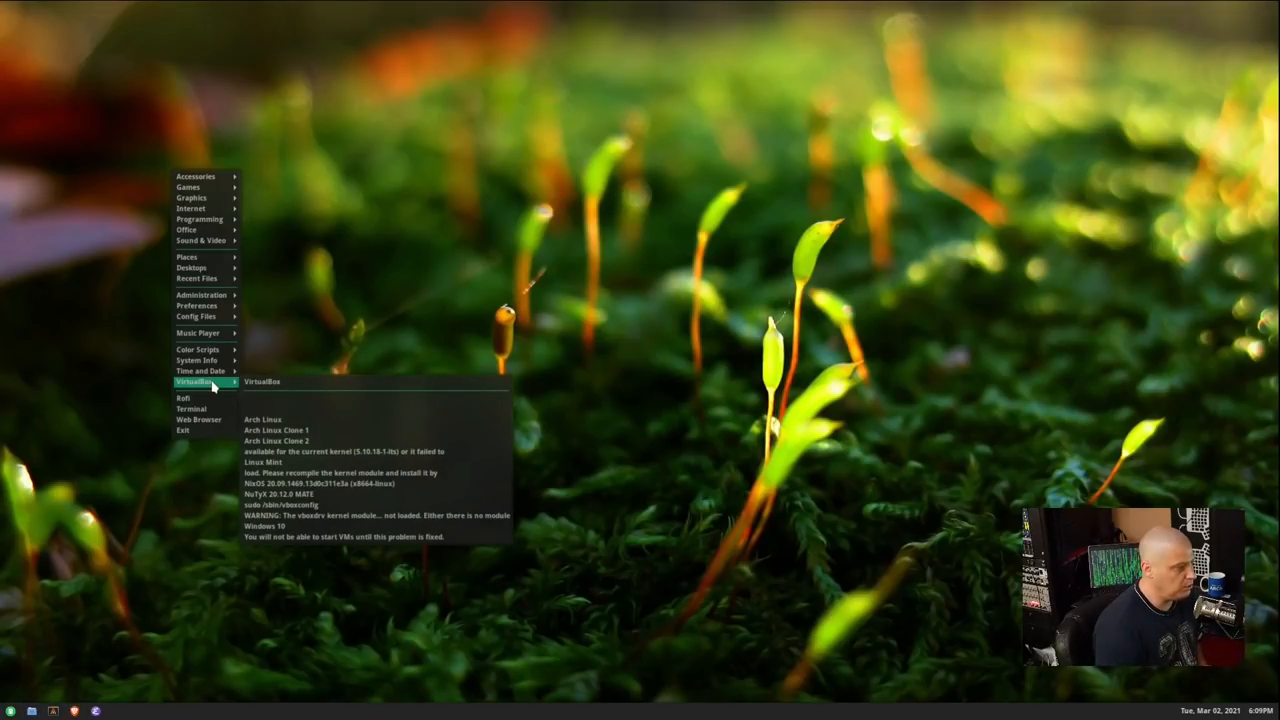
mouse_move(376, 472)
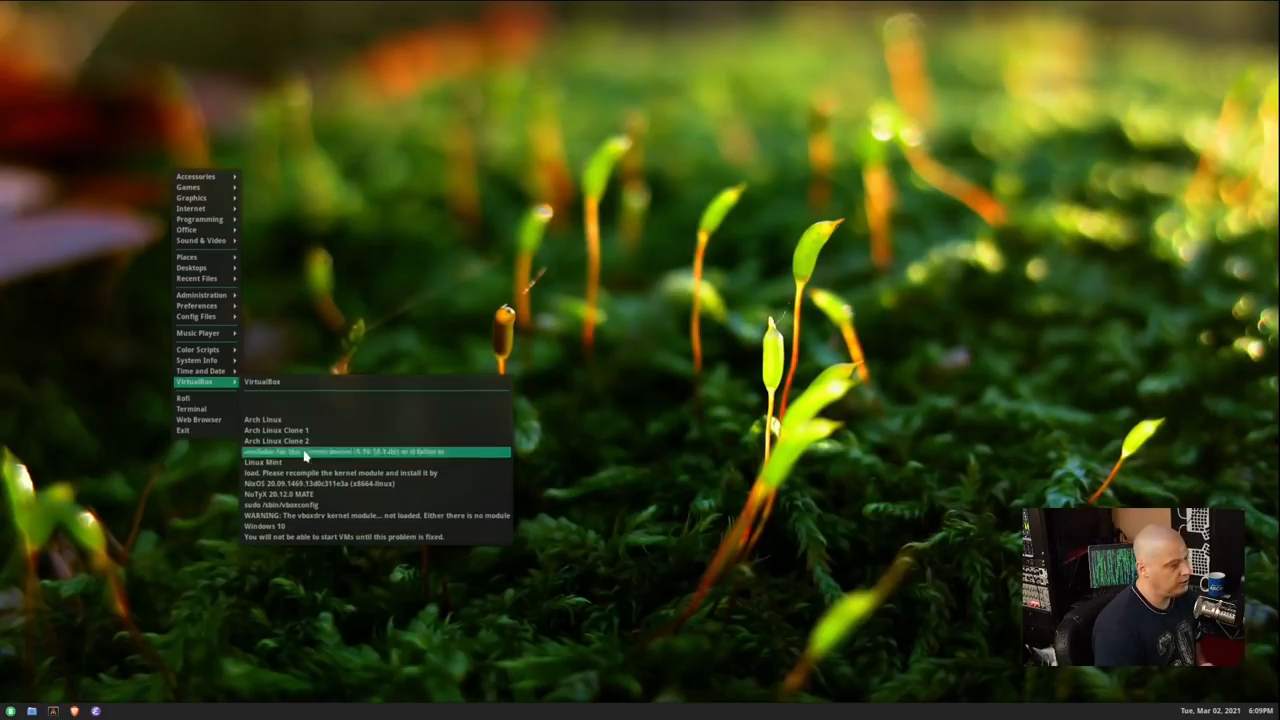
mouse_move(358, 316)
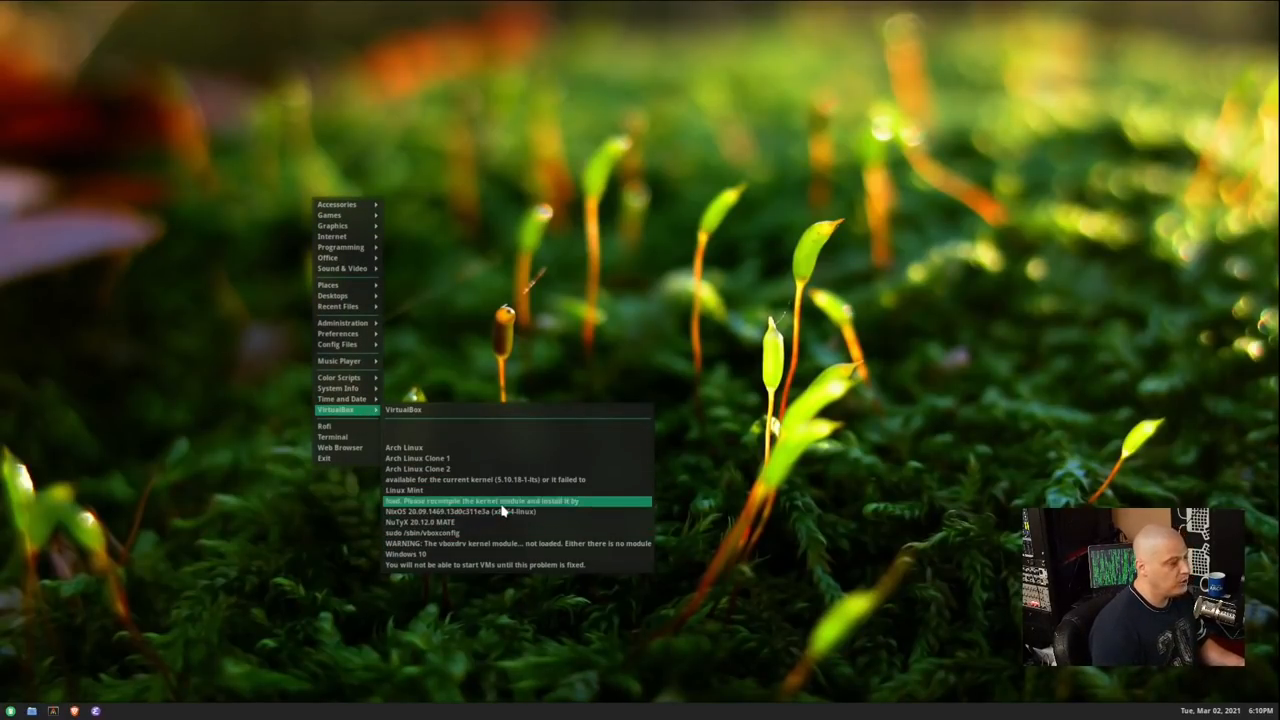
mouse_move(580, 282)
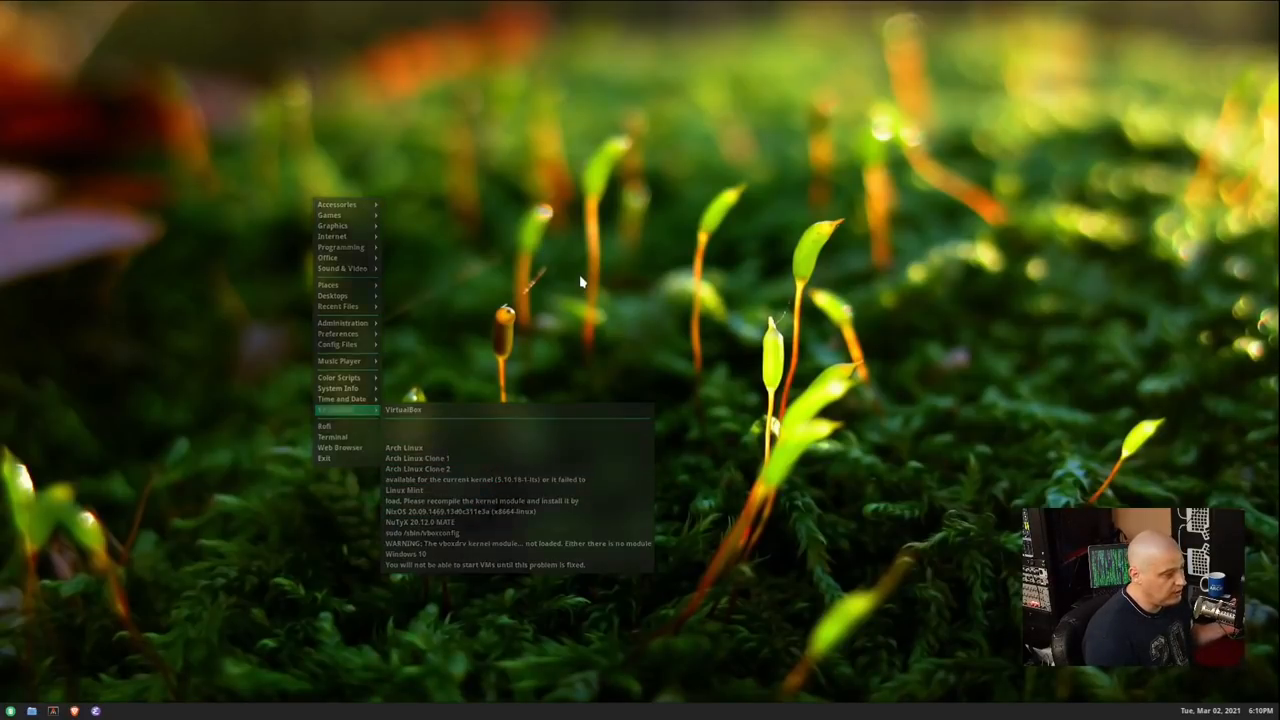
left_click(580, 280)
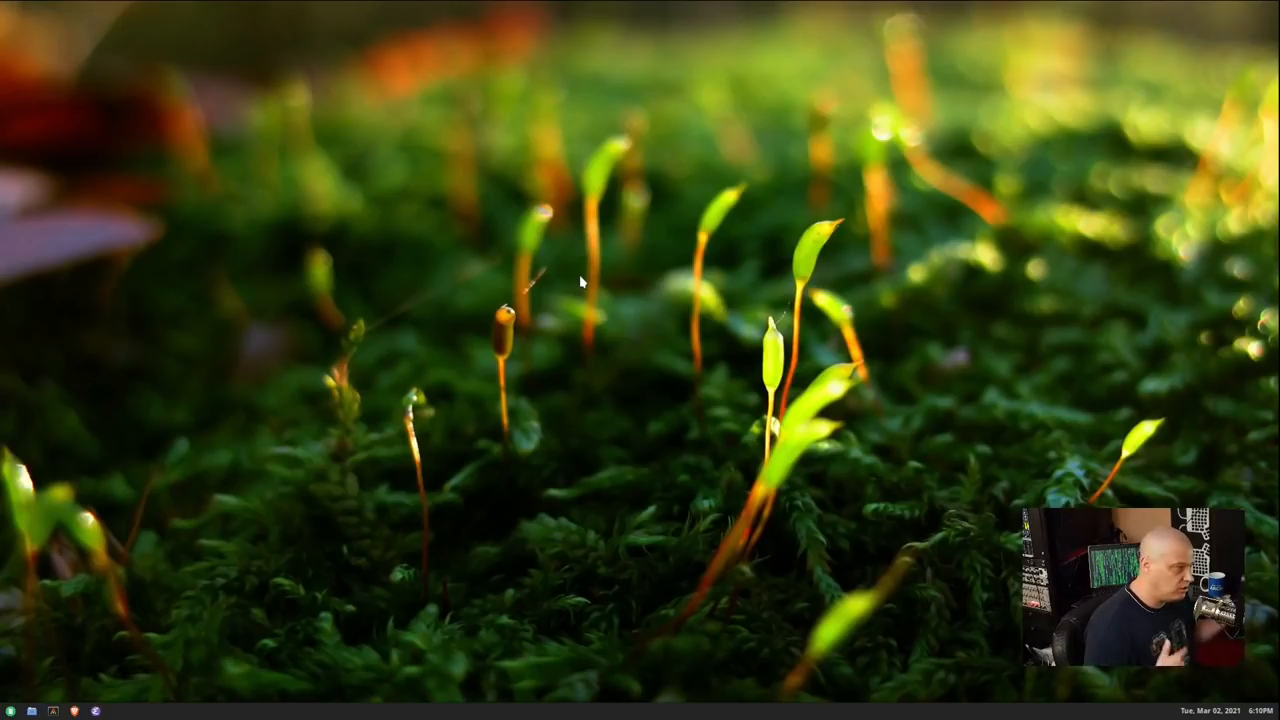
mouse_move(704, 402)
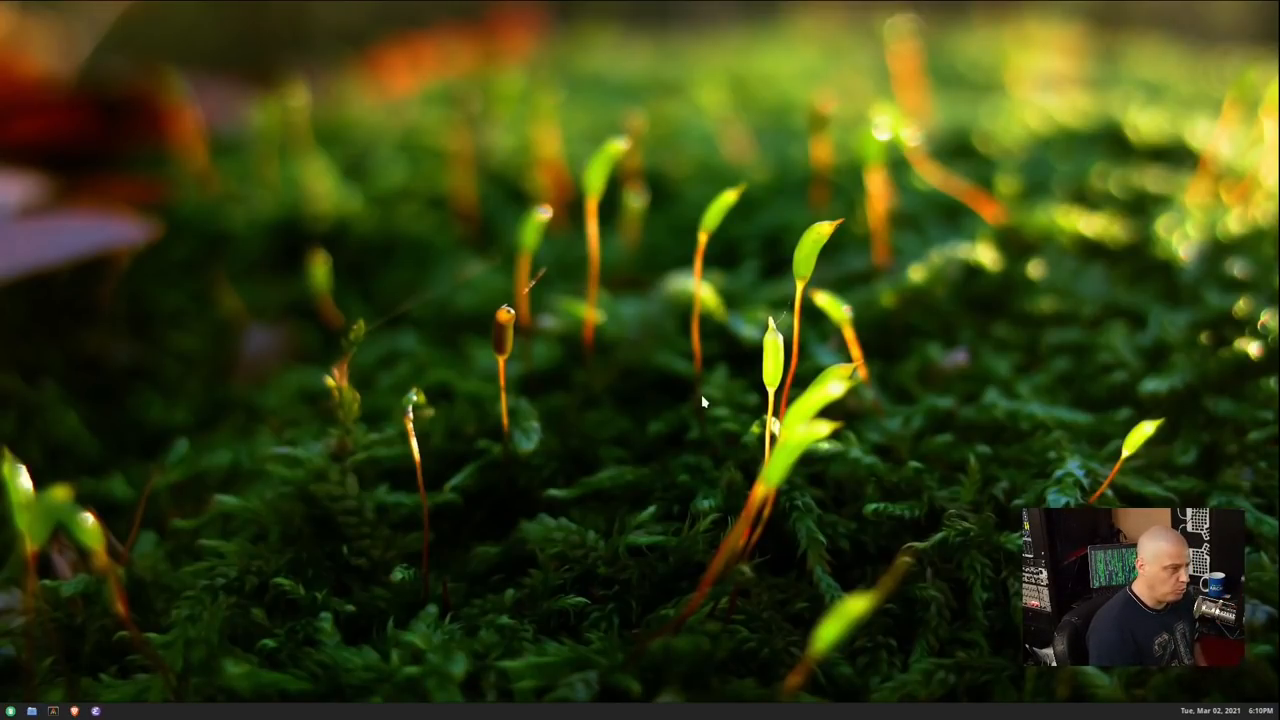